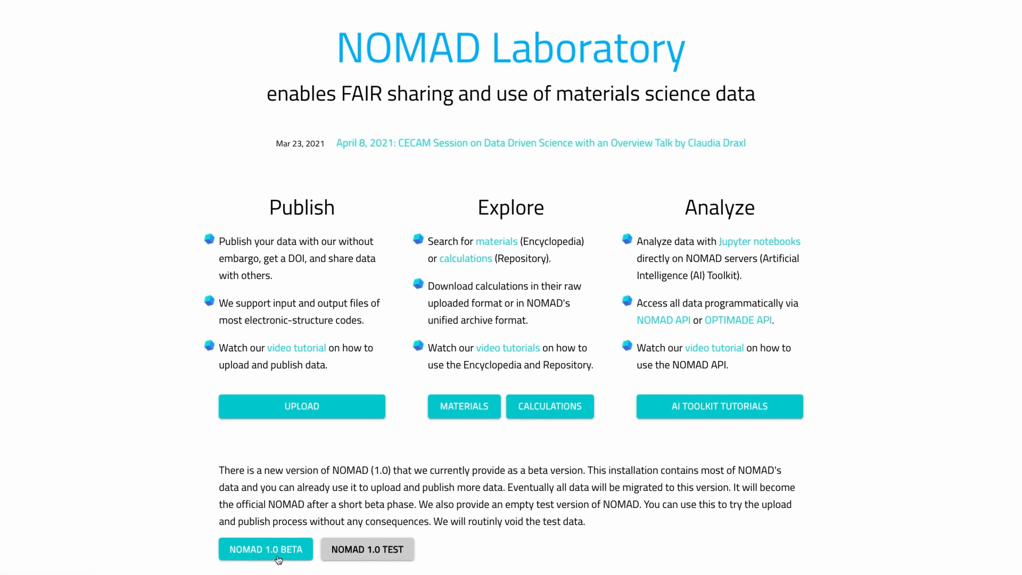
Enter the NOMAD 1.0 beta and bring up its Explore menu
click(267, 550)
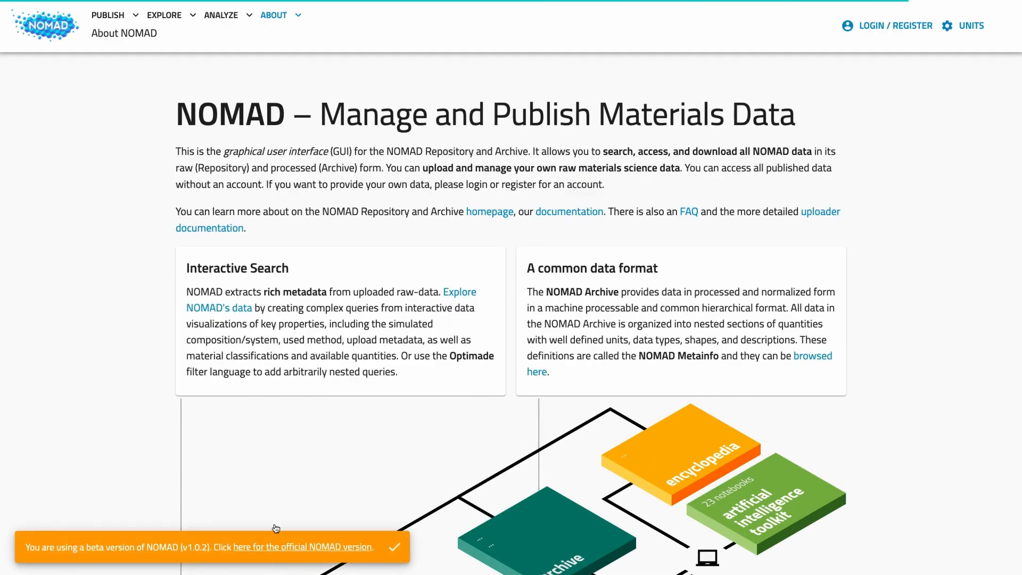
click(164, 15)
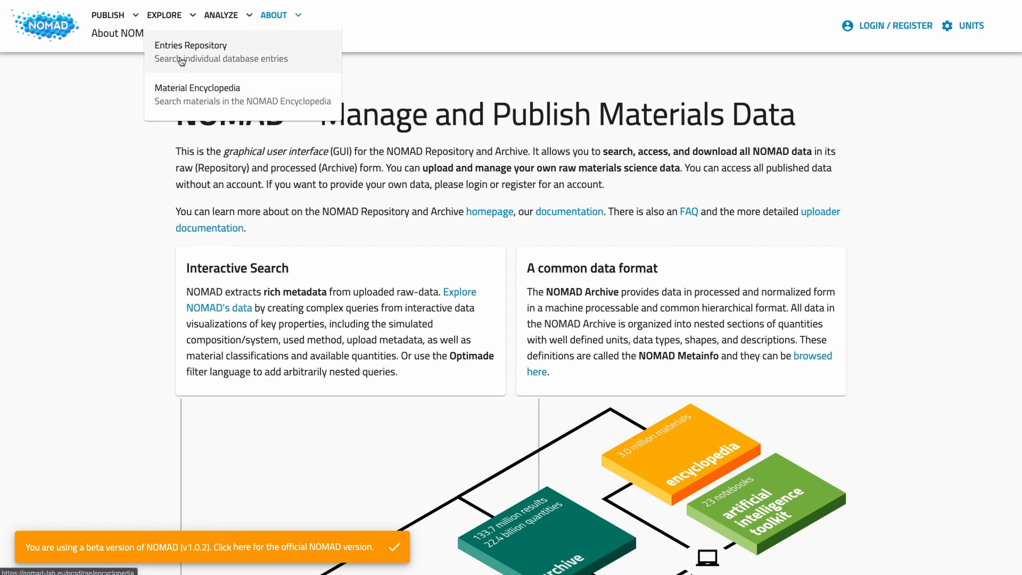
Go to the Entries Repository search and dismiss the beta notice banner
click(190, 46)
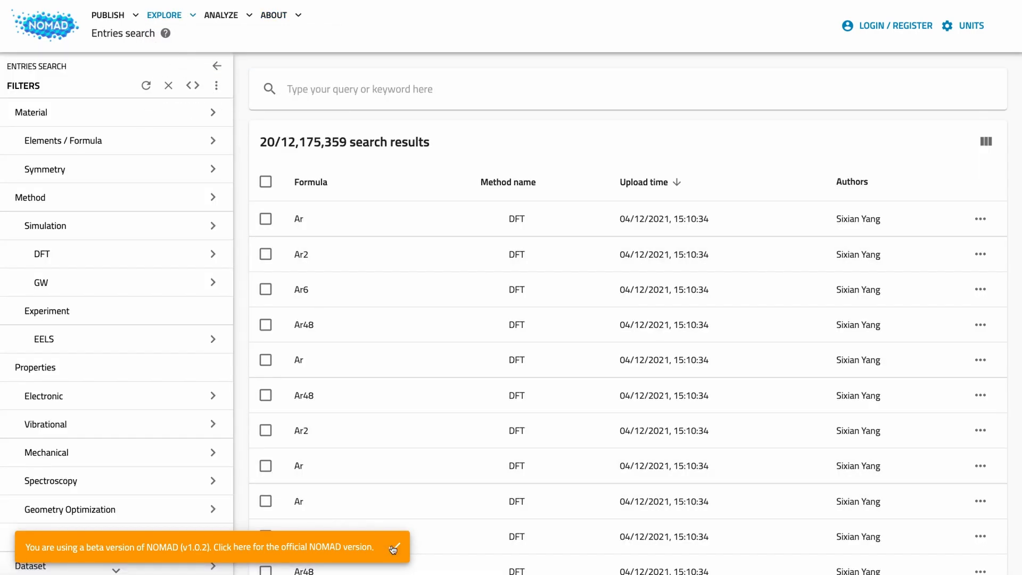
click(394, 547)
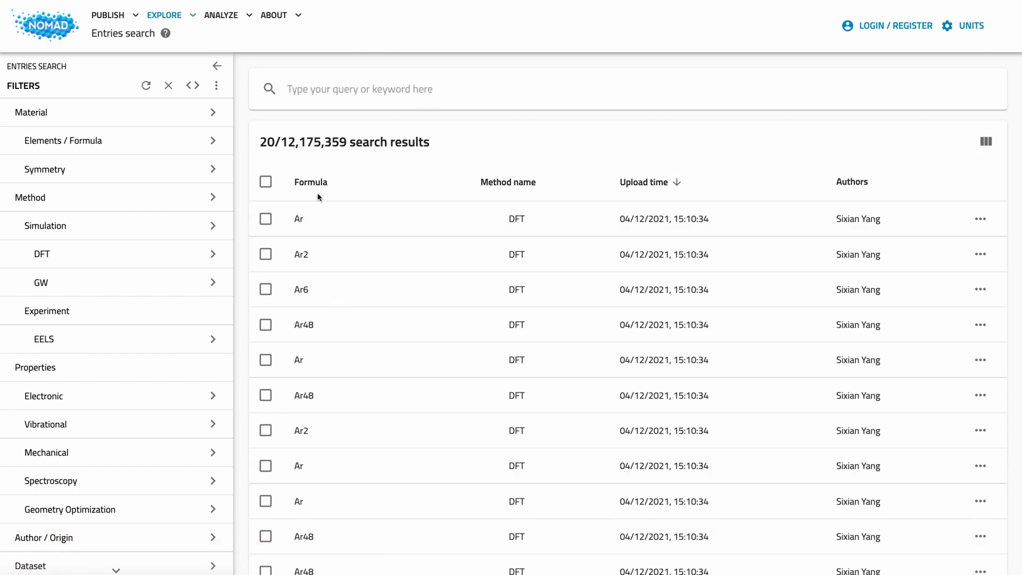
mouse_move(279, 185)
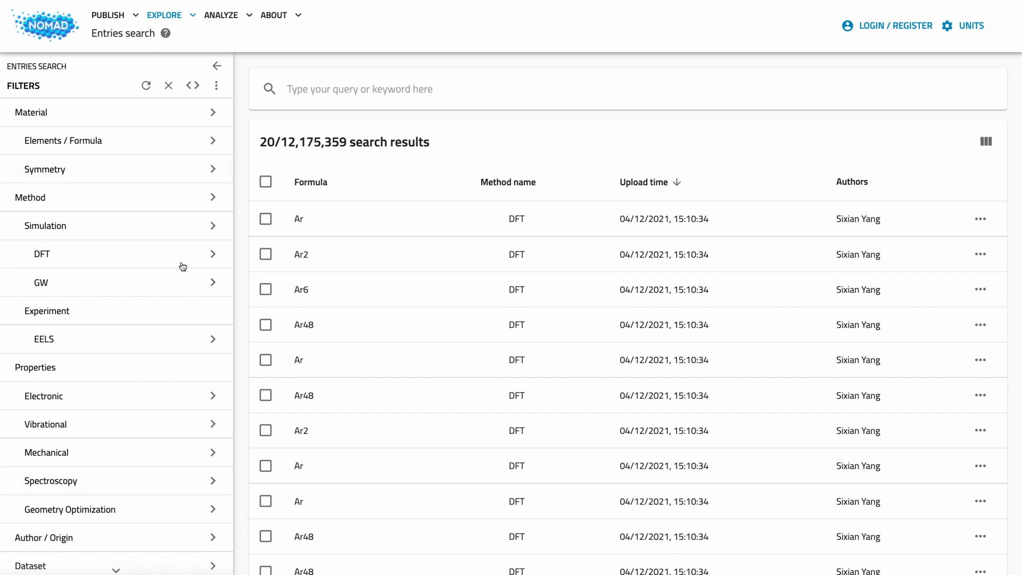
mouse_move(175, 221)
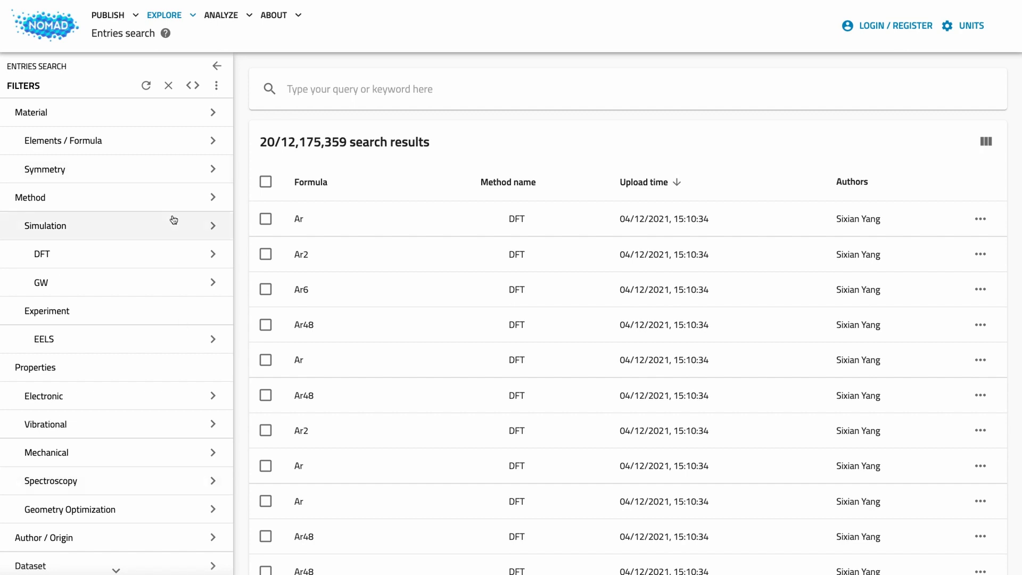
mouse_move(171, 177)
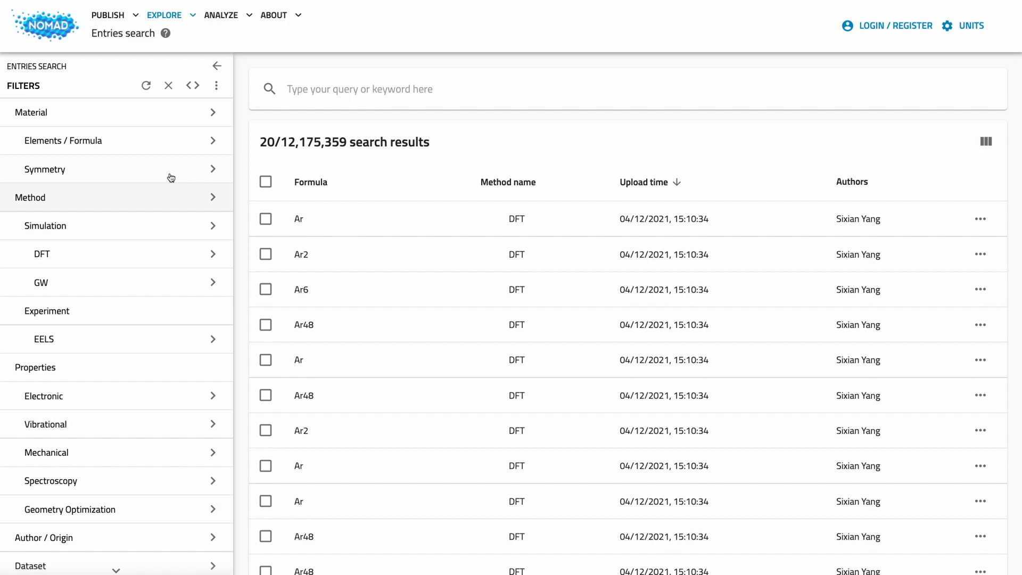
mouse_move(166, 141)
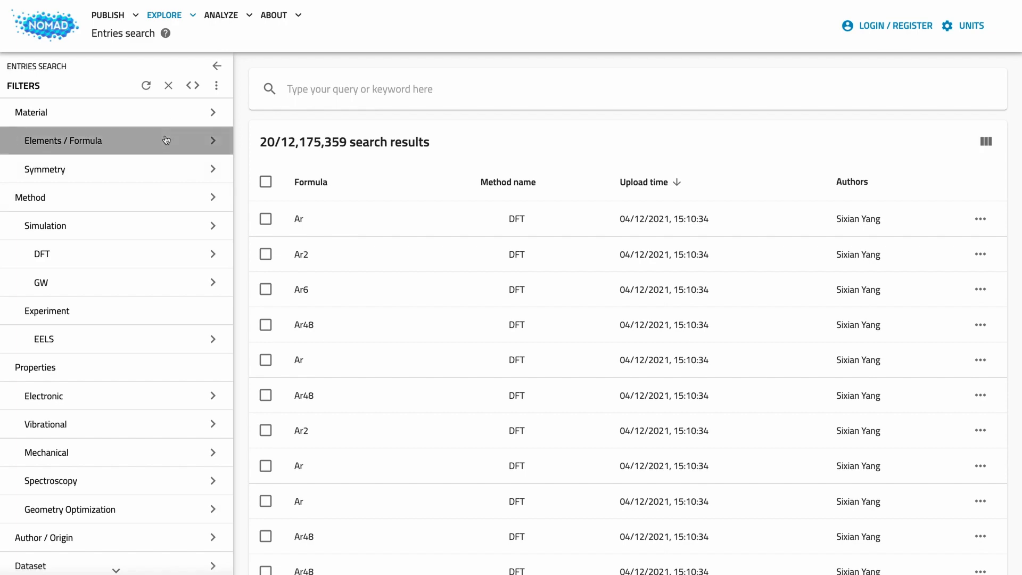
In the Elements / Formula filter select O and Ti, then remove both element chips again
click(64, 141)
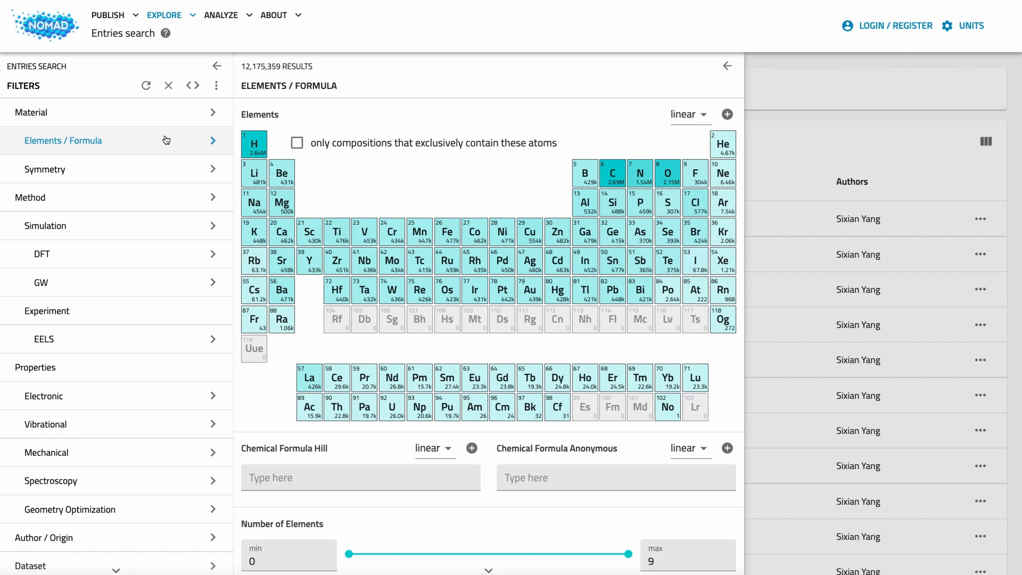
mouse_move(668, 172)
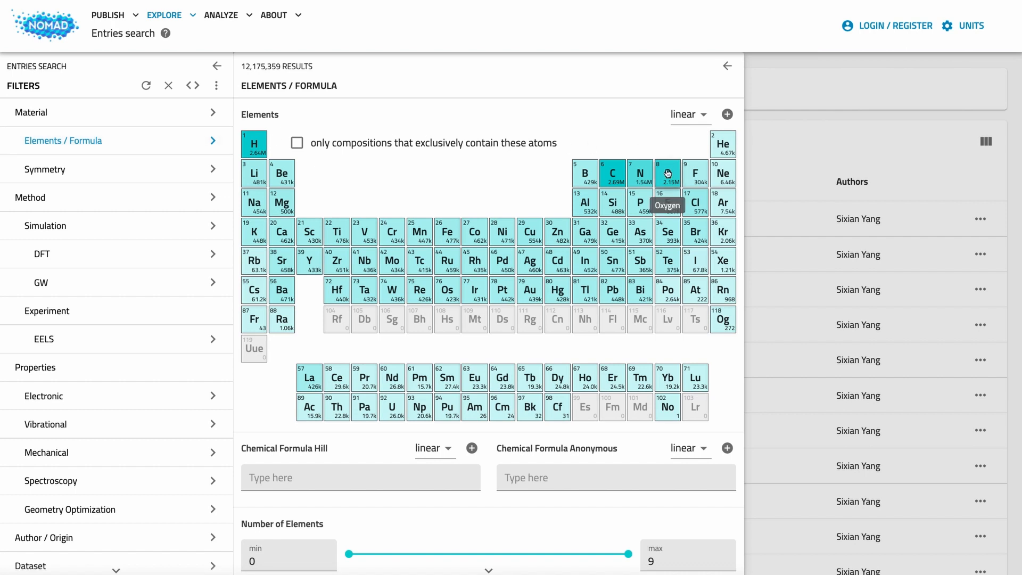
click(667, 174)
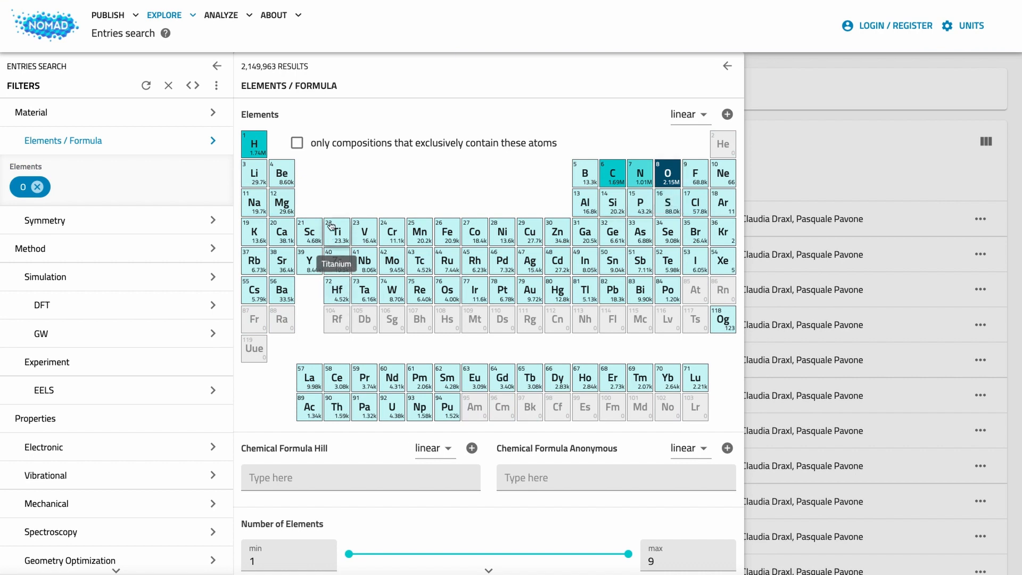
click(337, 233)
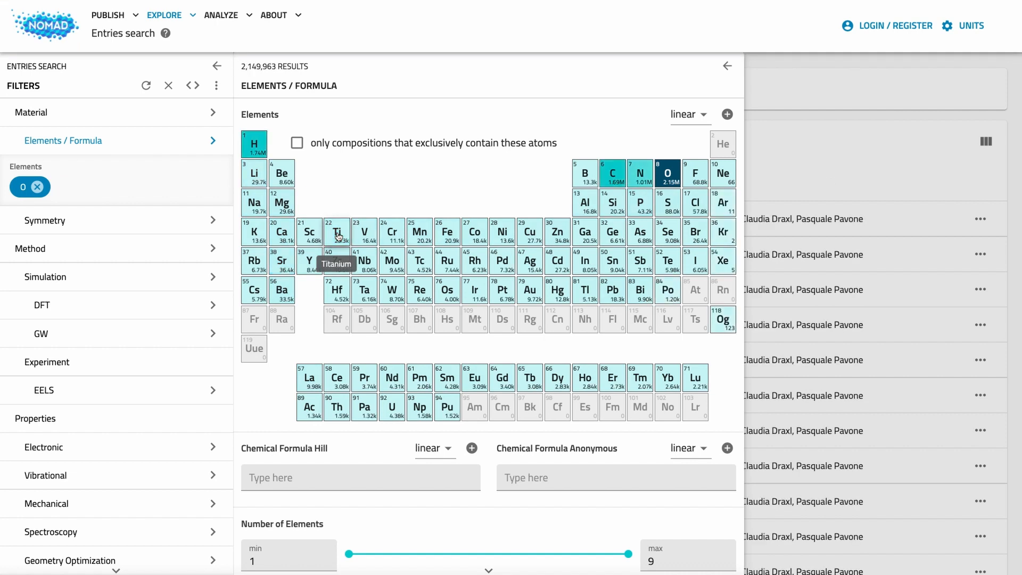
click(336, 232)
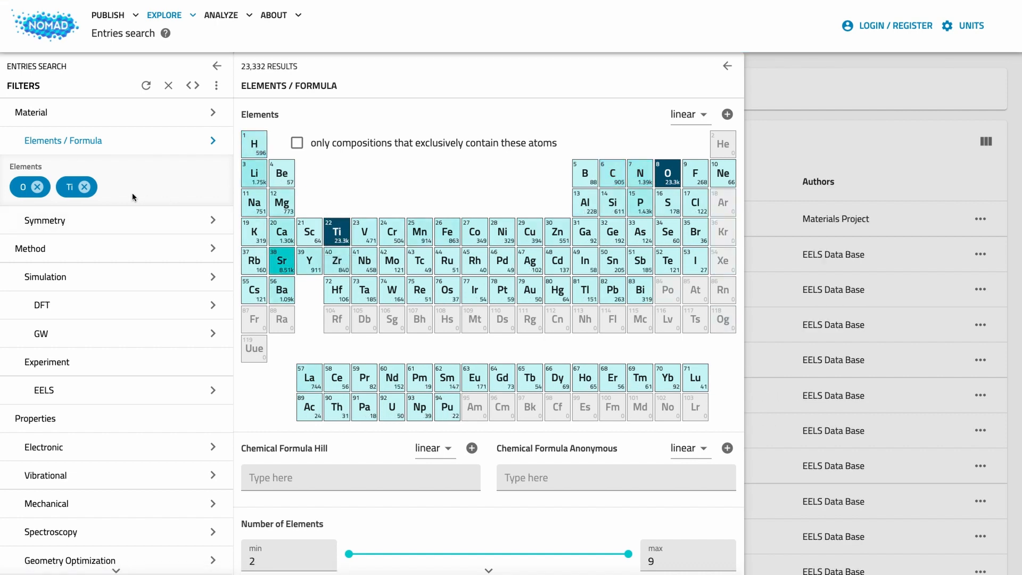
click(84, 186)
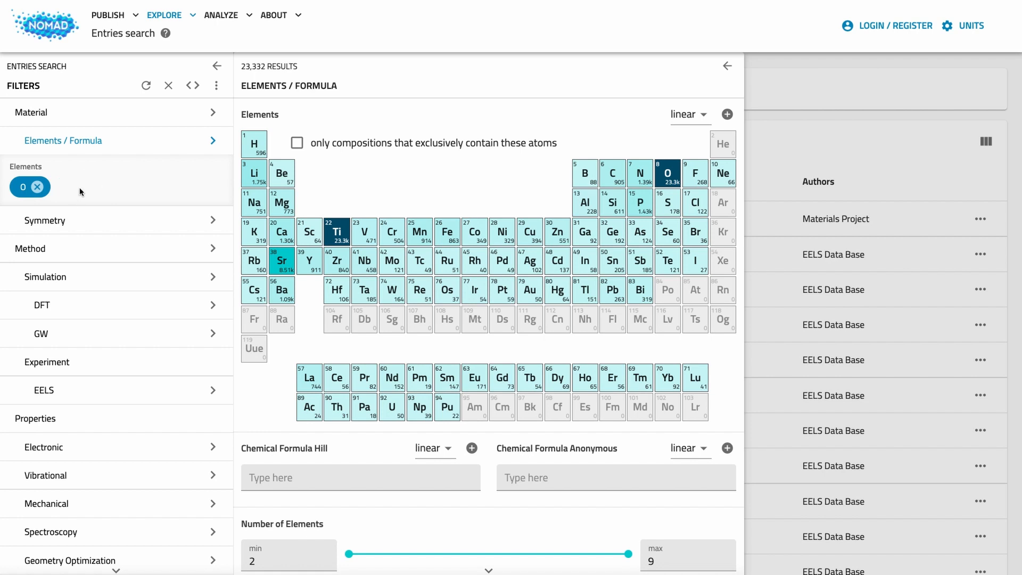
click(169, 86)
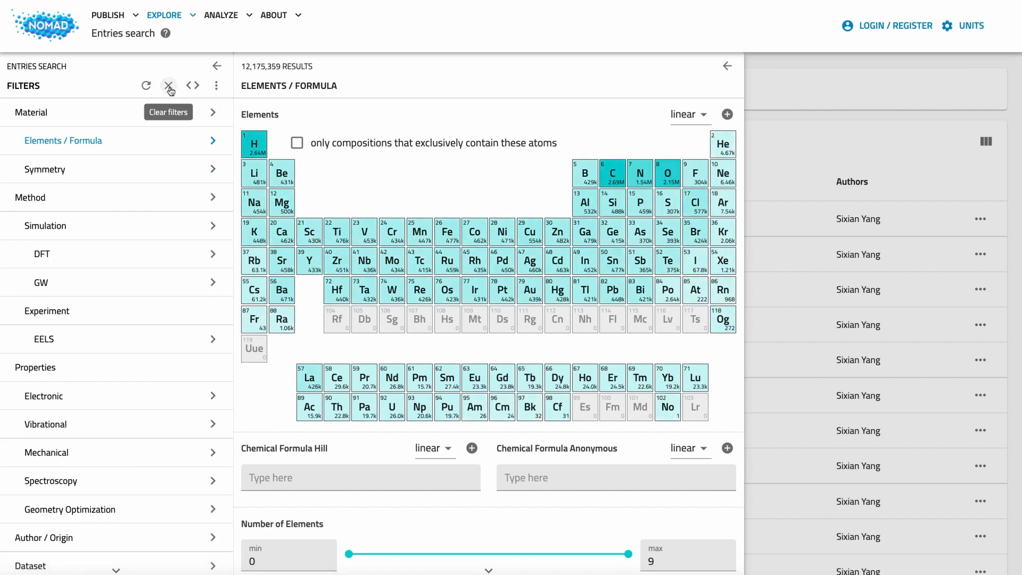
Try a TiO formula filter and a two-element limit, clear them, then filter by Ti alone
click(360, 478)
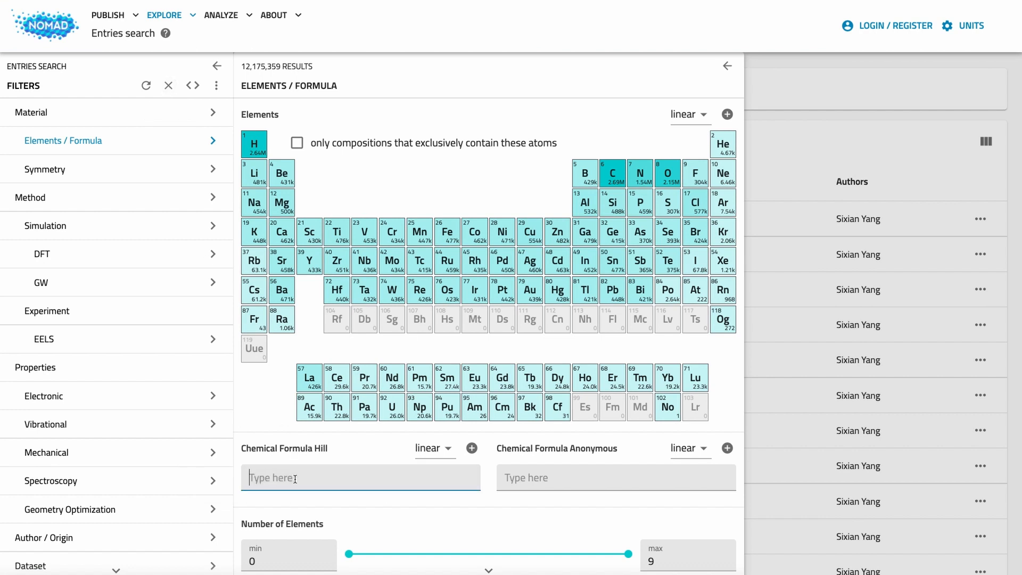
text(TiO)
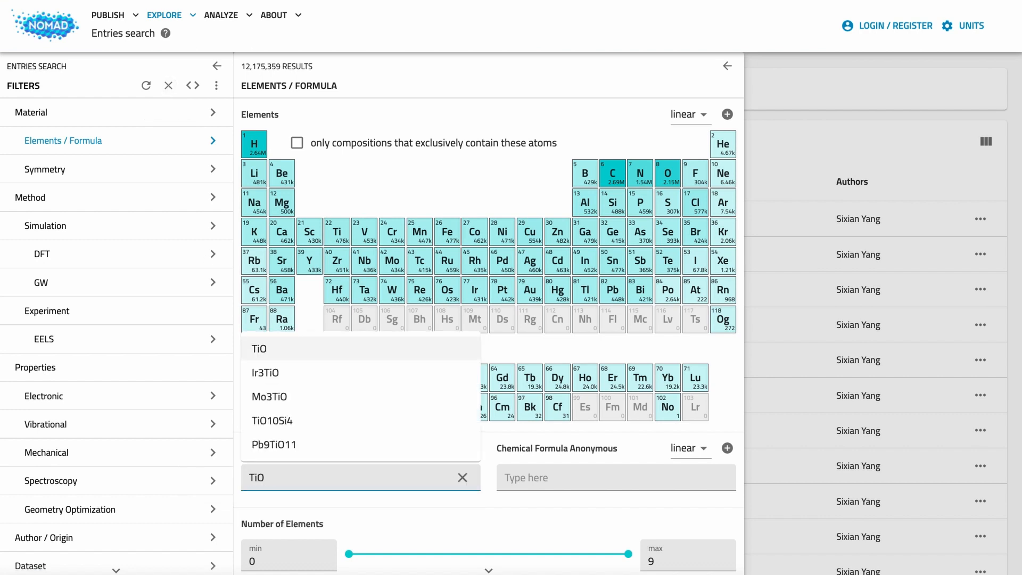
click(259, 348)
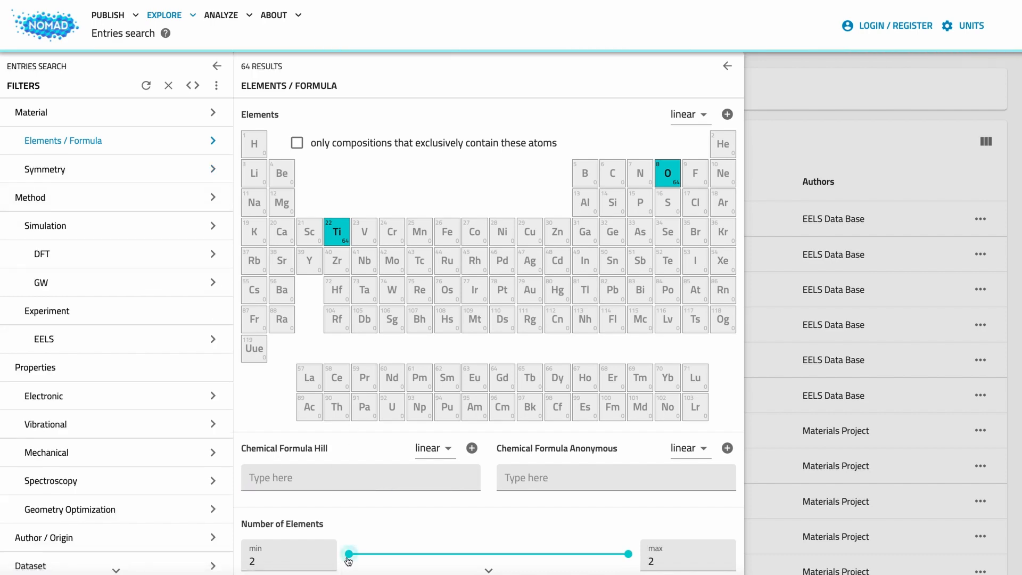
drag(348, 555, 383, 559)
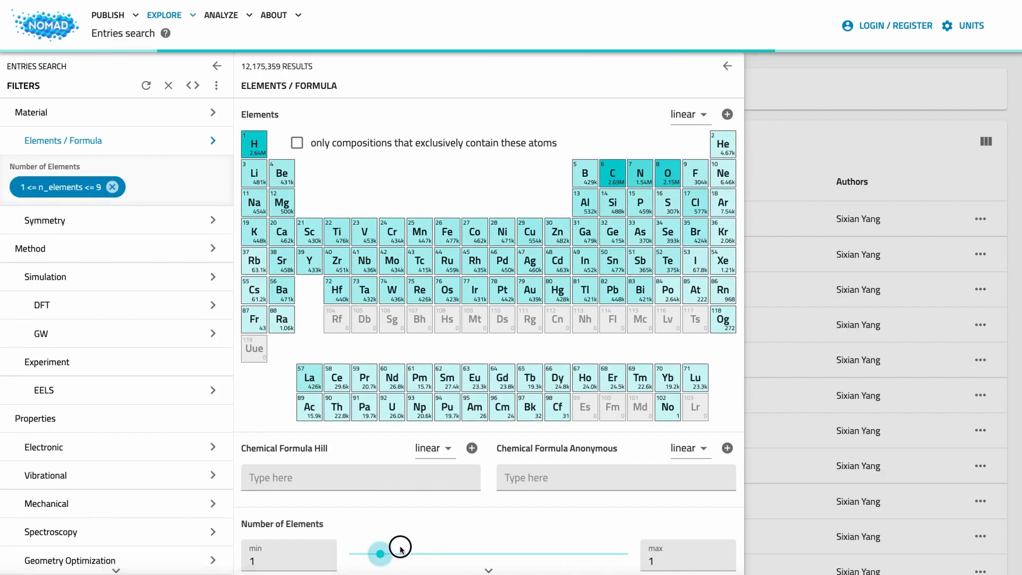
drag(402, 545, 411, 553)
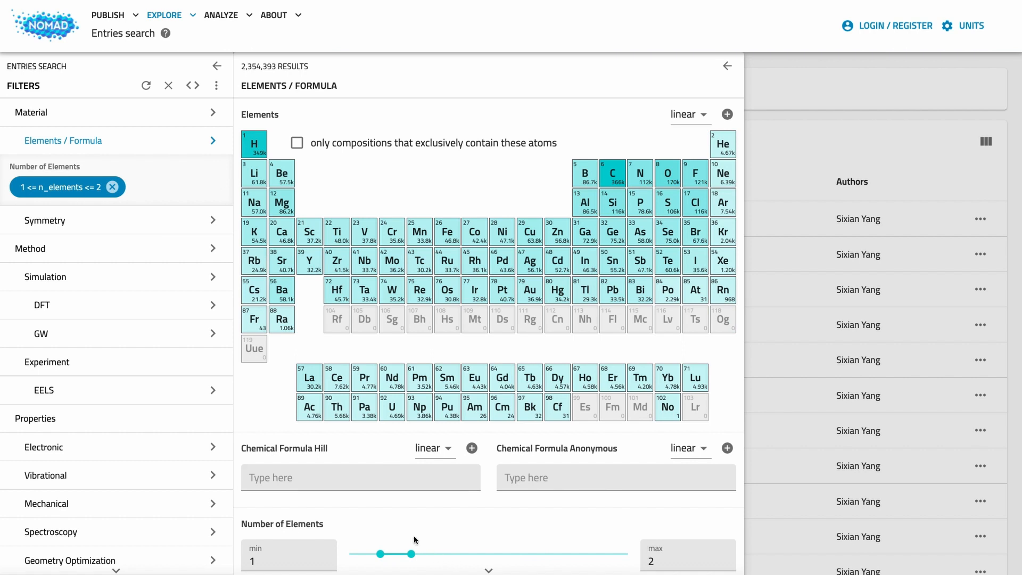
click(168, 85)
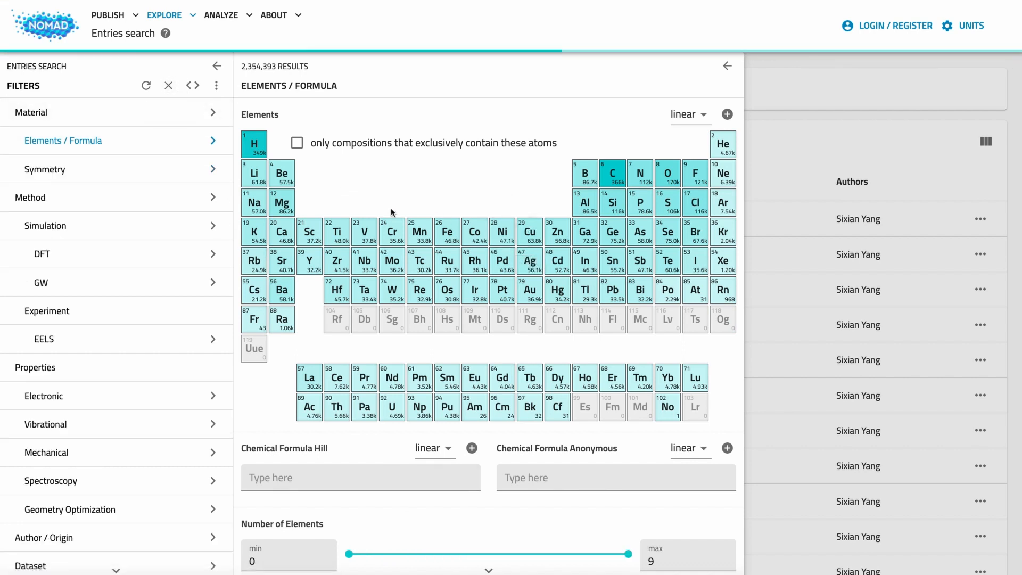
click(337, 233)
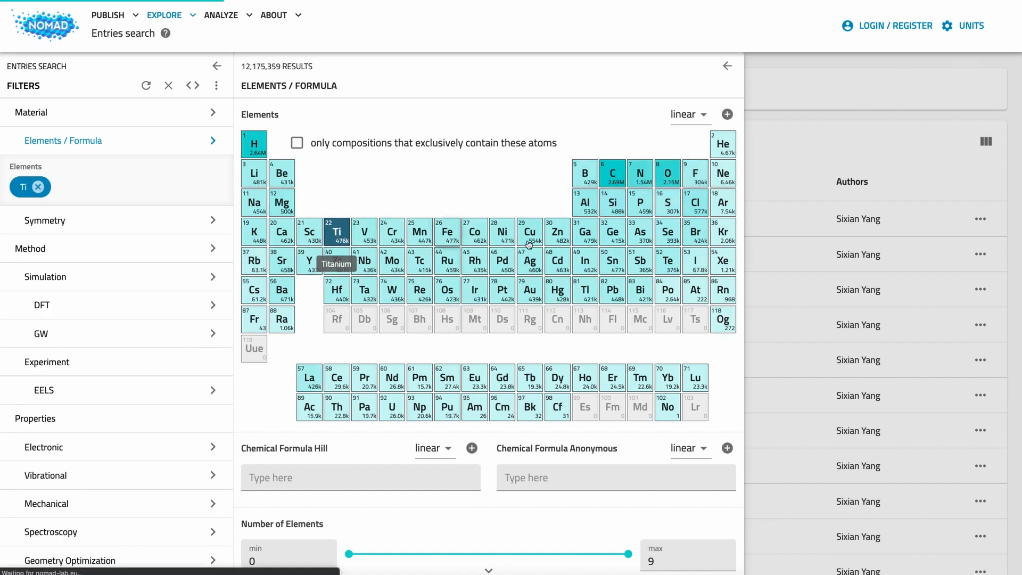
Add O to the element filter and restrict Crystal System to cubic, leaving 3,539 results
click(668, 172)
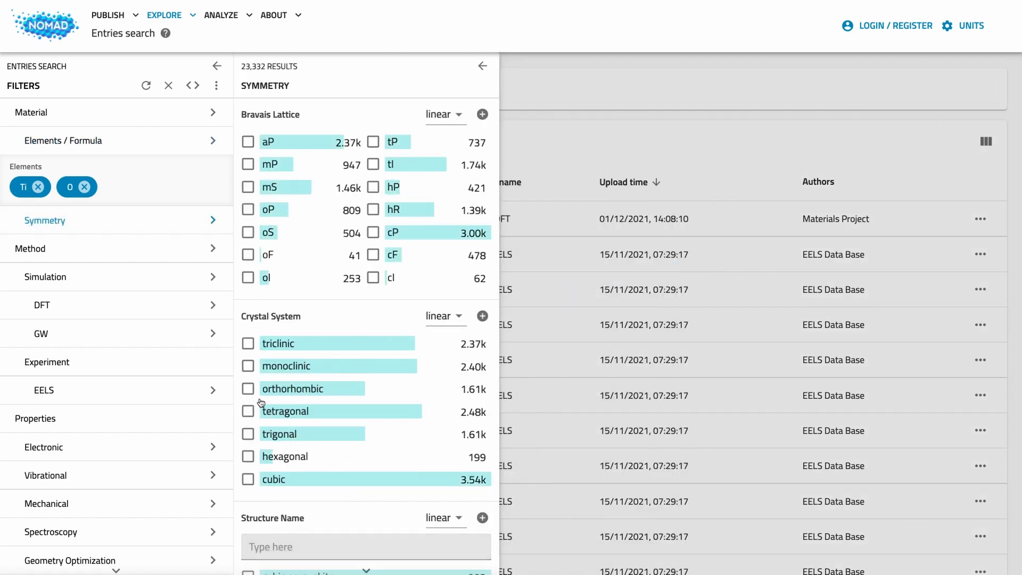
click(247, 479)
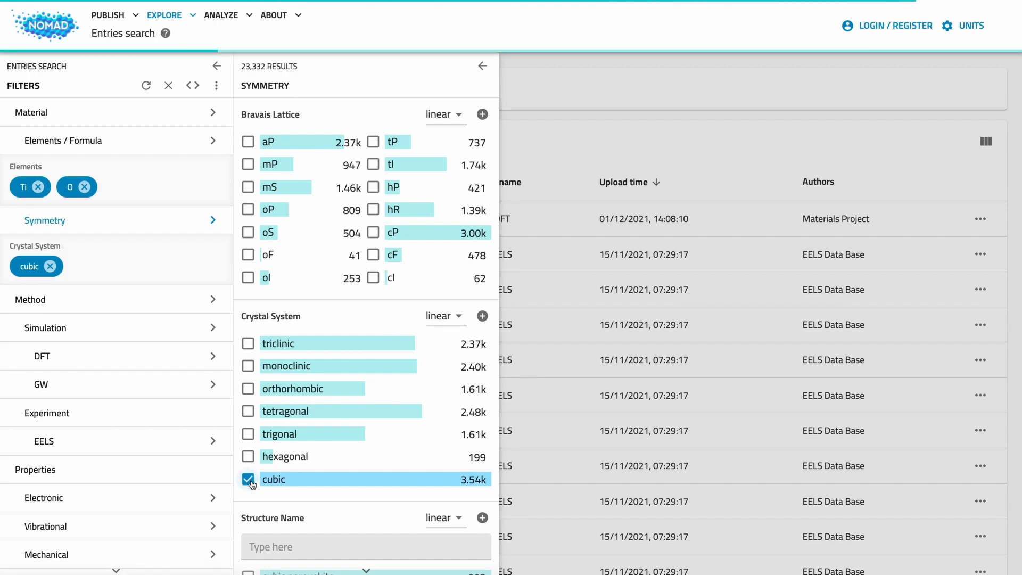
click(247, 480)
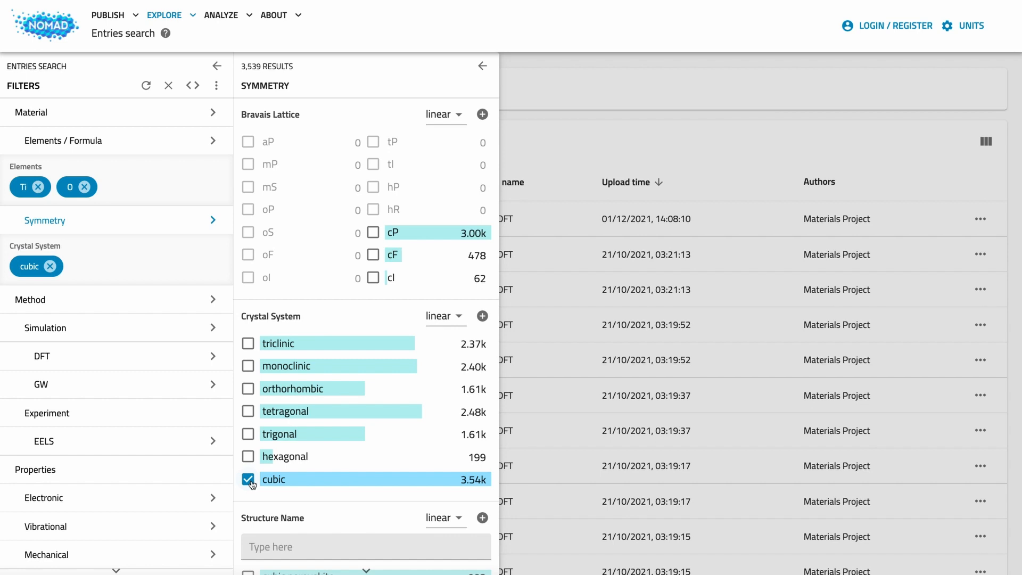
mouse_move(247, 480)
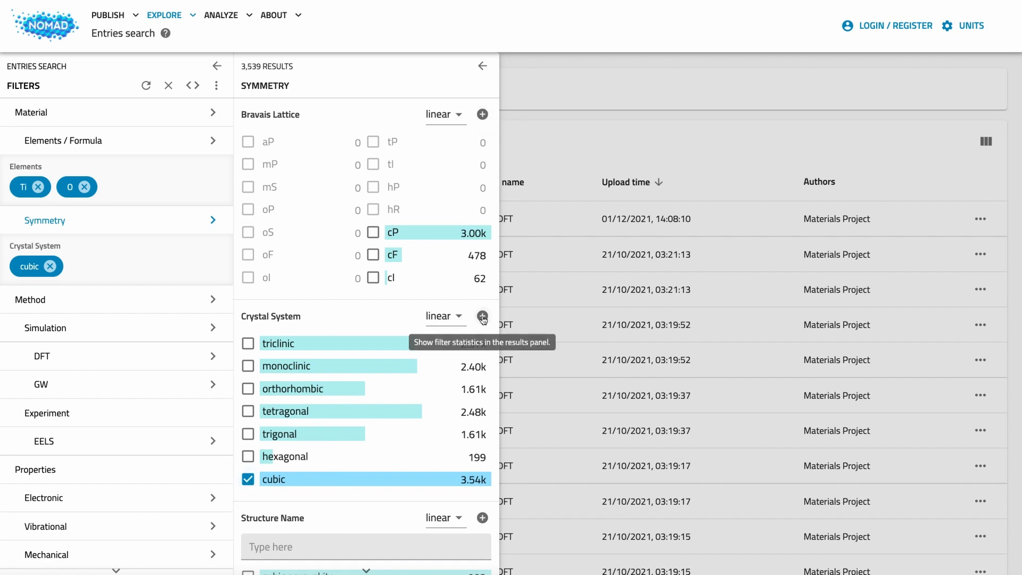
Toggle tetragonal, hexagonal, monoclinic and cubic crystal systems with a two-element limit, then clear all filters
click(481, 318)
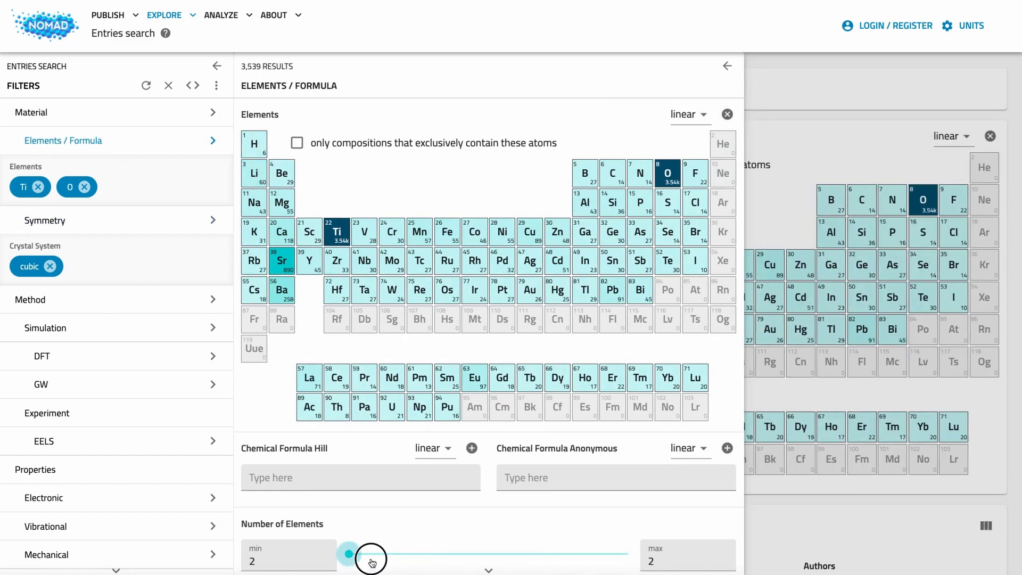
drag(372, 562, 349, 553)
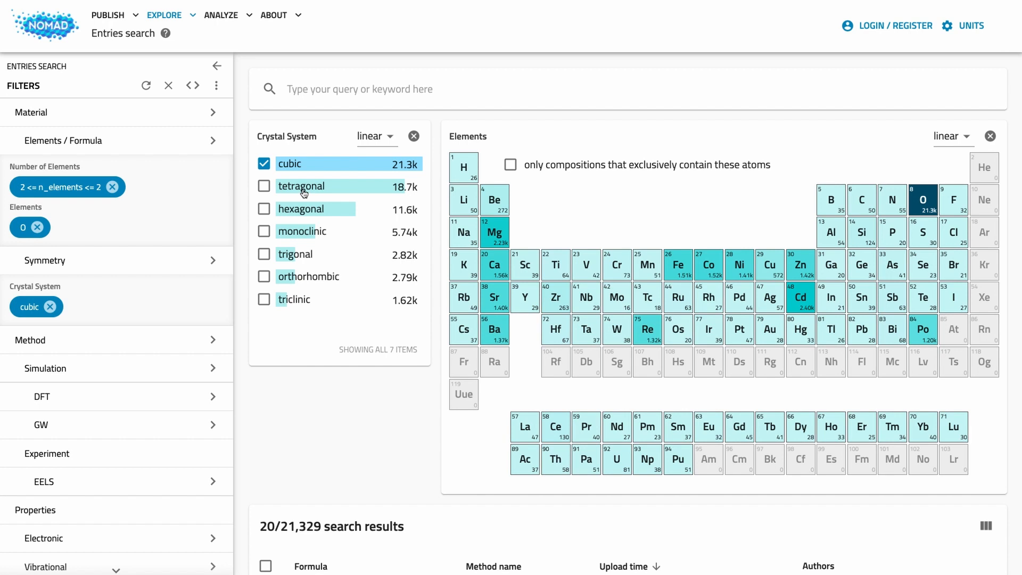
click(264, 186)
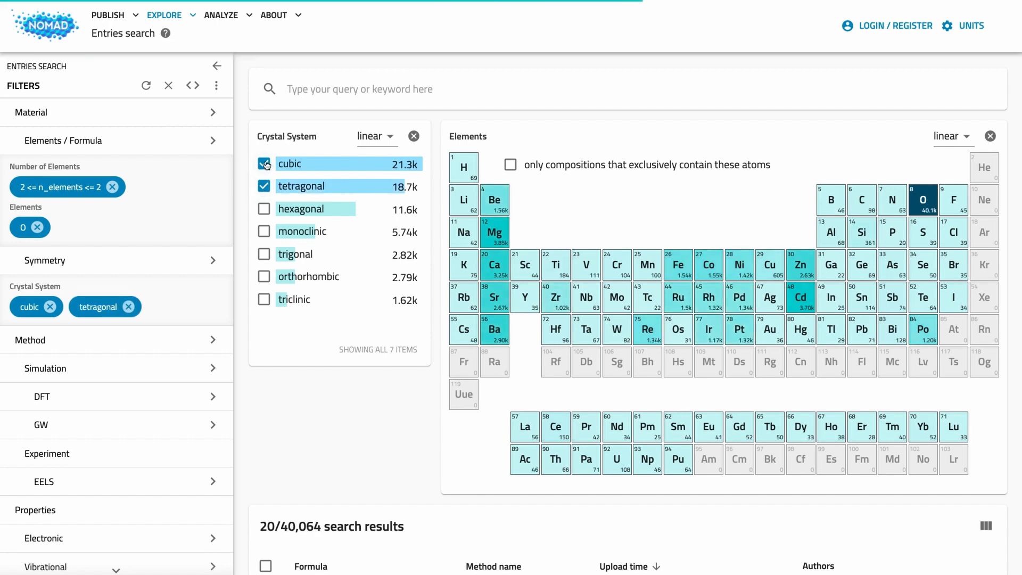
click(264, 164)
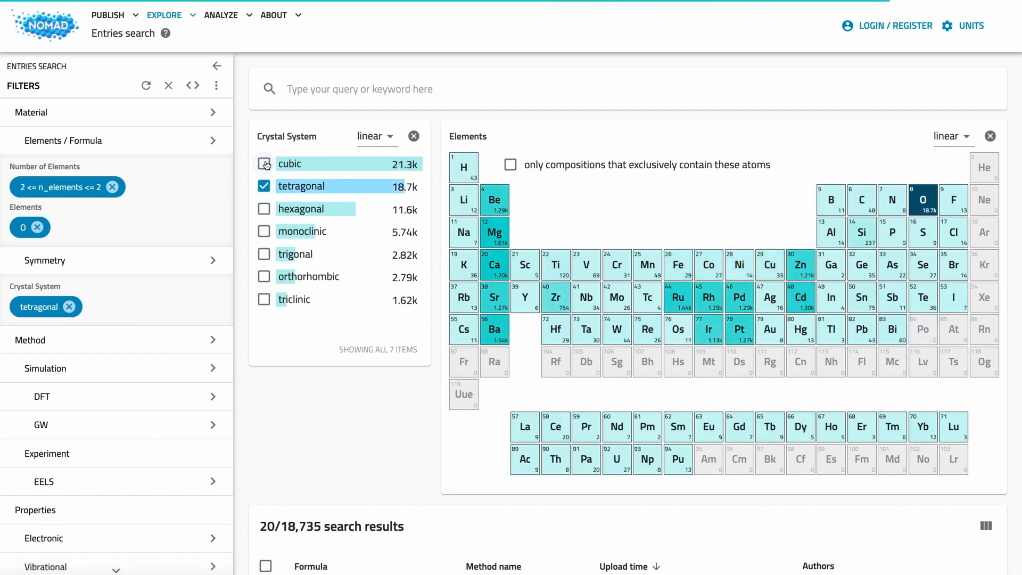
click(264, 209)
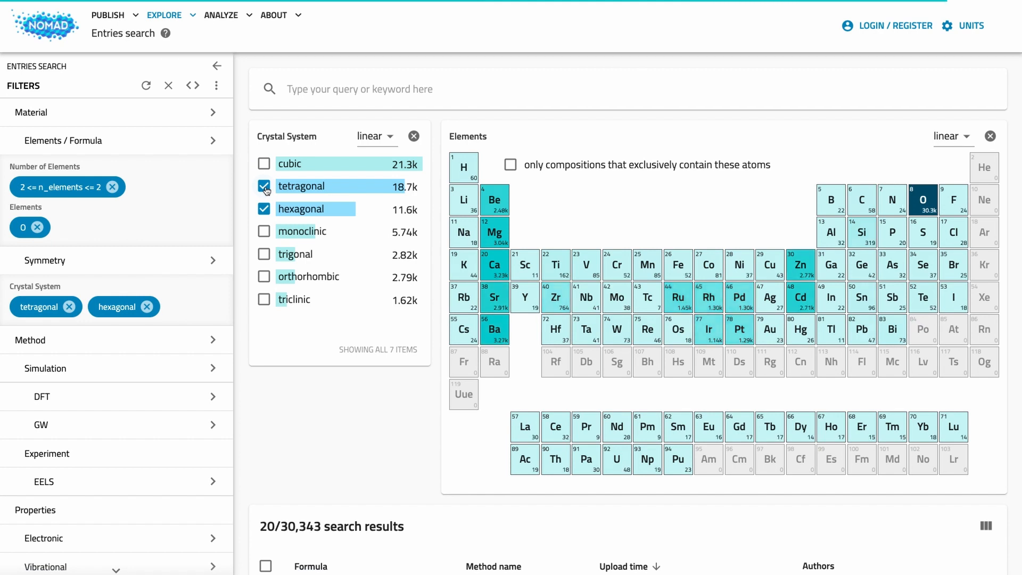
click(264, 186)
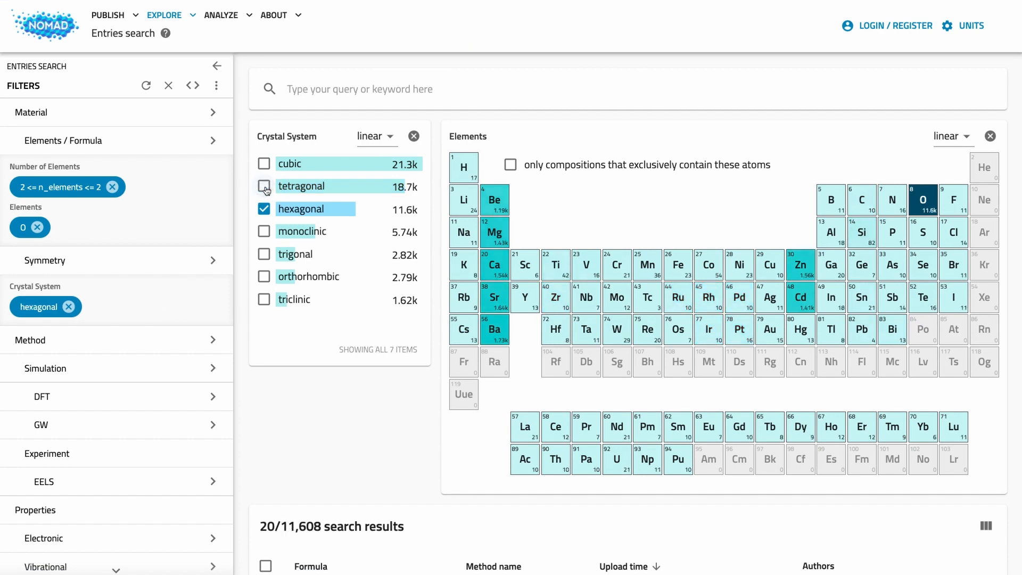
click(264, 231)
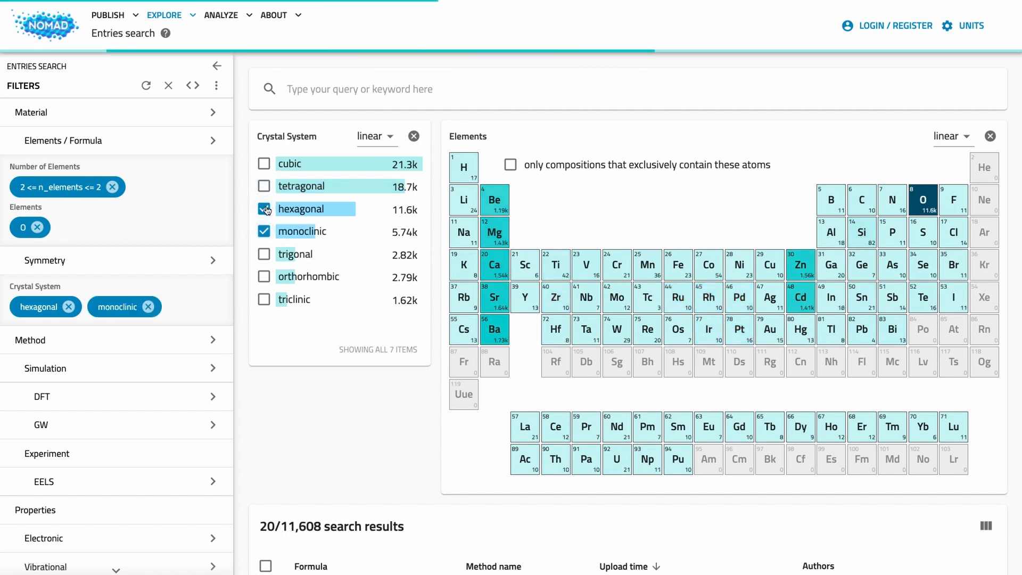
click(265, 209)
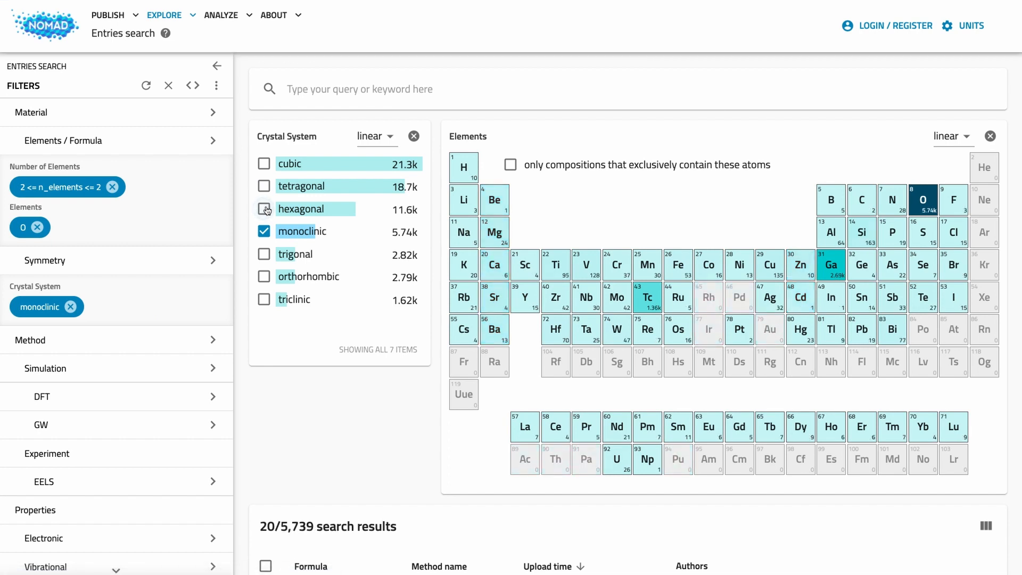
click(264, 163)
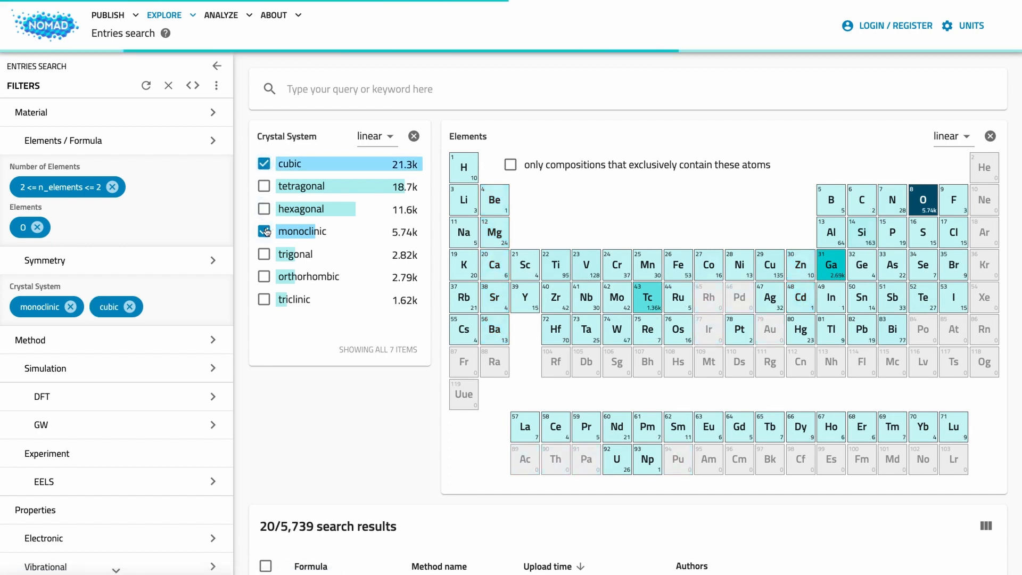
click(264, 231)
text(T)
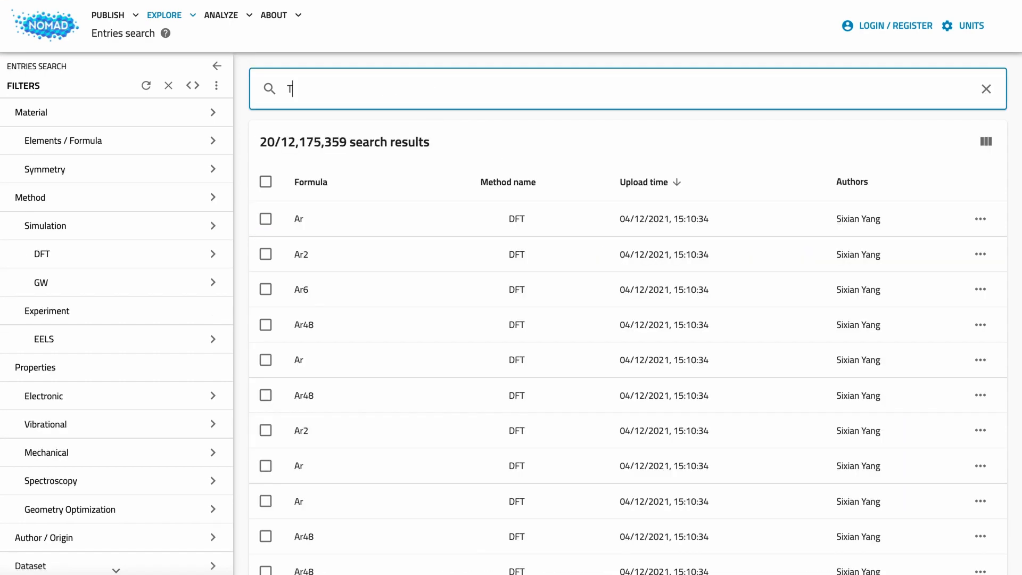
Try search-bar queries like TiO, FHI-aims, gga_x_pbe and Claudia Draxl, then show the Simulation filters
text(iO)
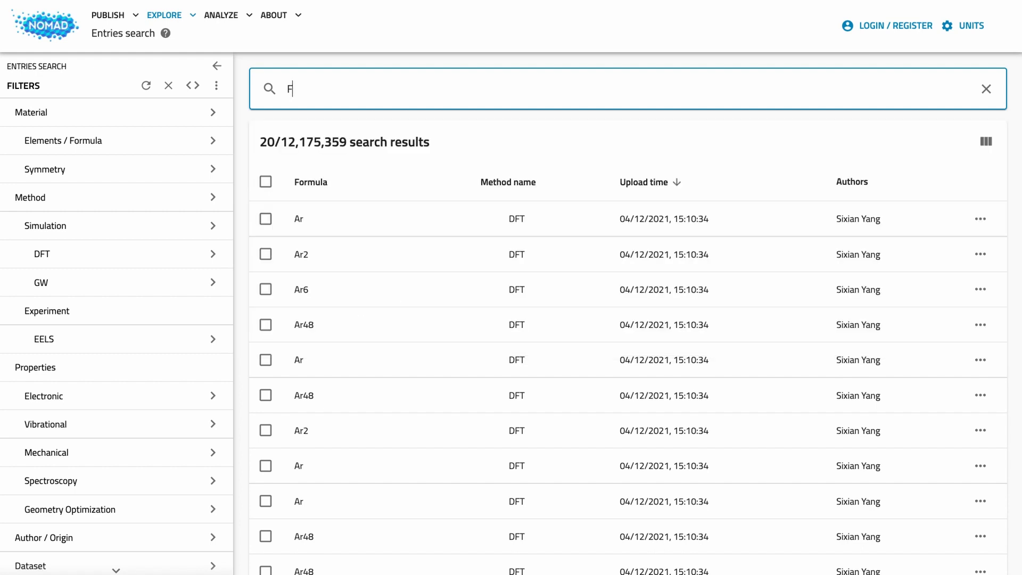
text(HI-aim)
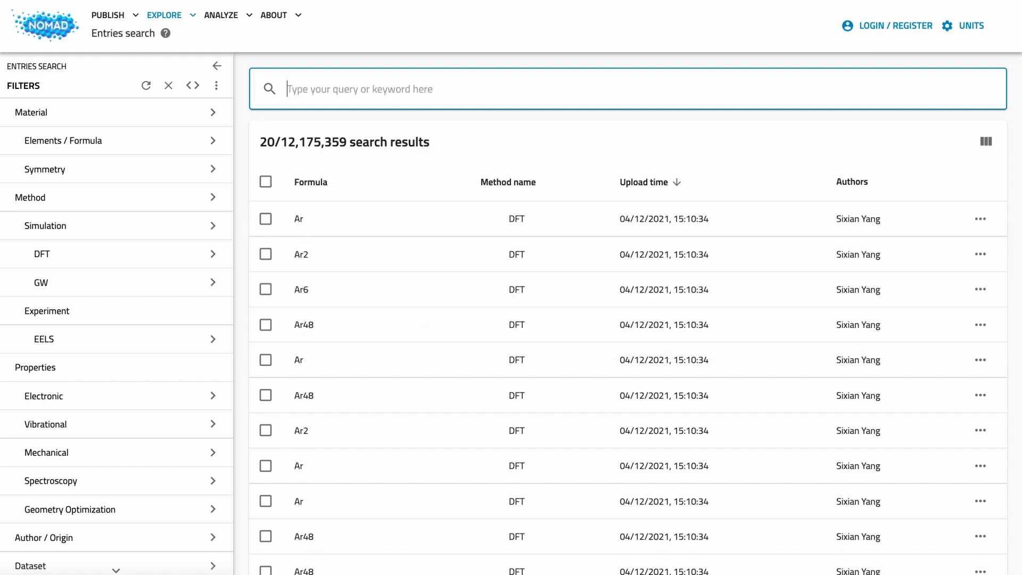
text(gga_x_pbe)
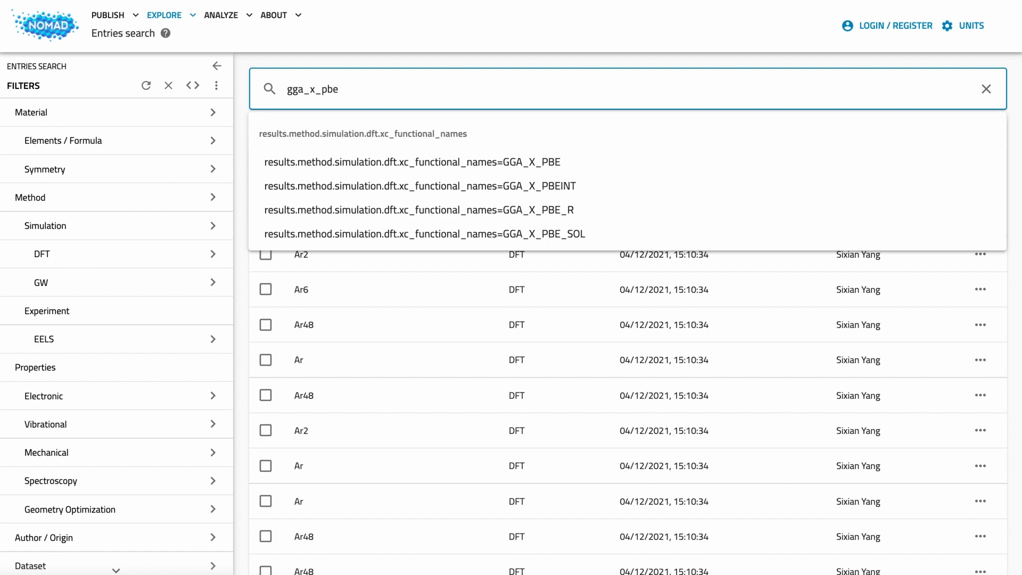
text(Claudia Dr)
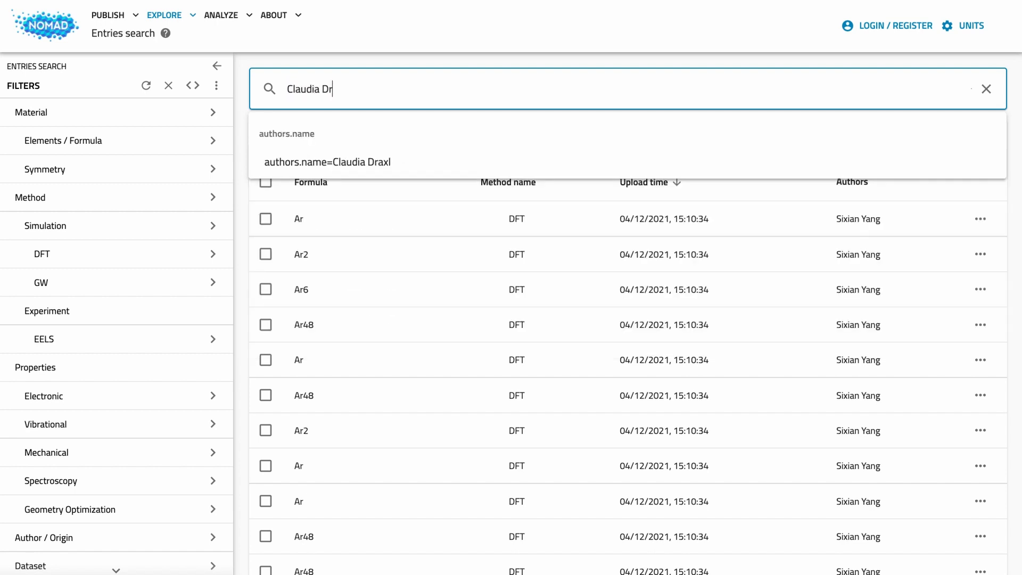
text(axl)
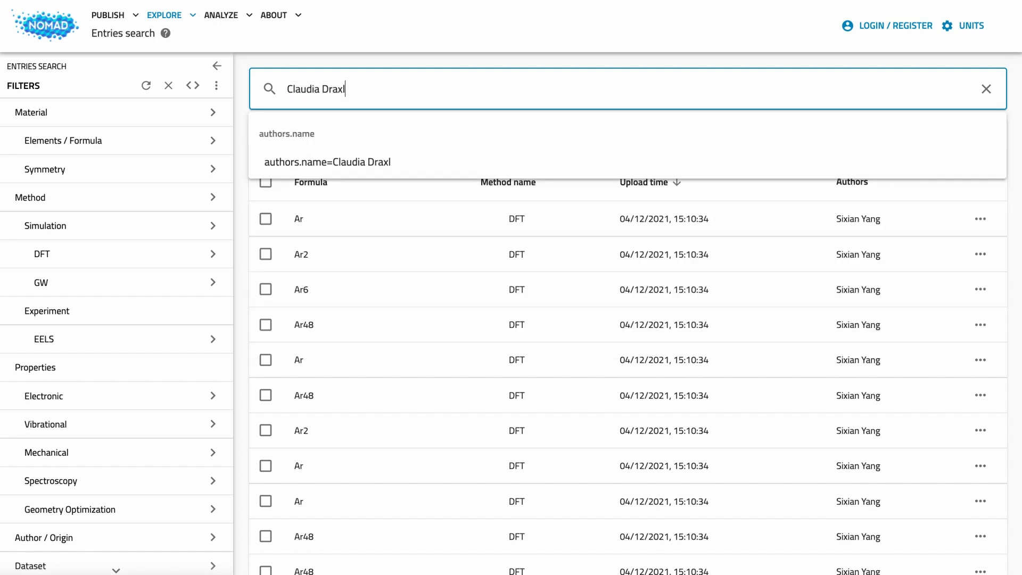
click(986, 88)
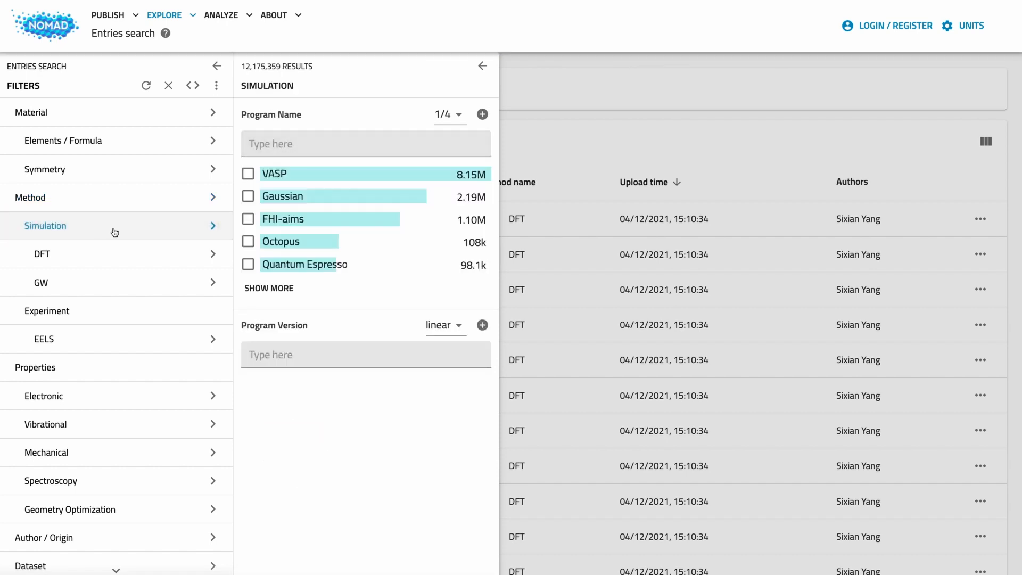
Restrict results to VASP entries using the GGA_C_PBE and GGA_X_PBE functionals
click(247, 173)
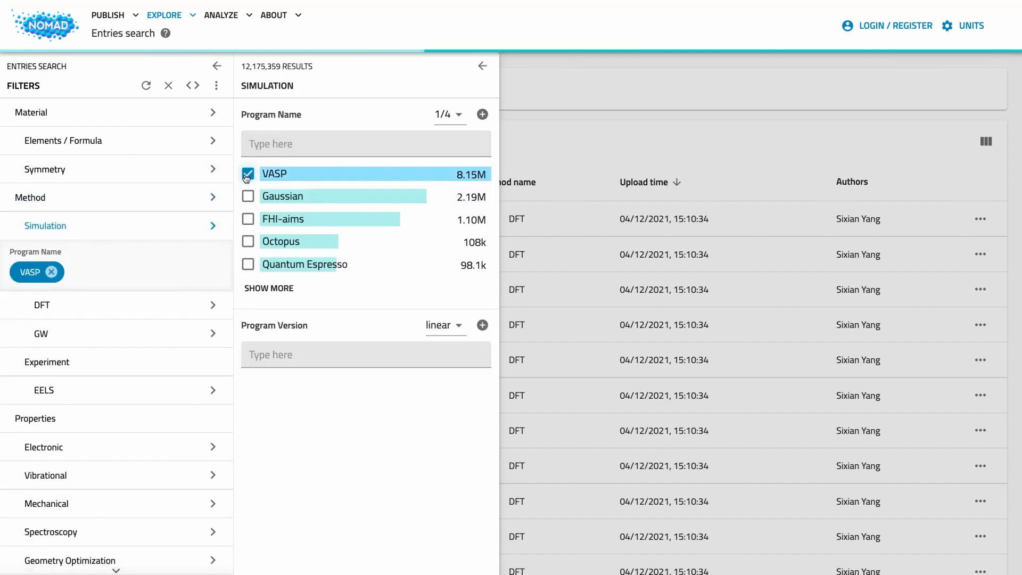
click(42, 305)
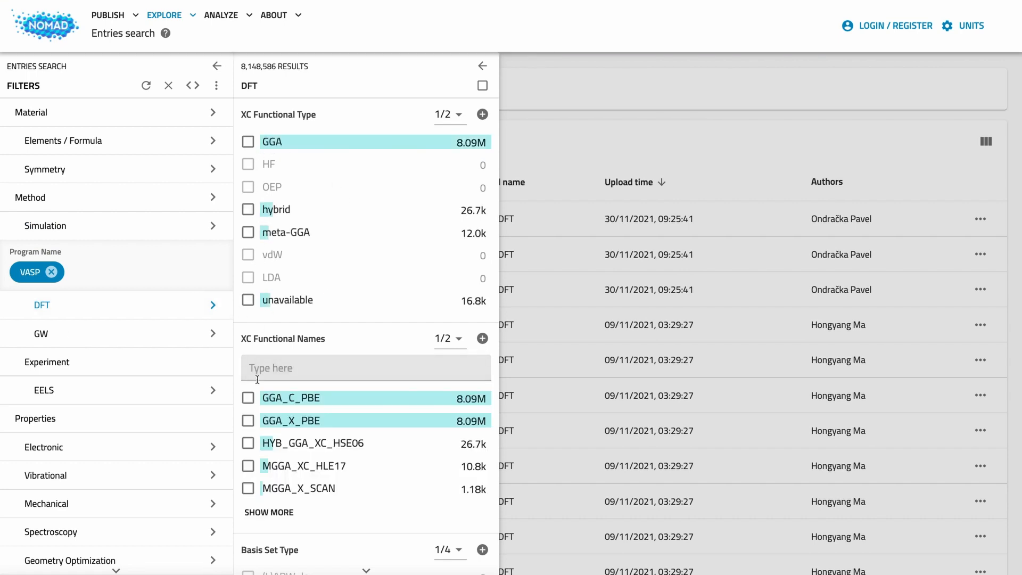
click(247, 398)
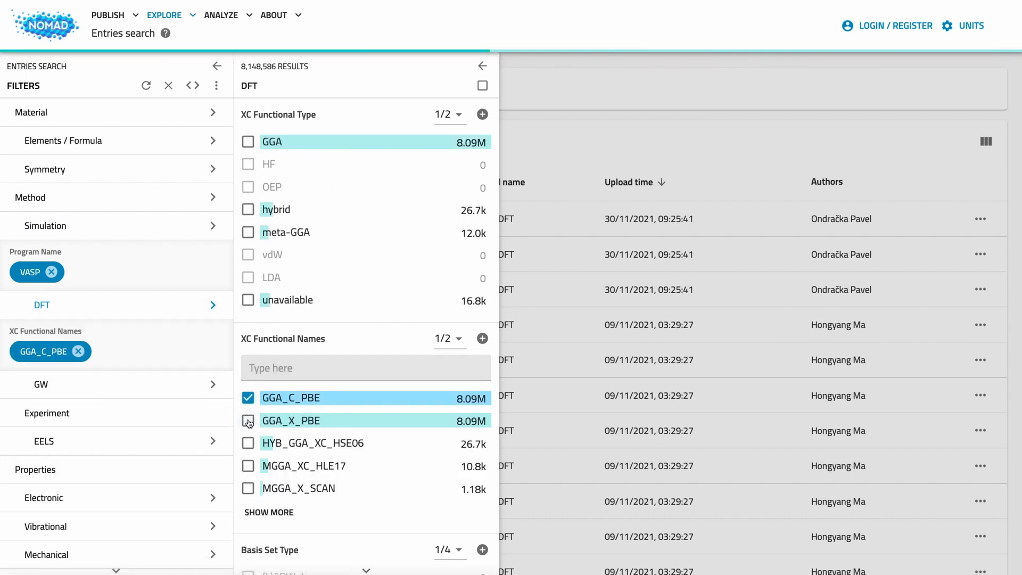
click(247, 421)
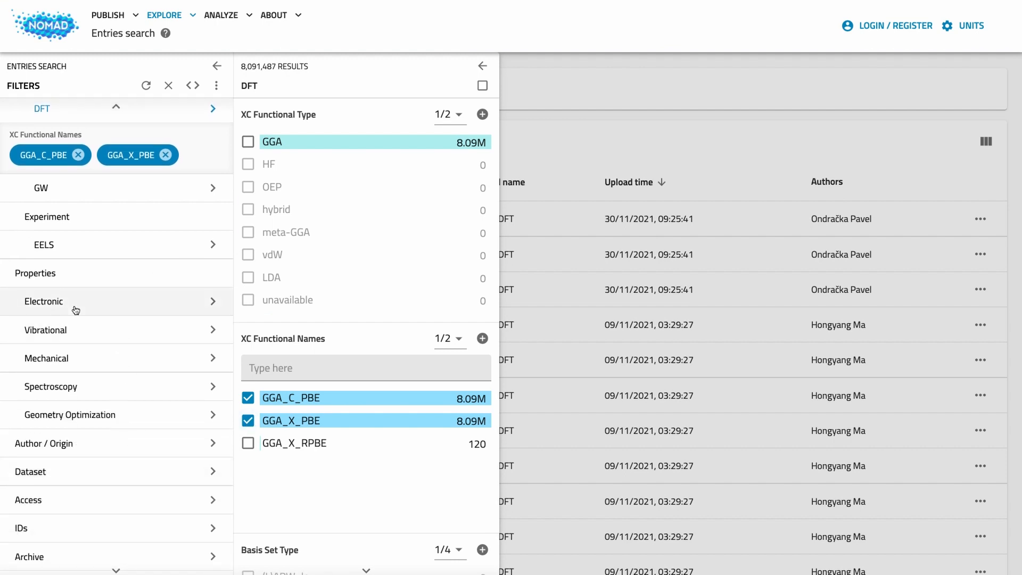
click(44, 301)
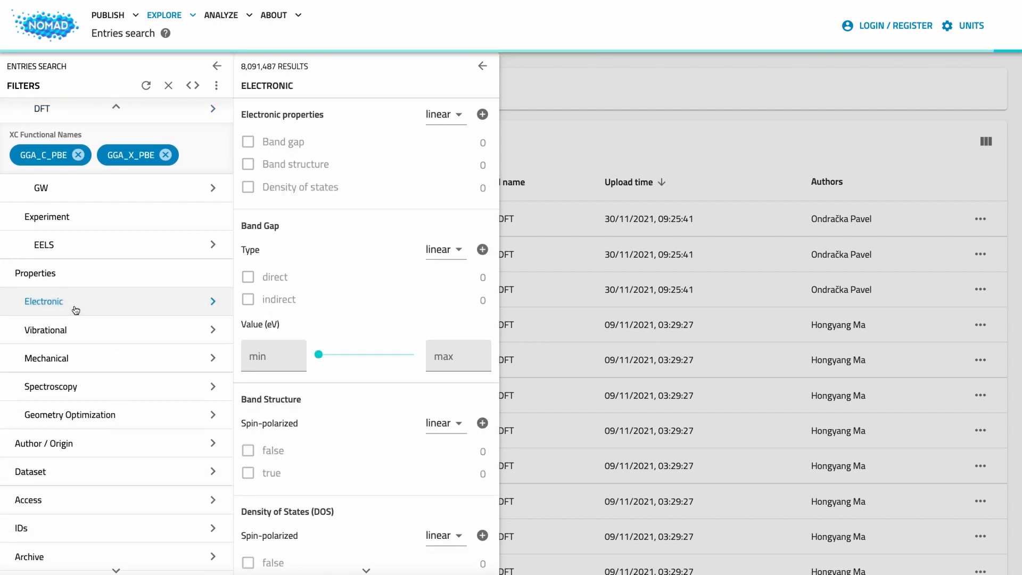
Require both Density of states and Band structure, narrowing to 1,558 VASP entries
click(247, 186)
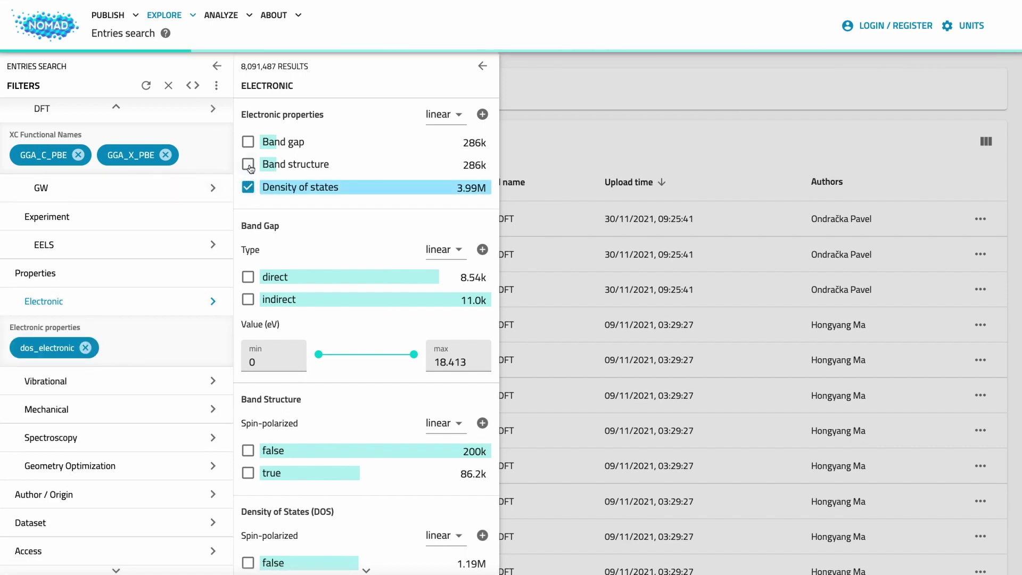
click(247, 164)
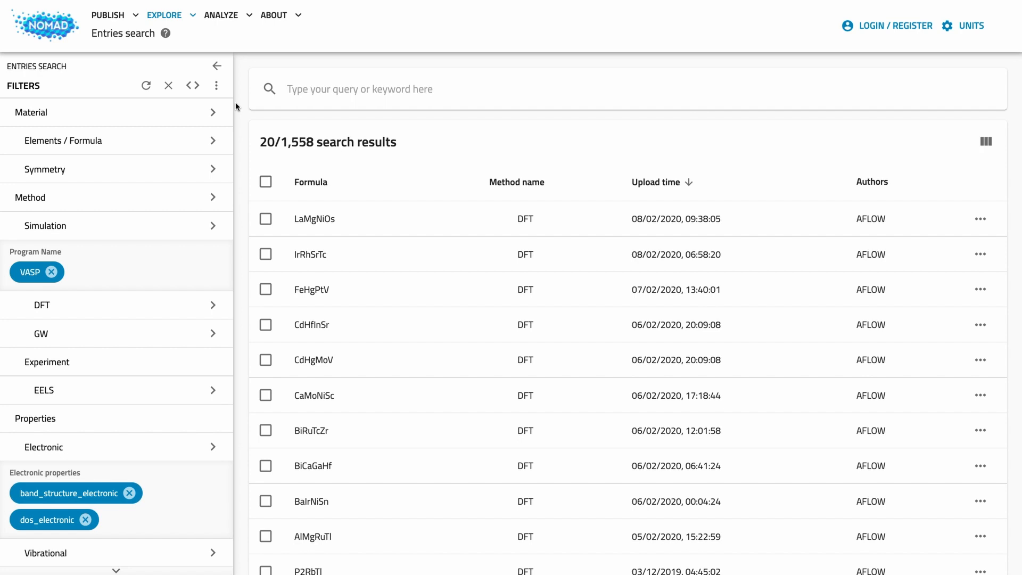
Load more results and add Crystal system and Space group symbol as table columns
scroll(down, 3)
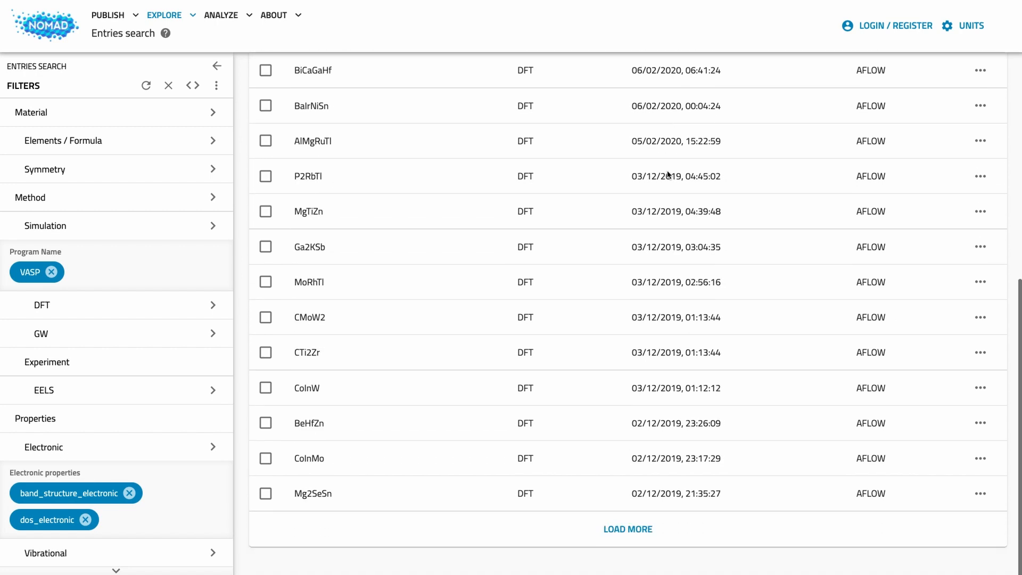
click(627, 529)
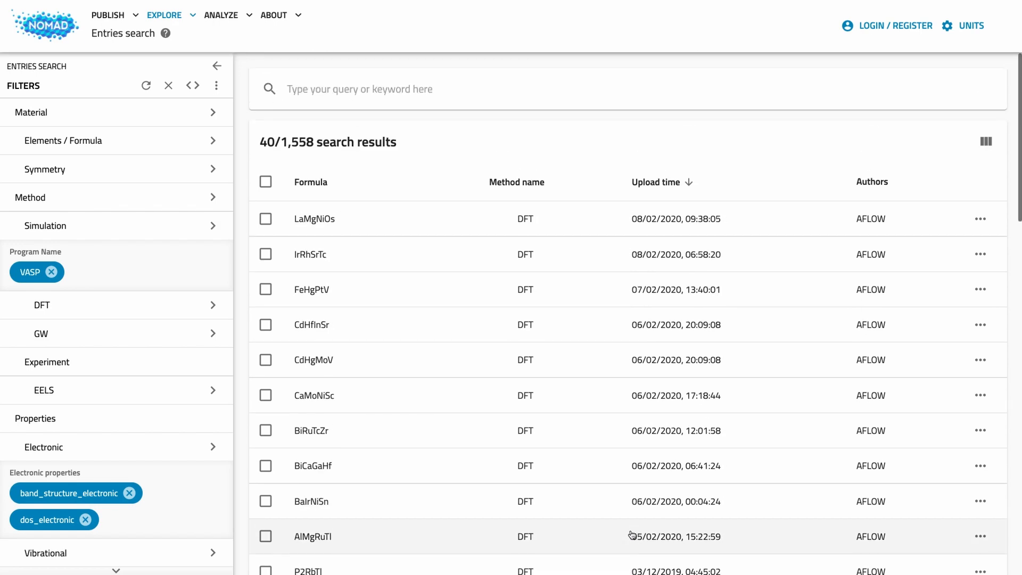
mouse_move(901, 215)
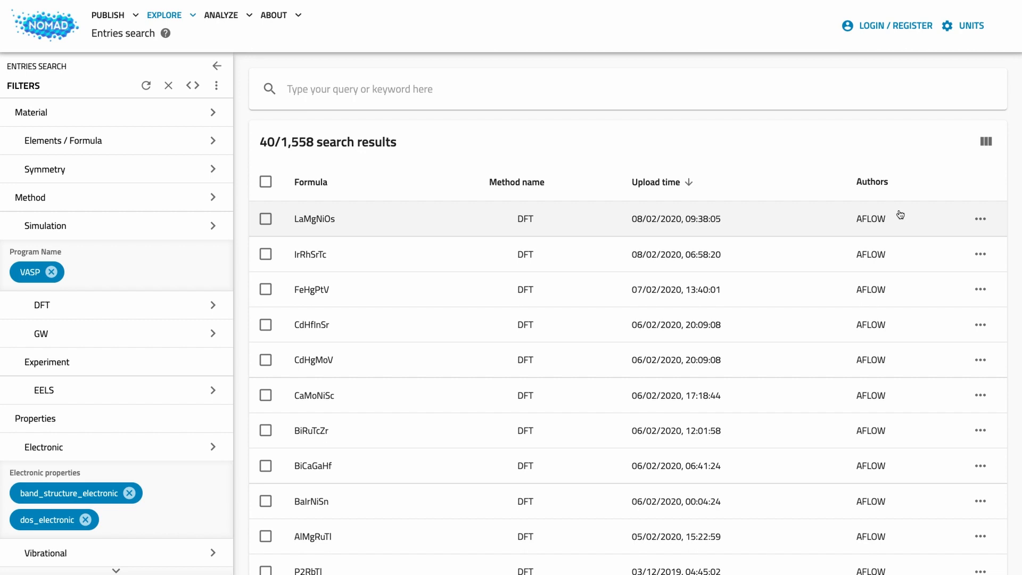
click(986, 143)
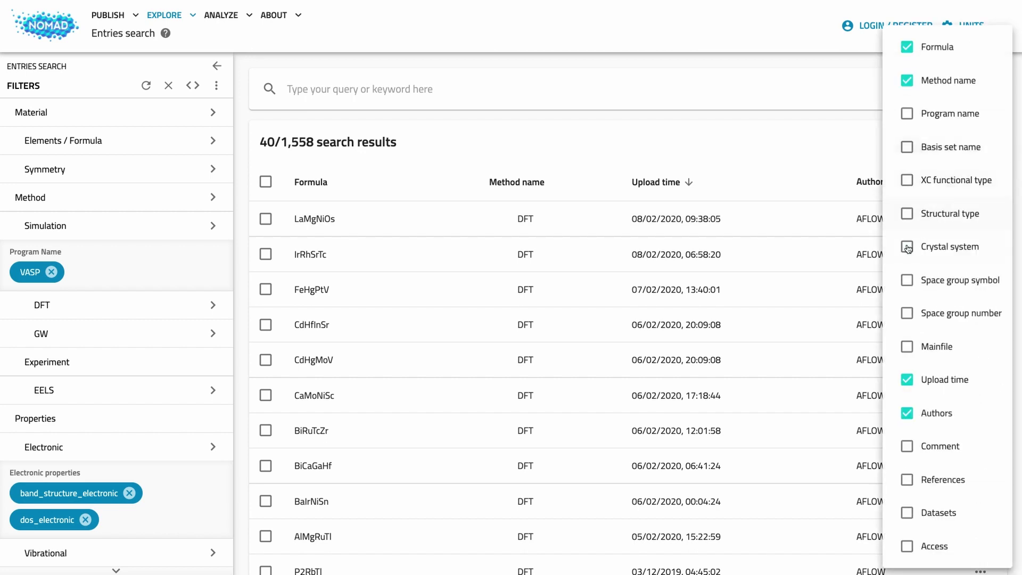
click(908, 280)
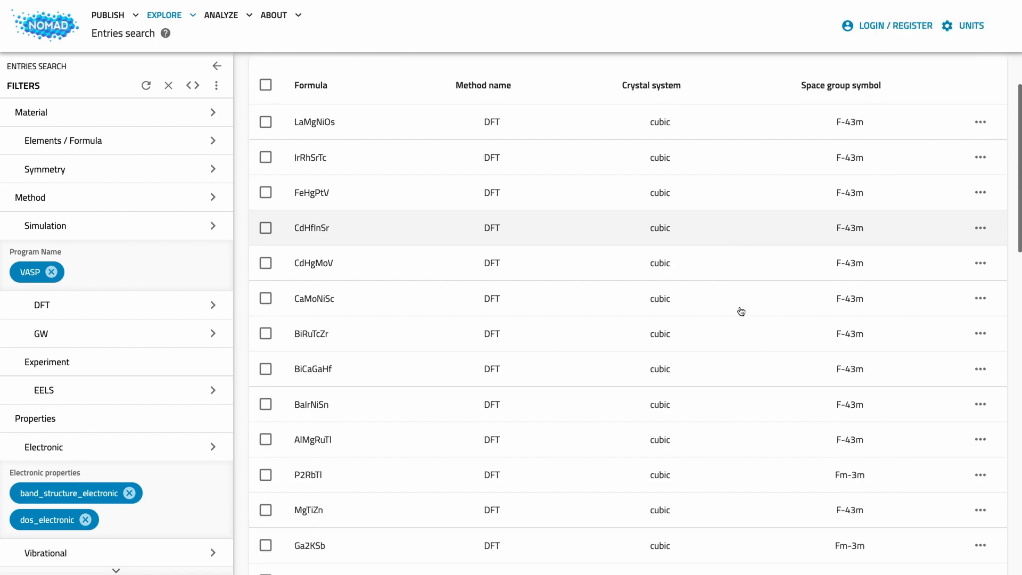
Scroll the expanded MgTiZn row to review its DFT details (VASP 4.6.35, GGA, AFLOW)
scroll(down, 3)
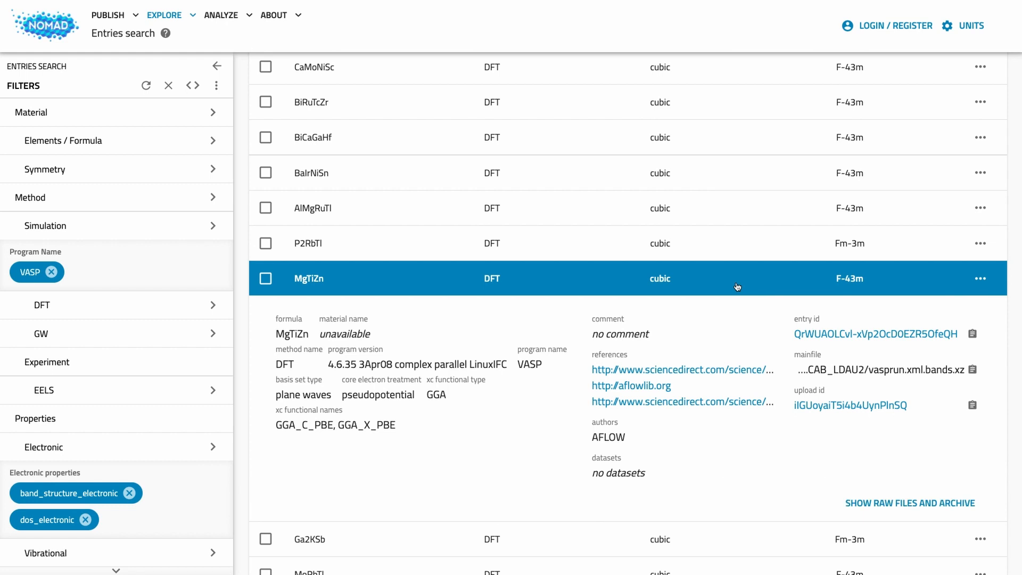
mouse_move(388, 462)
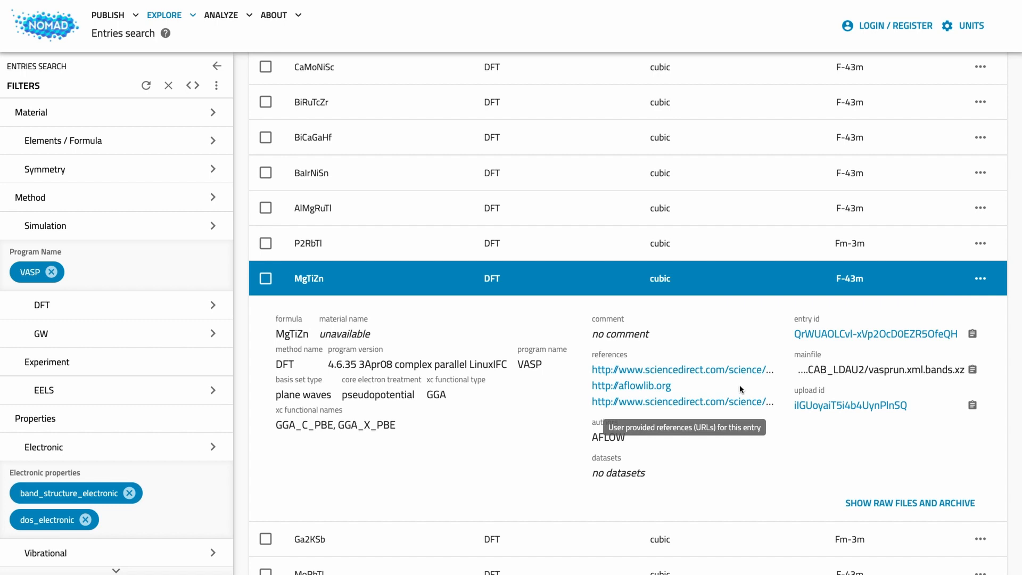
mouse_move(838, 463)
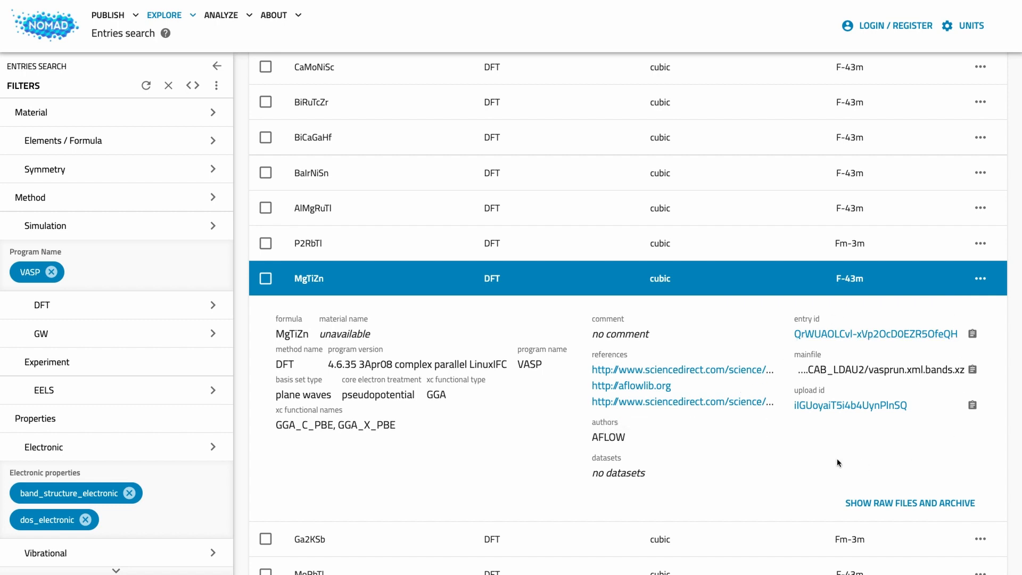
mouse_move(886, 503)
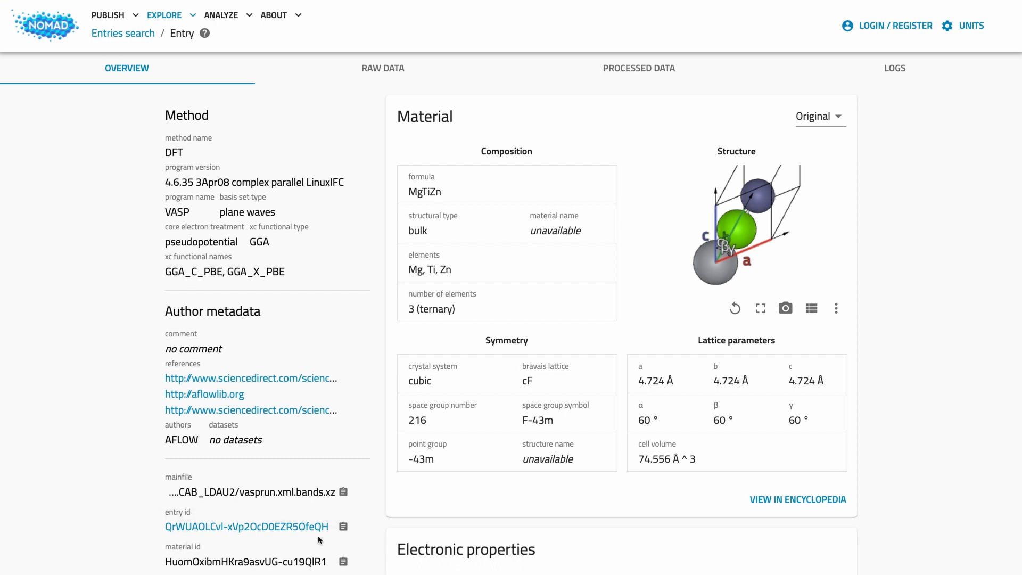
mouse_move(518, 291)
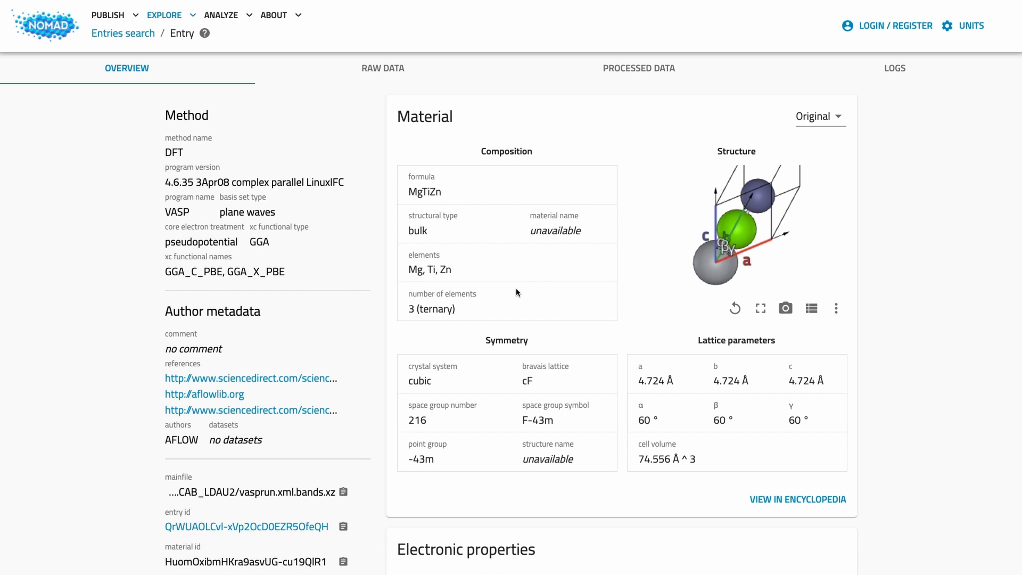
mouse_move(665, 402)
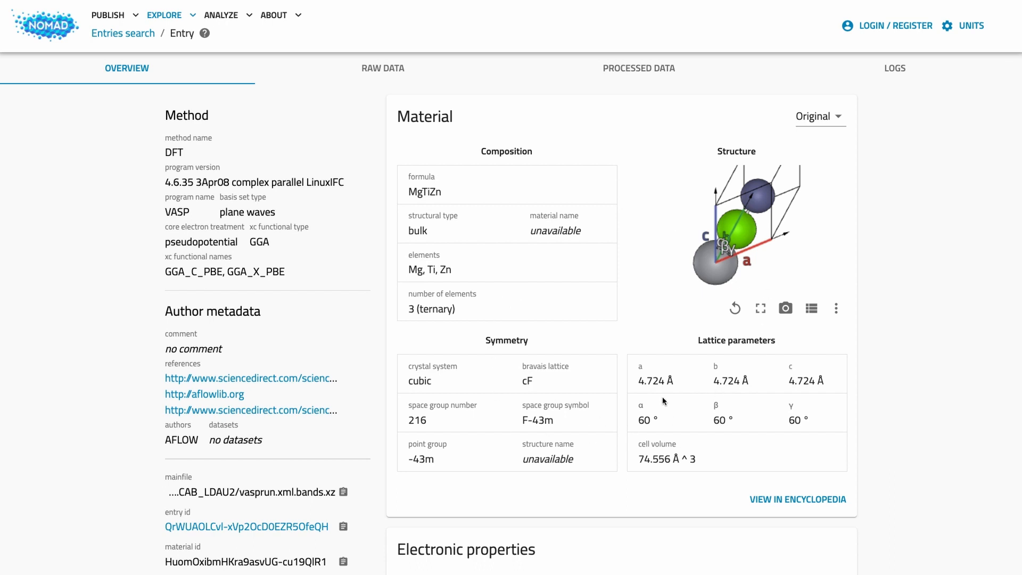
Review the entry's band structure and band gaps, then show its 68 raw data files
scroll(down, 3)
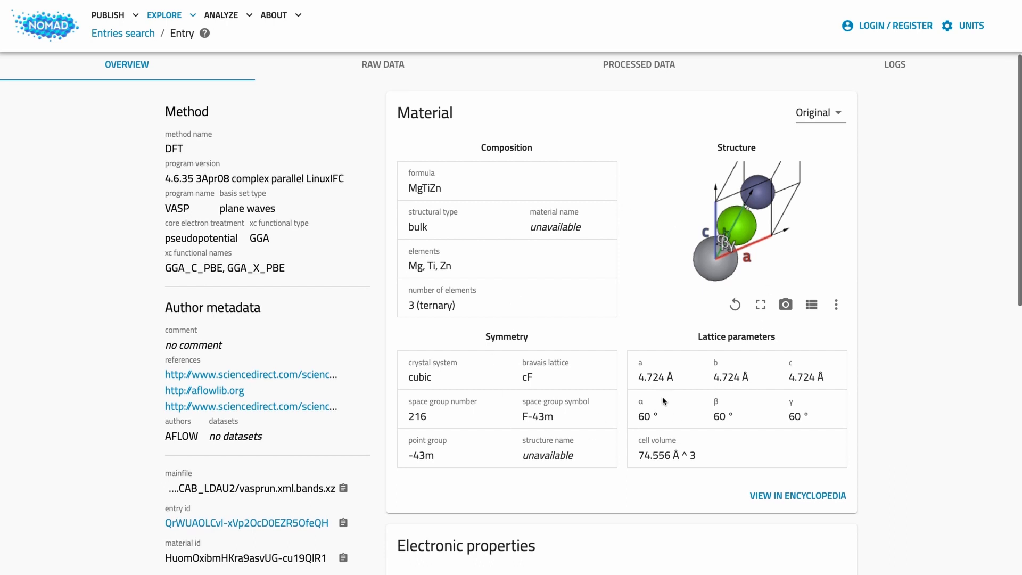
scroll(down, 3)
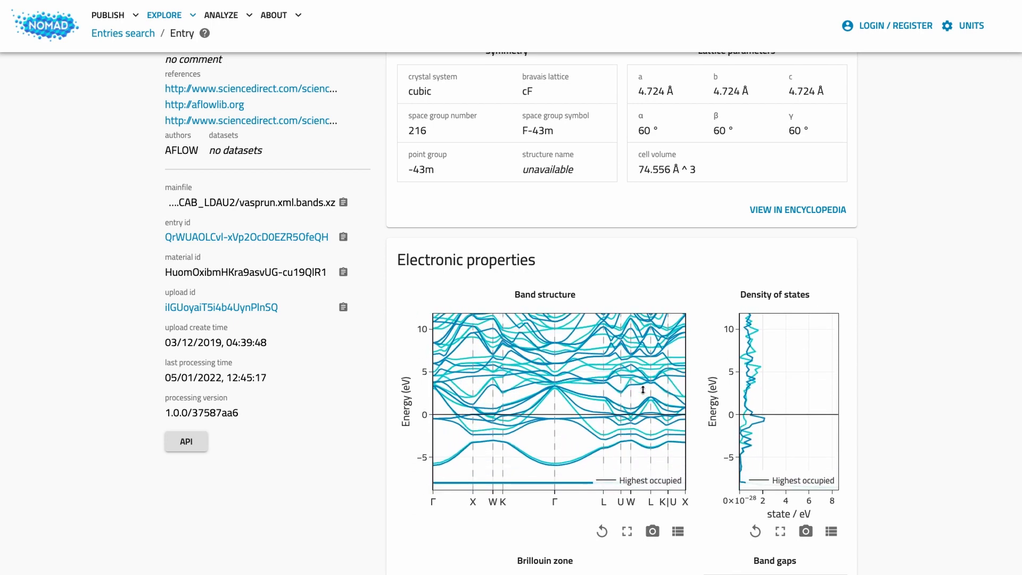
mouse_move(905, 395)
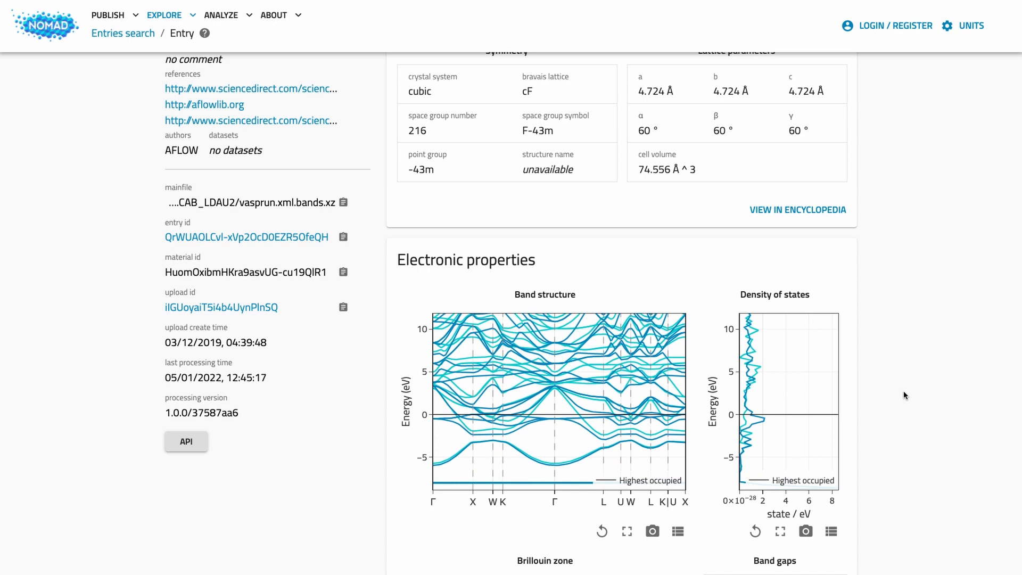
scroll(down, 3)
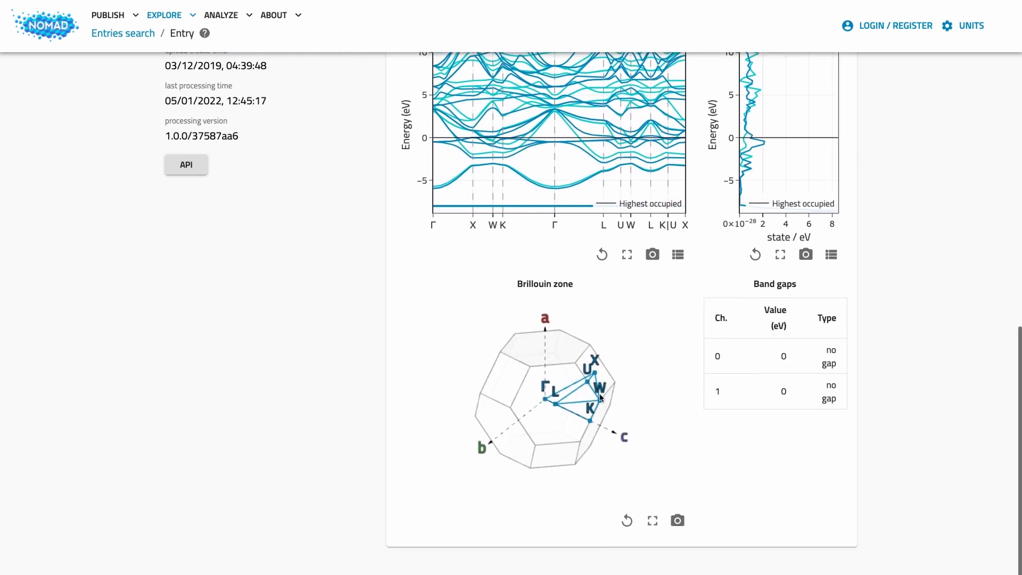
drag(599, 397, 606, 366)
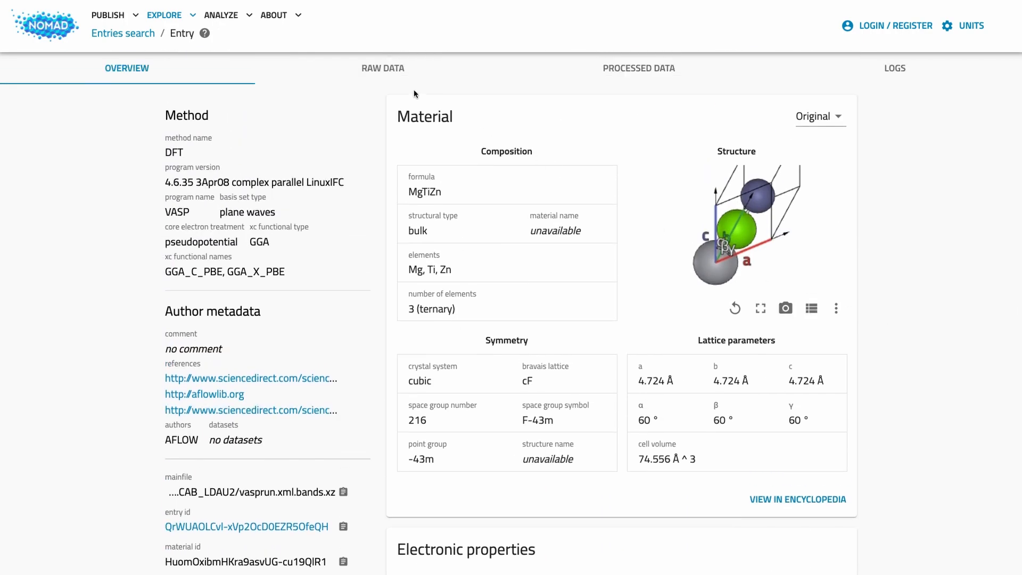
click(383, 69)
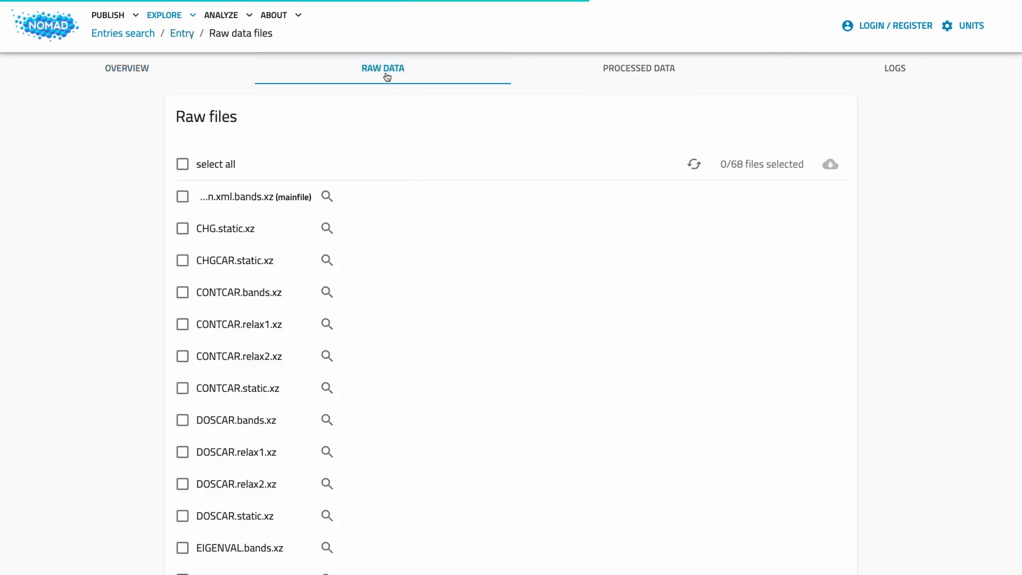
mouse_move(188, 387)
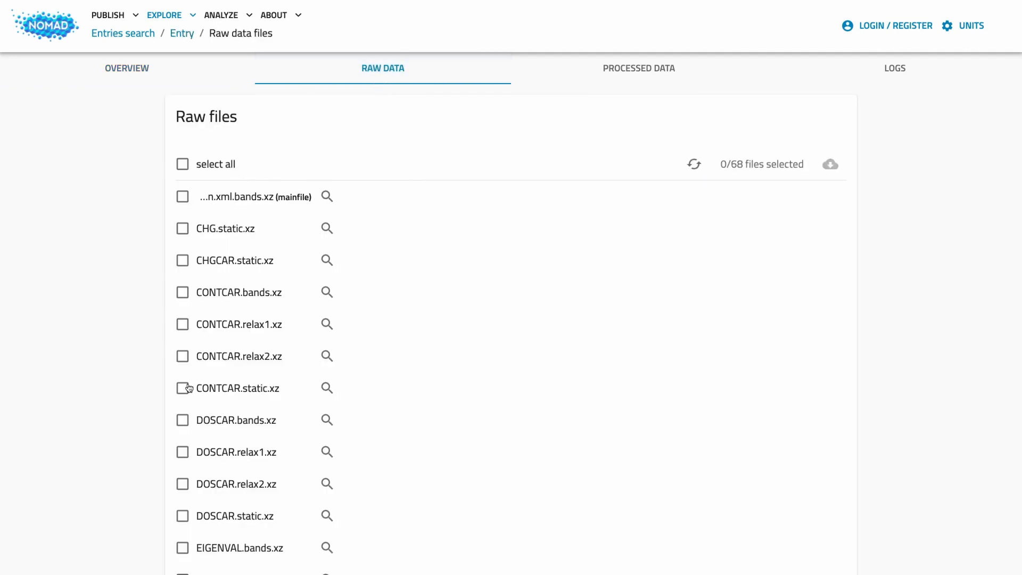
mouse_move(326, 197)
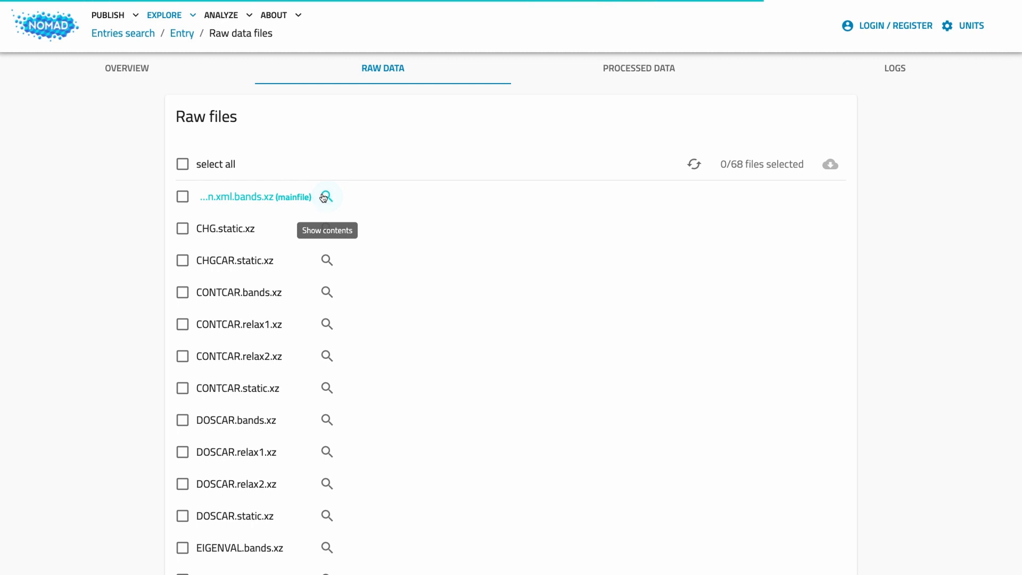
Preview the main vasprun file, select all 68 raw files, and show the processed data archive
click(326, 197)
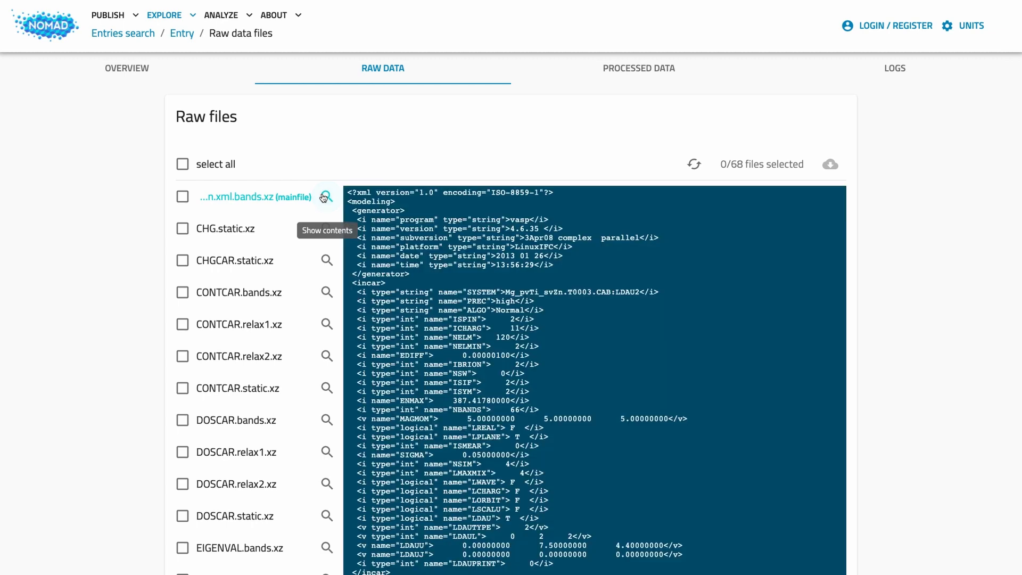
scroll(down, 3)
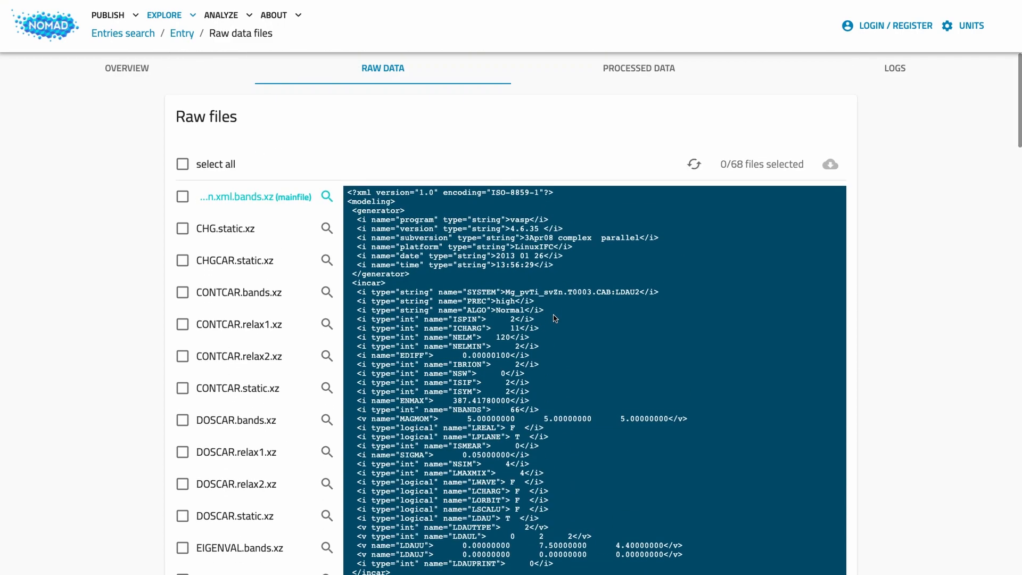
click(182, 164)
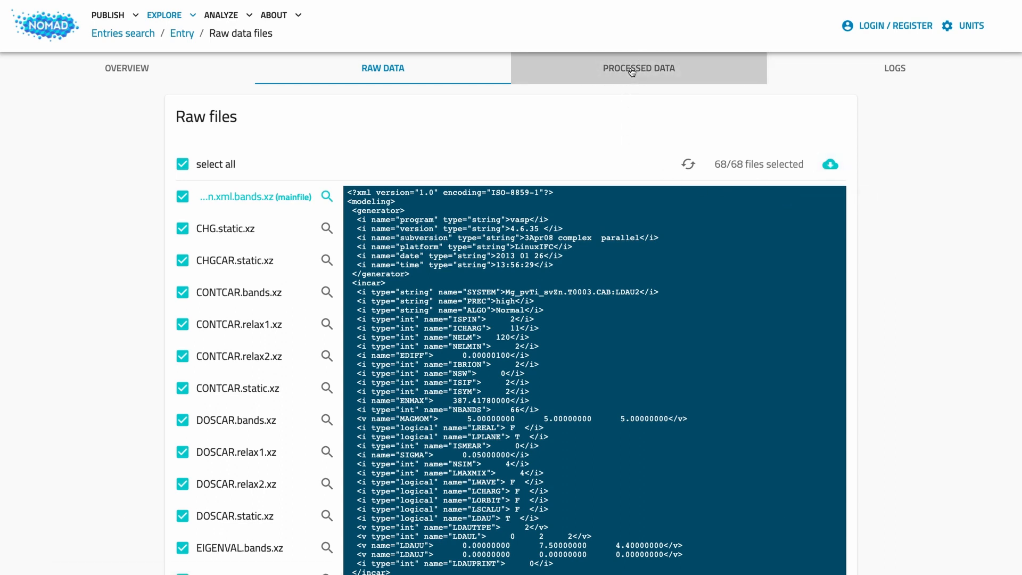
click(638, 68)
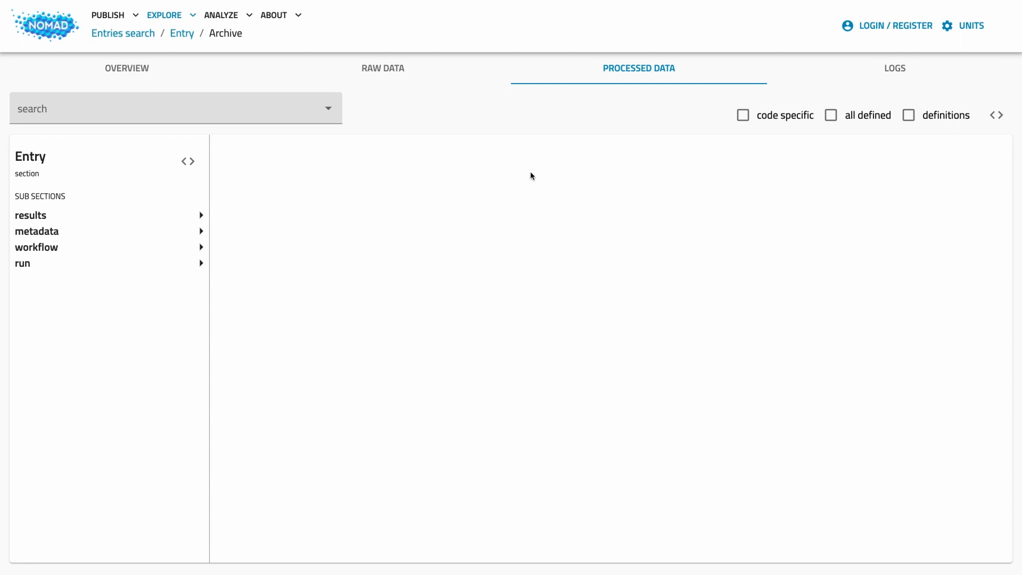
mouse_move(531, 171)
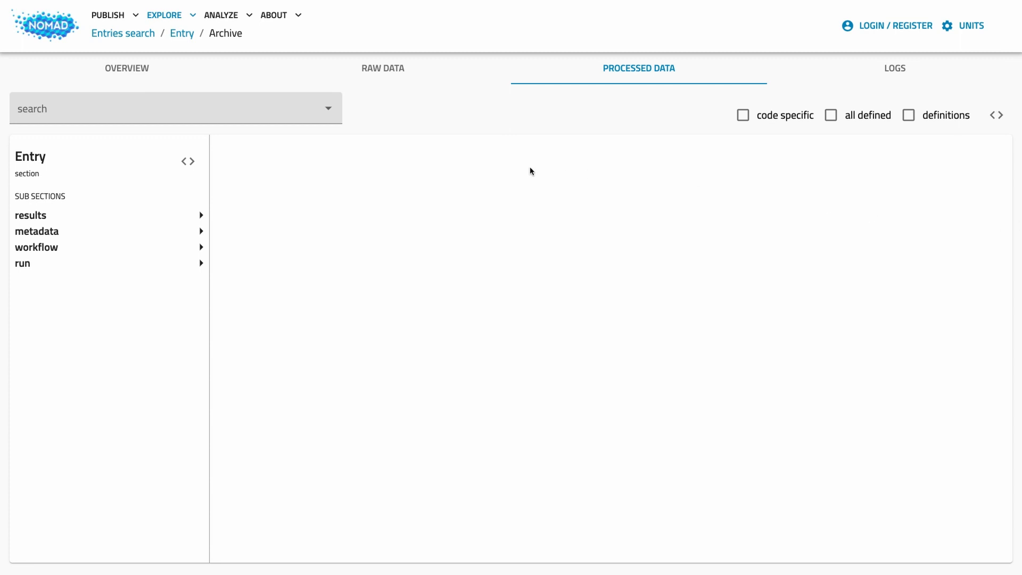
mouse_move(524, 172)
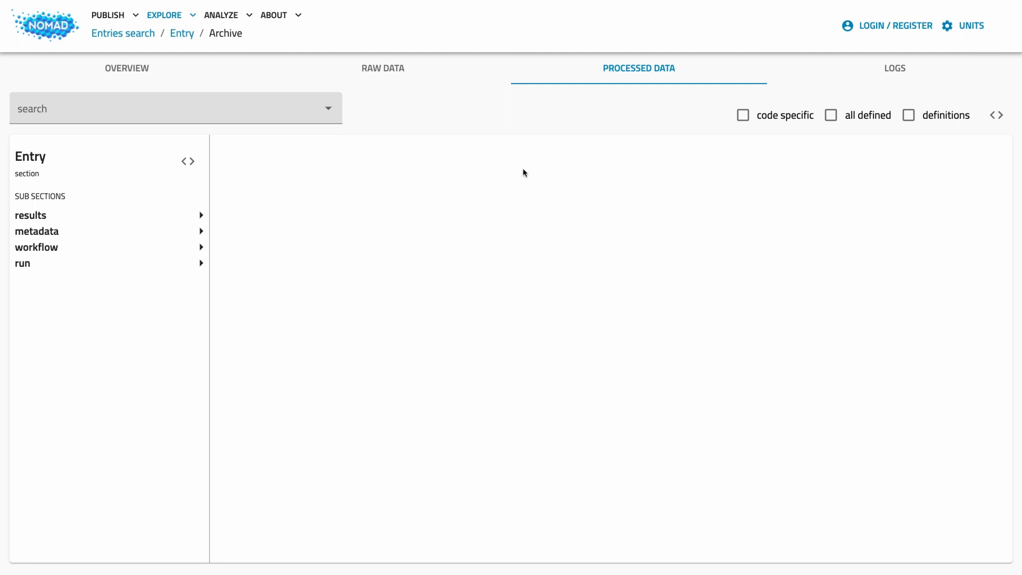
mouse_move(183, 189)
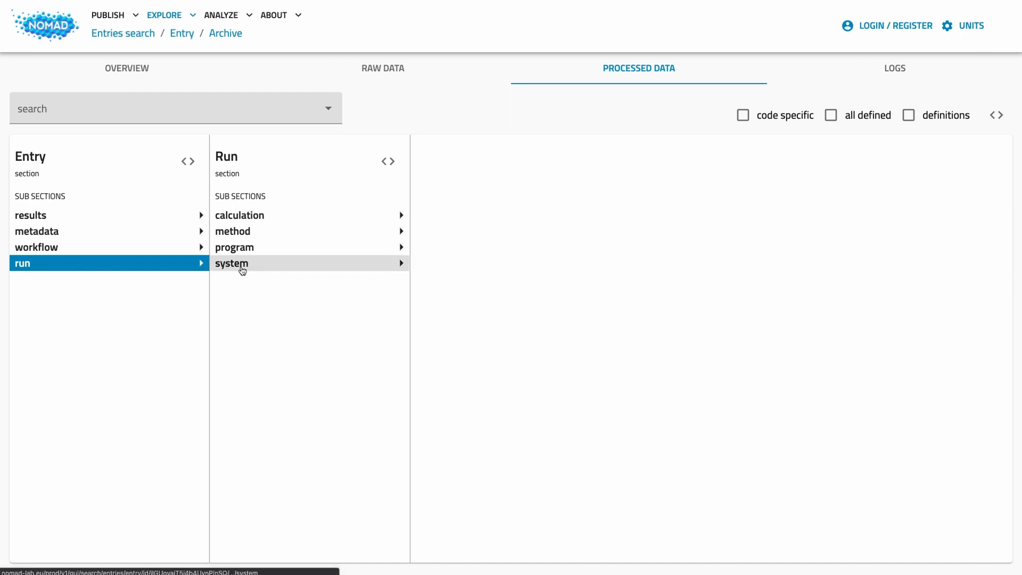
Drill into run > system > atoms and show the 3×3 lattice_vectors matrix in Å
click(232, 264)
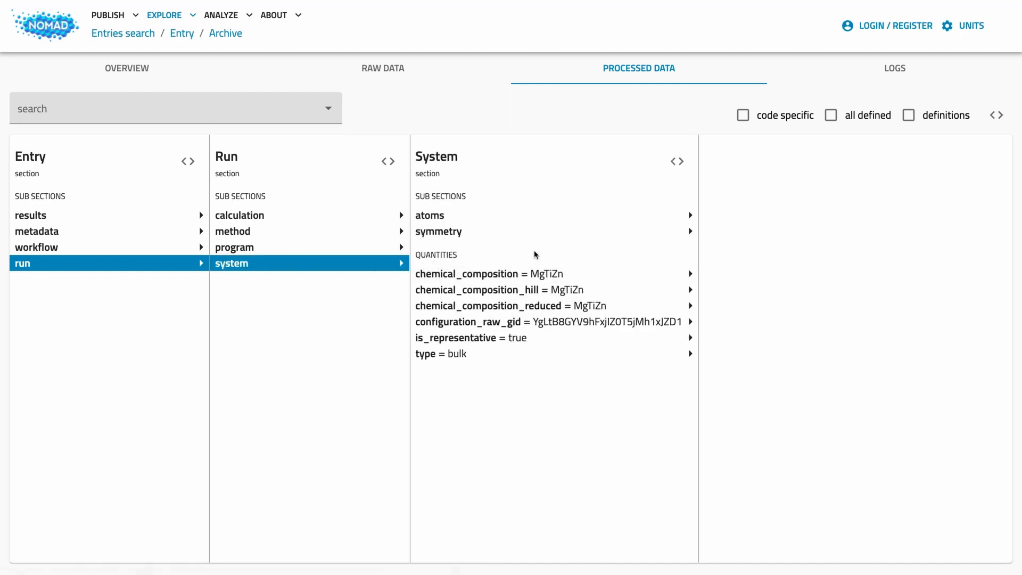
mouse_move(592, 253)
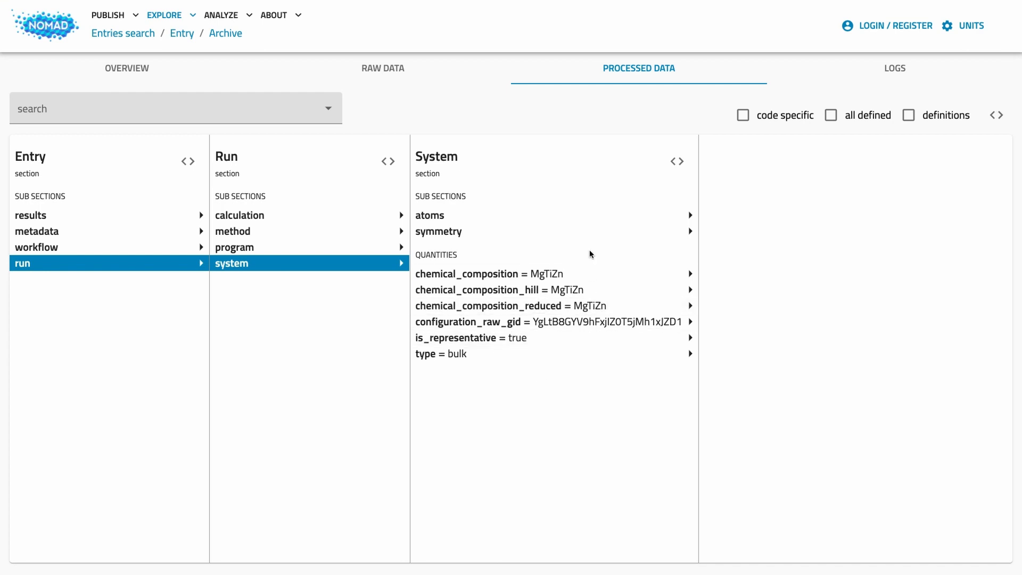
click(429, 215)
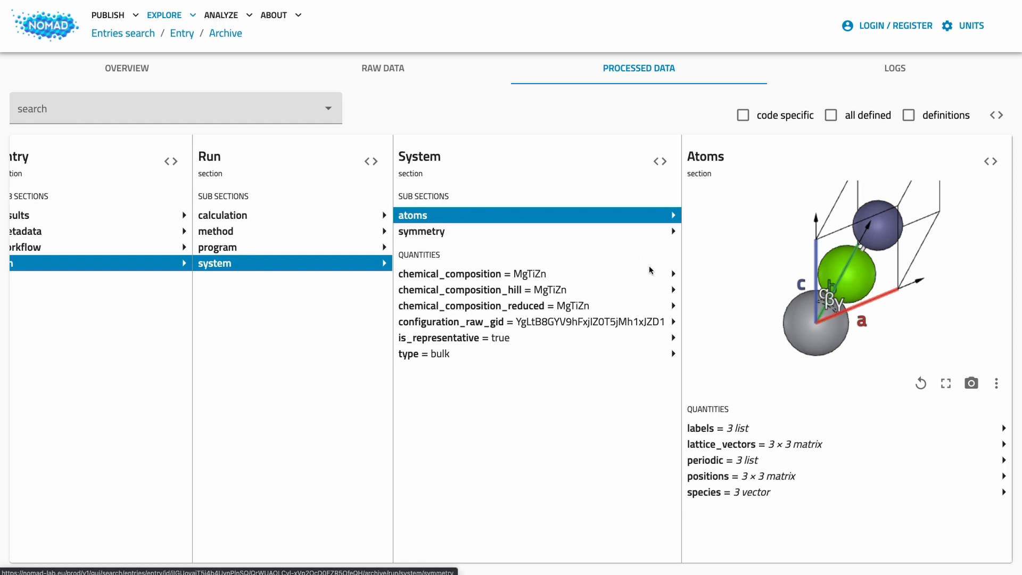
mouse_move(756, 450)
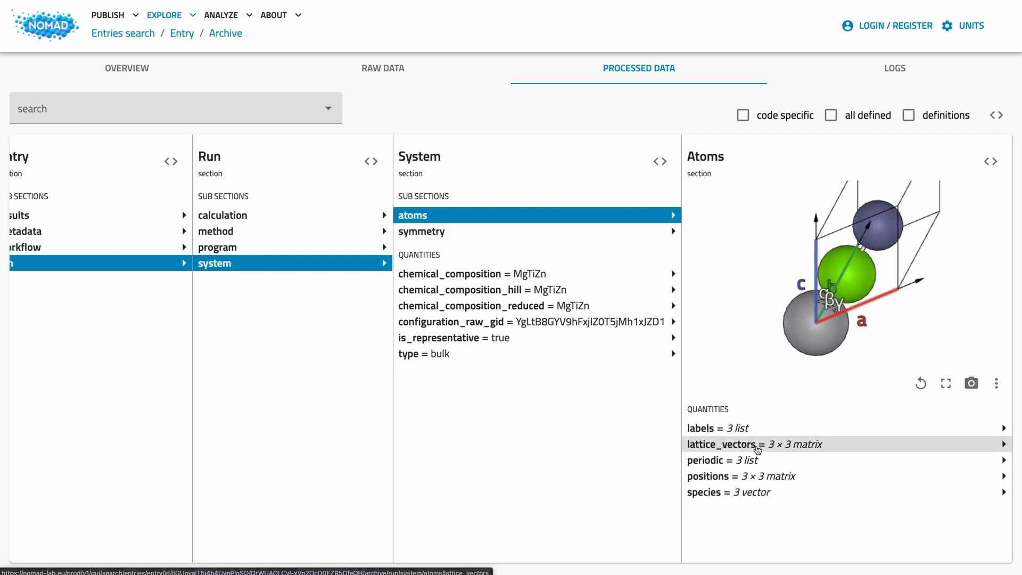
click(755, 445)
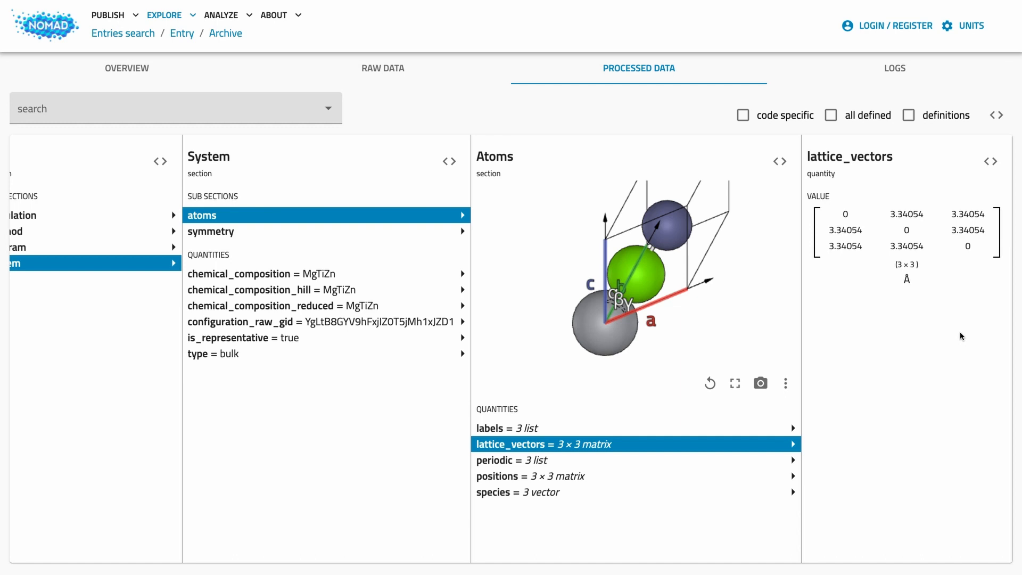
mouse_move(908, 115)
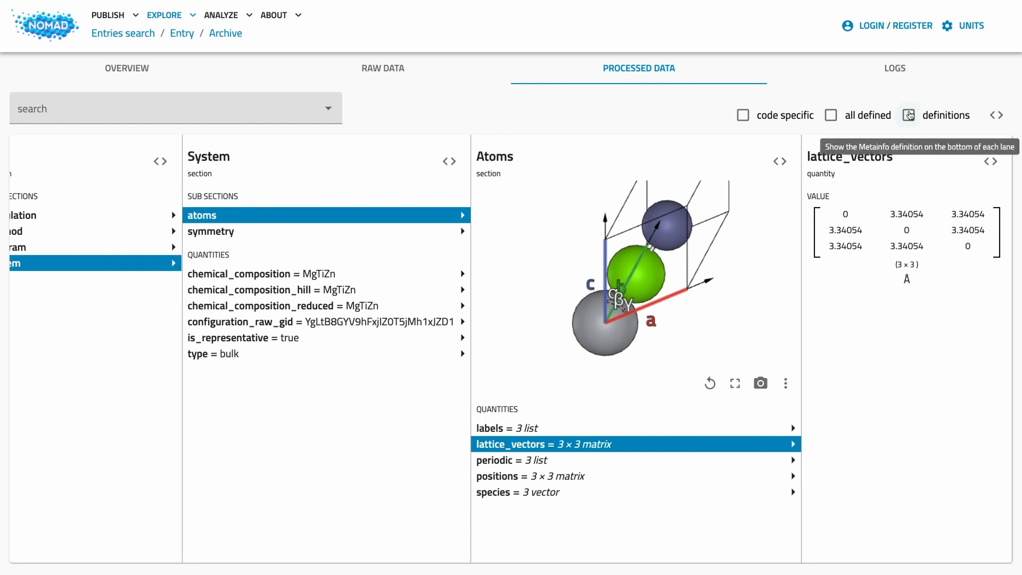
Show metainfo definitions and the lattice_vectors definition: float64, shape [3, 3], unit meter
click(908, 115)
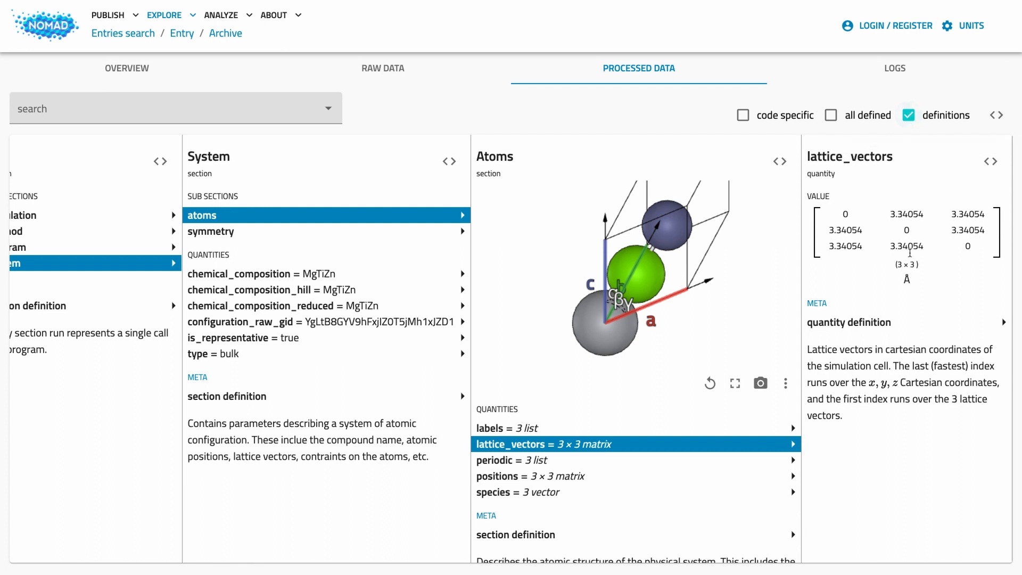
click(850, 323)
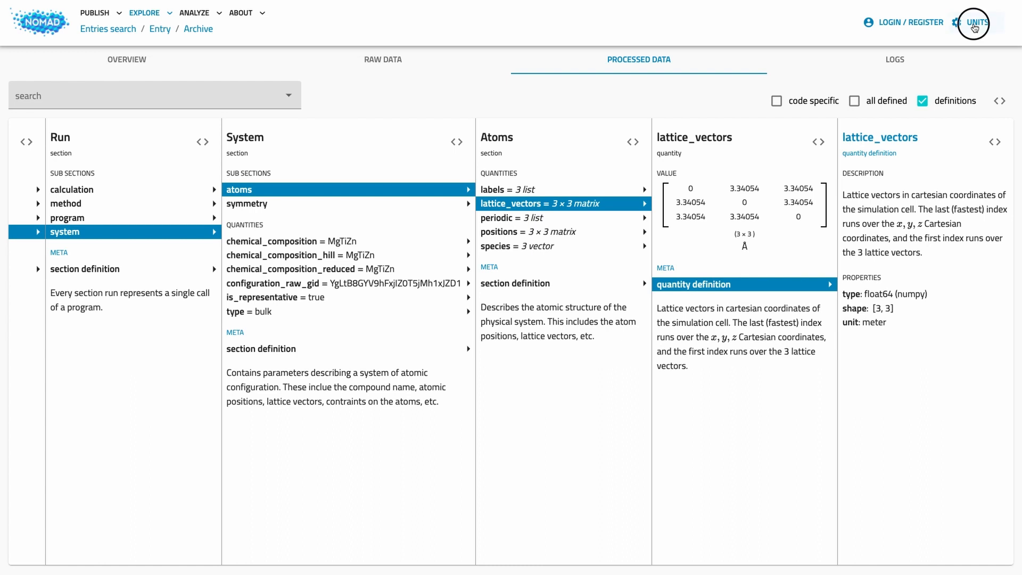
click(975, 22)
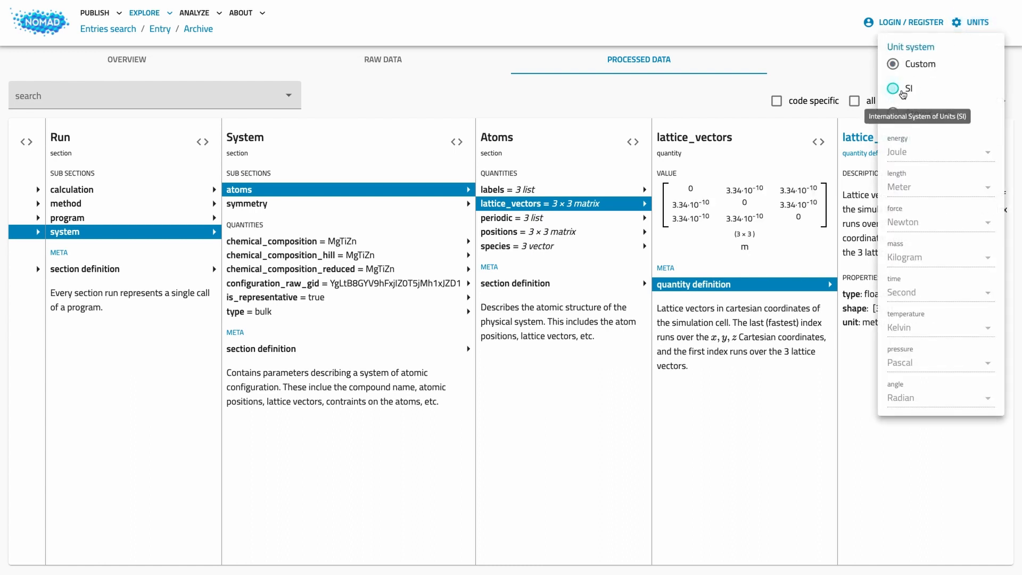
click(892, 63)
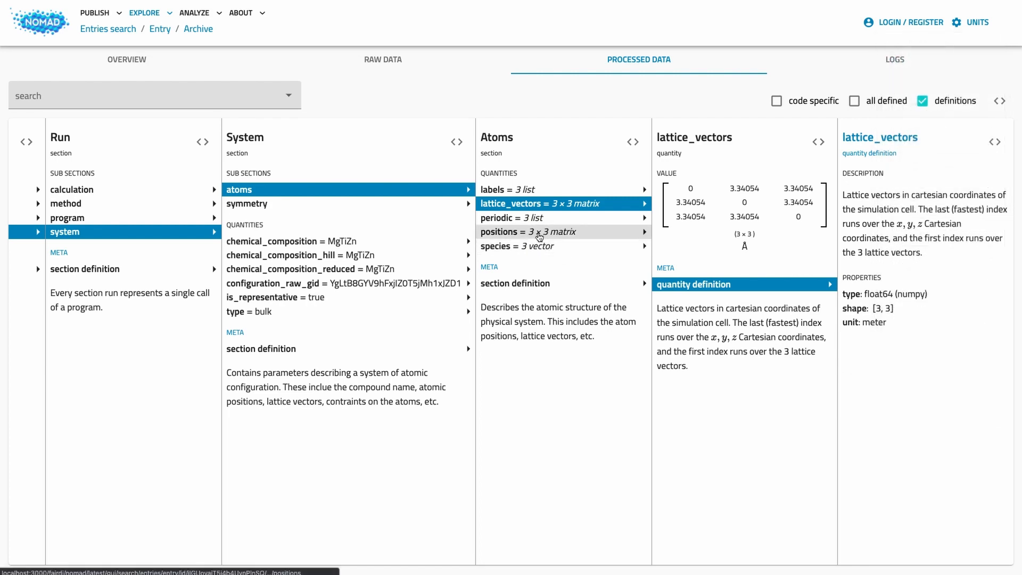
Show the atoms positions matrix in Å with its definition: float64, shape [n_atoms, 3], unit meter
click(528, 232)
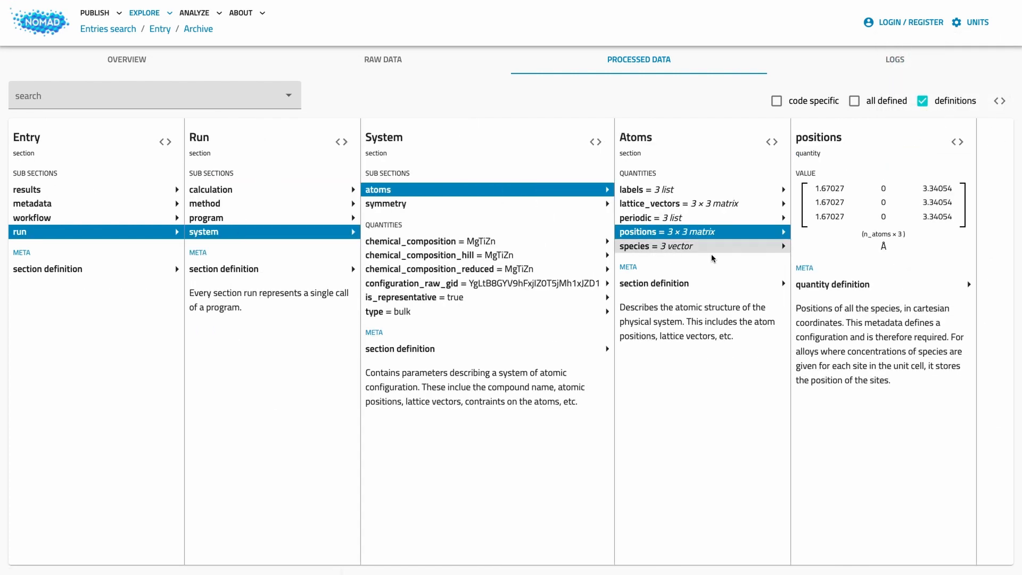
click(833, 285)
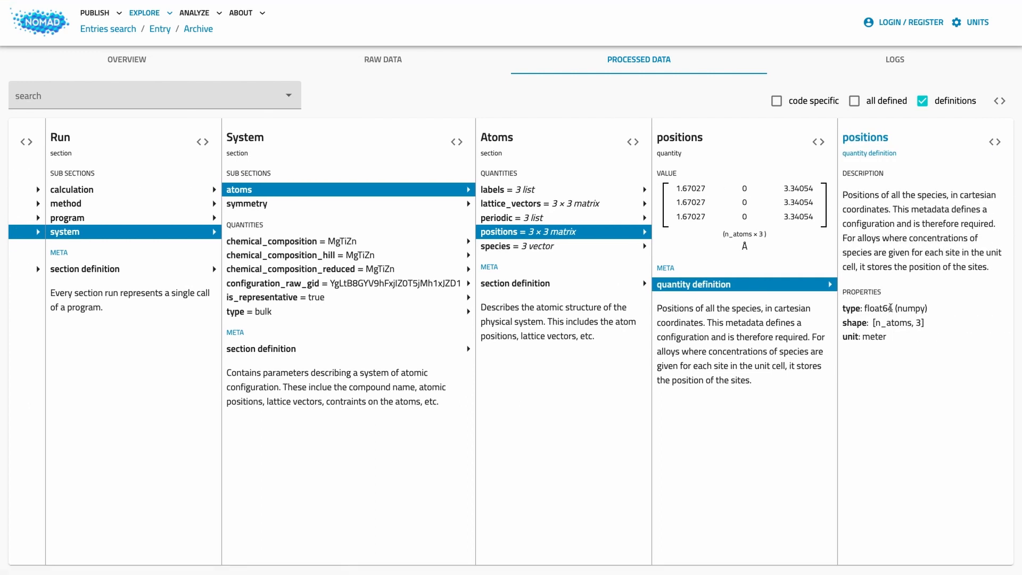
mouse_move(927, 323)
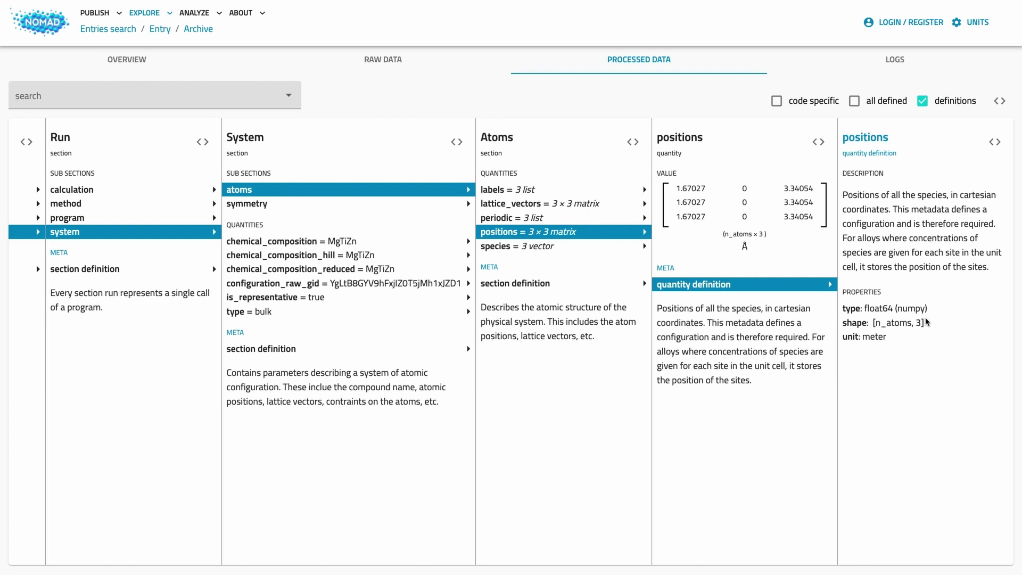
click(853, 100)
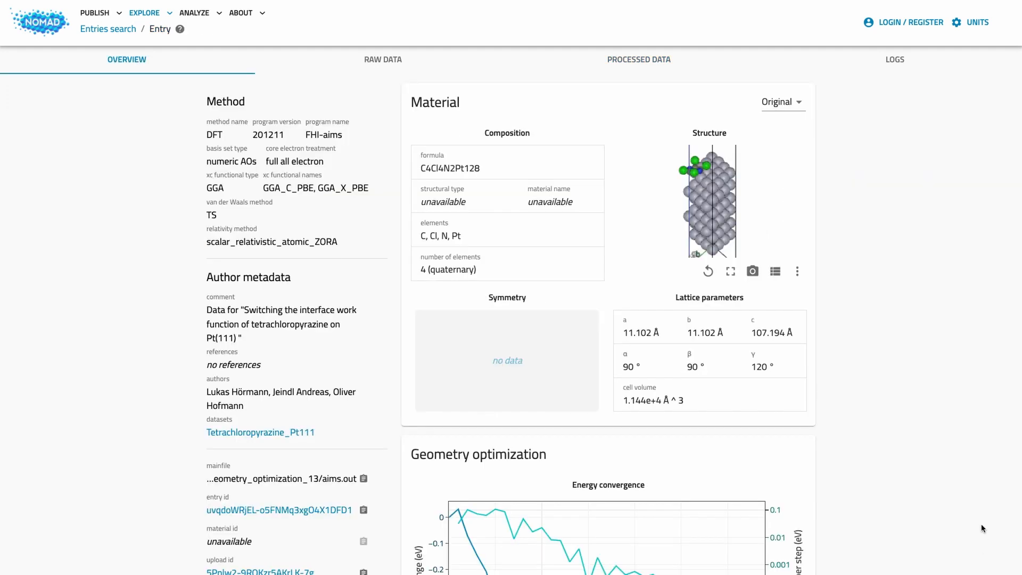
mouse_move(973, 489)
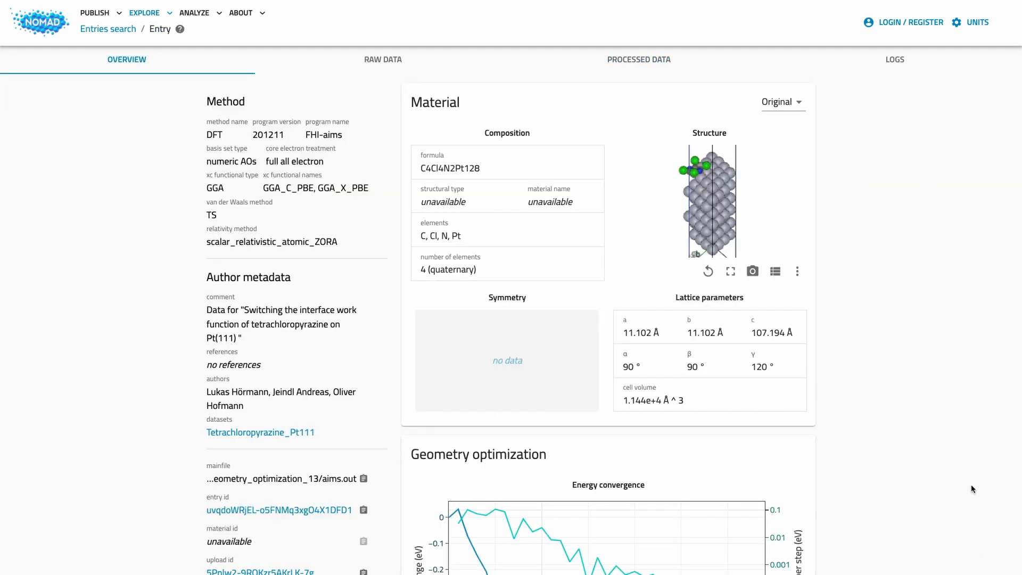
Show the FHI-aims geometry optimization entry's processed data archive at its top level
scroll(down, 3)
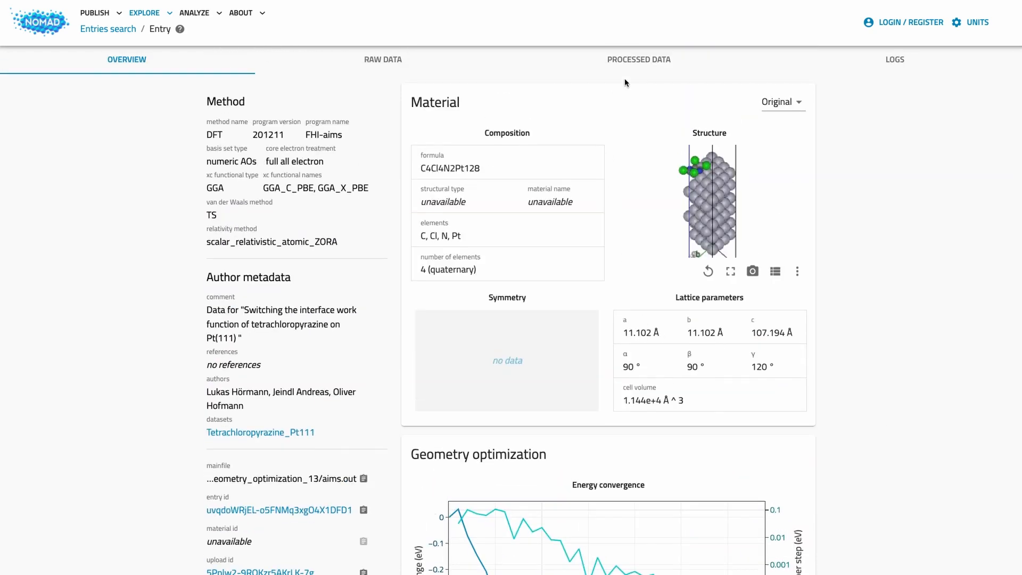
click(638, 60)
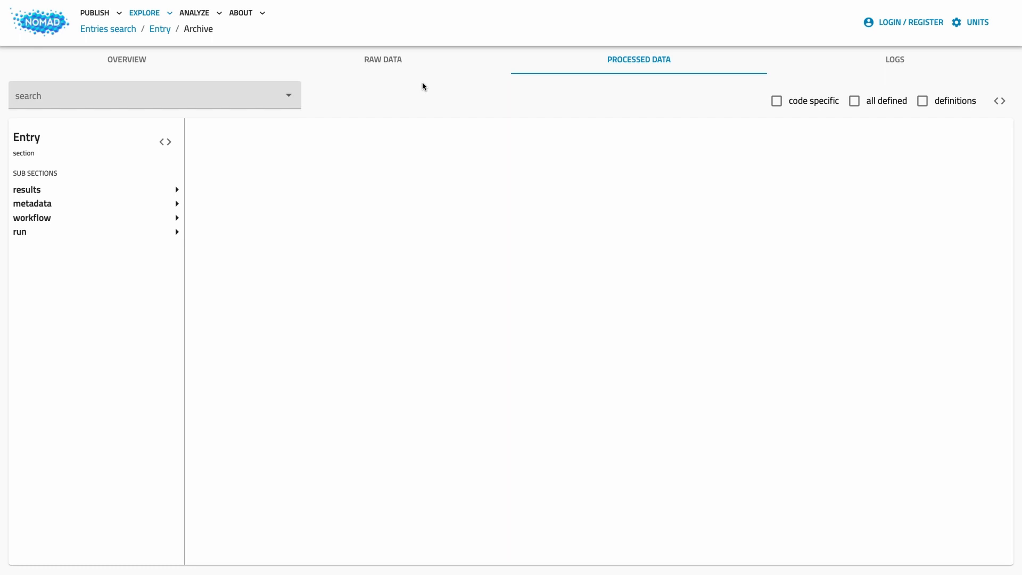
Follow run and workflow > geometry_optimization through its calculation and system references, then show the results section
click(22, 233)
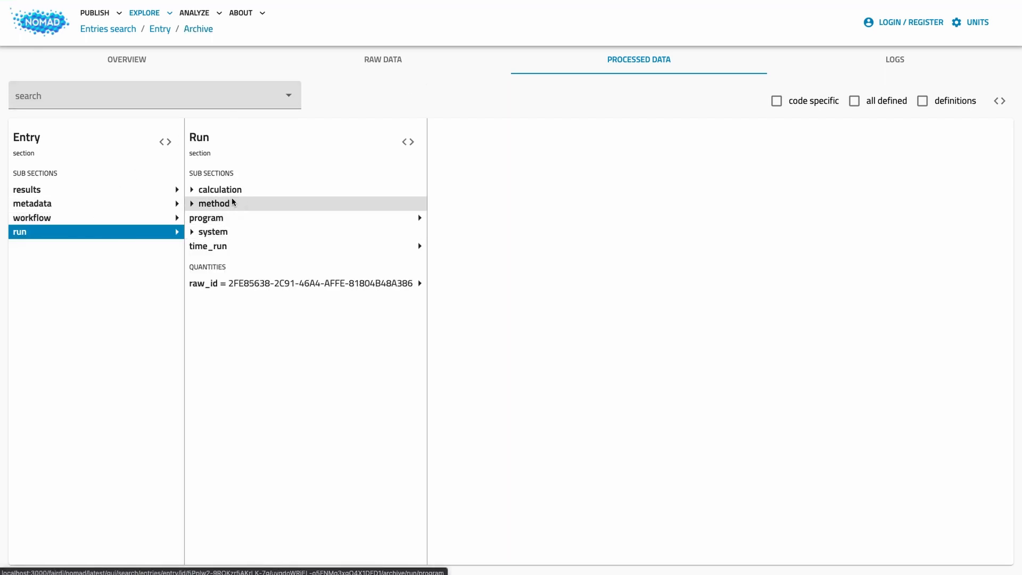
mouse_move(233, 189)
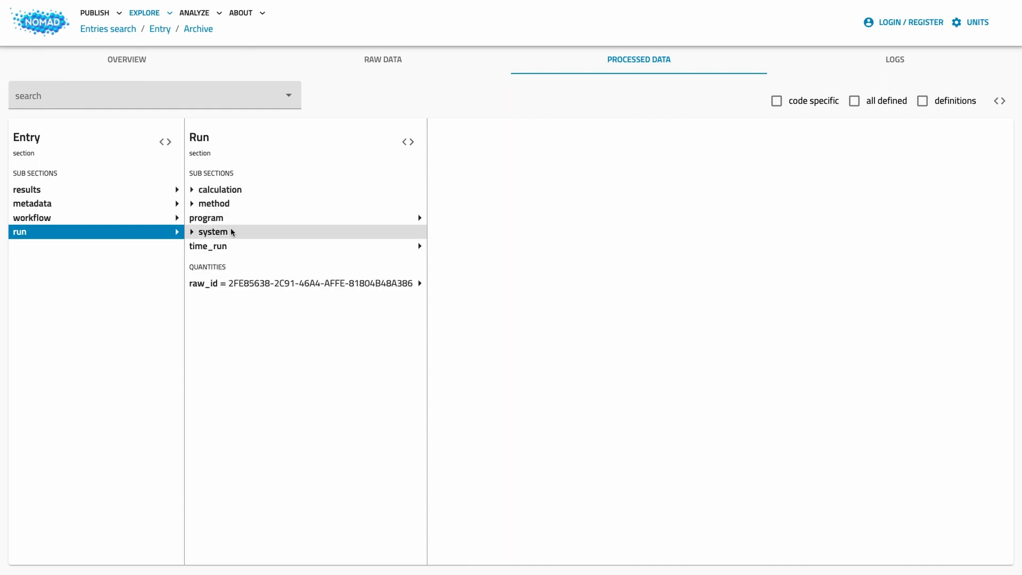
mouse_move(46, 218)
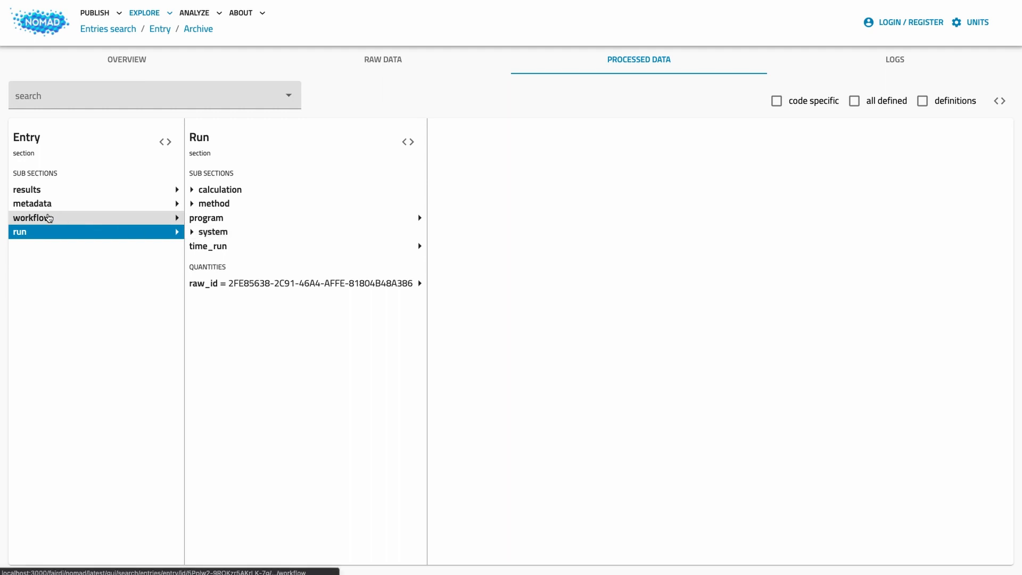
click(31, 218)
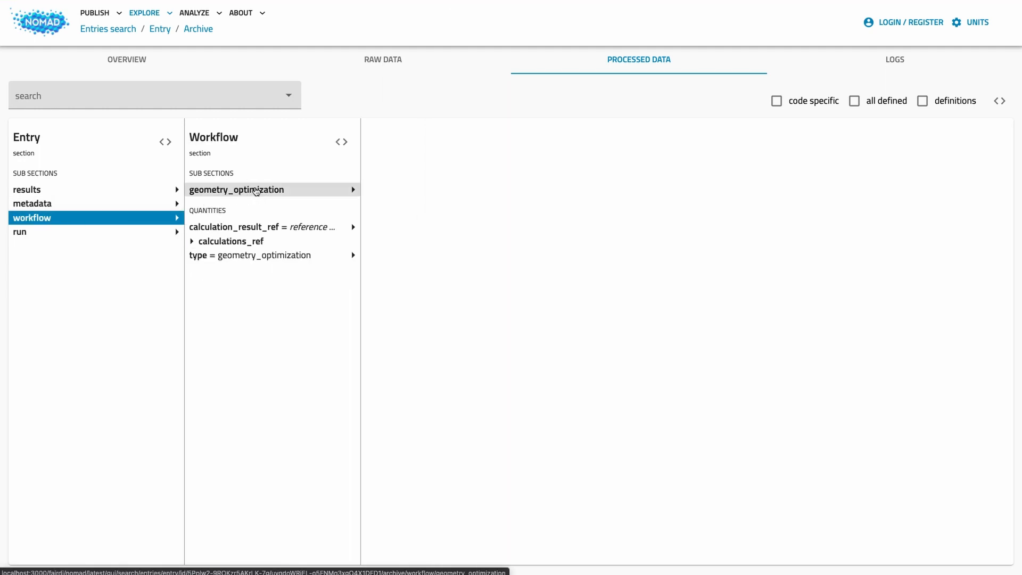
click(252, 189)
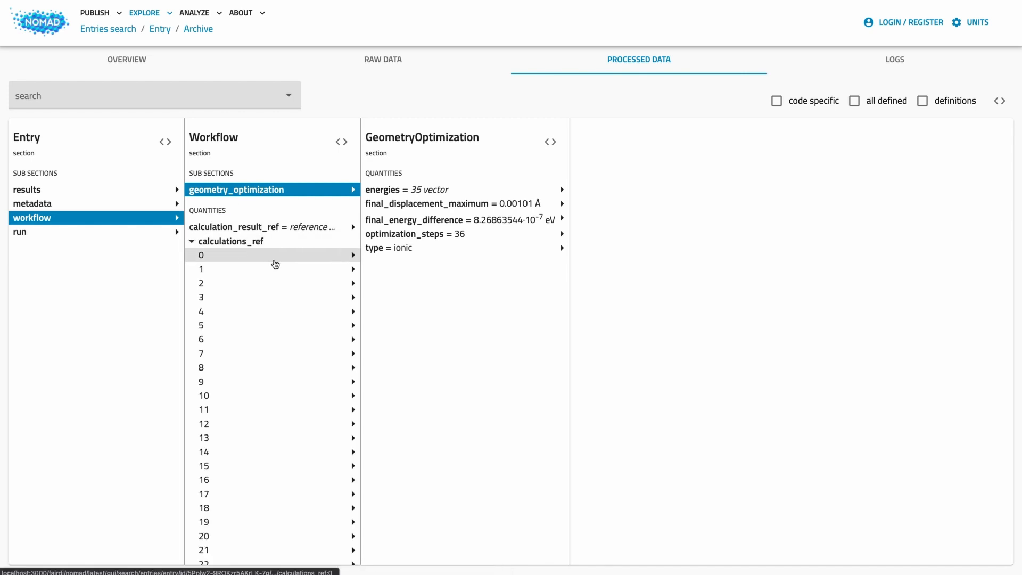
click(260, 226)
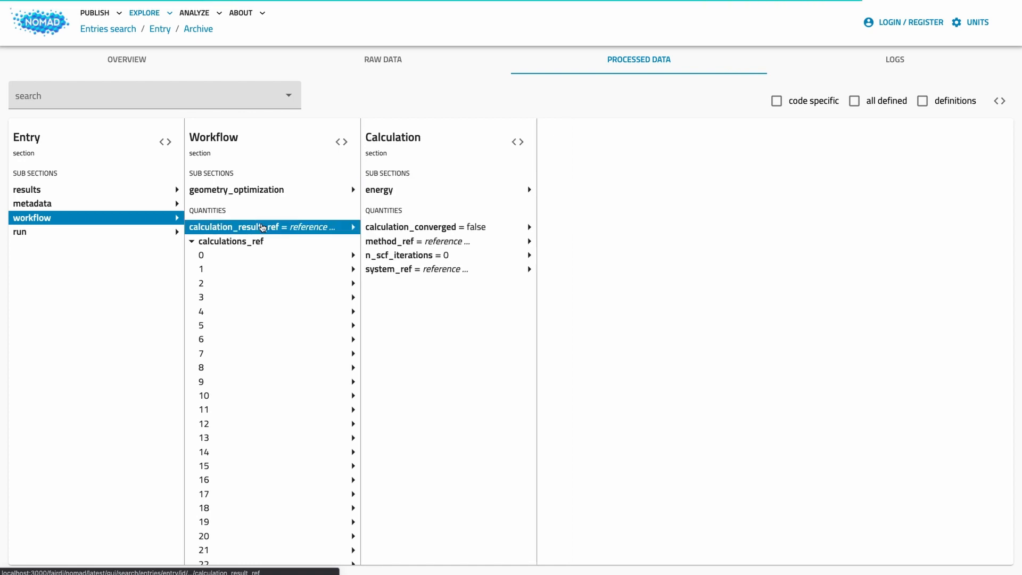
mouse_move(415, 234)
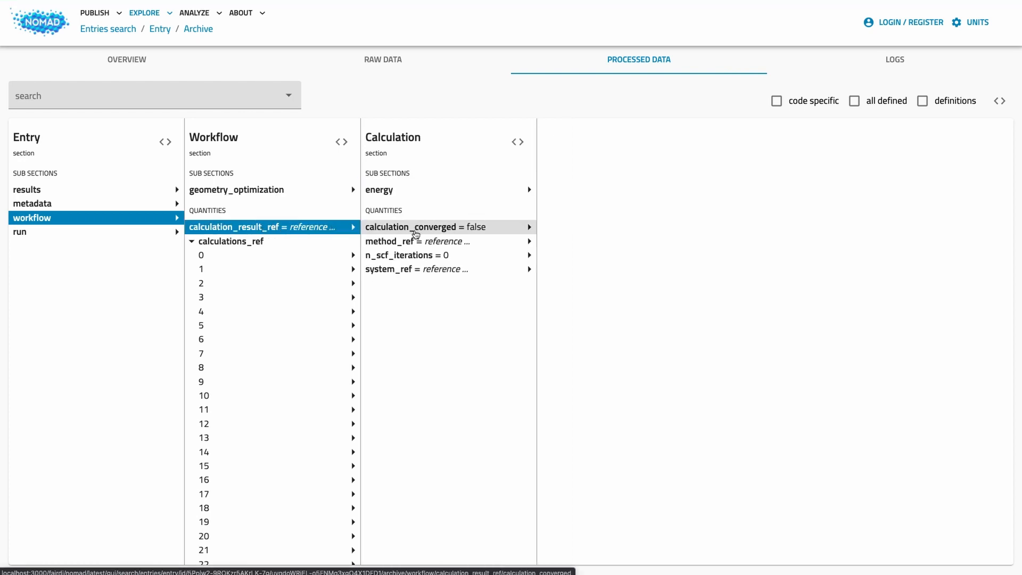
click(414, 269)
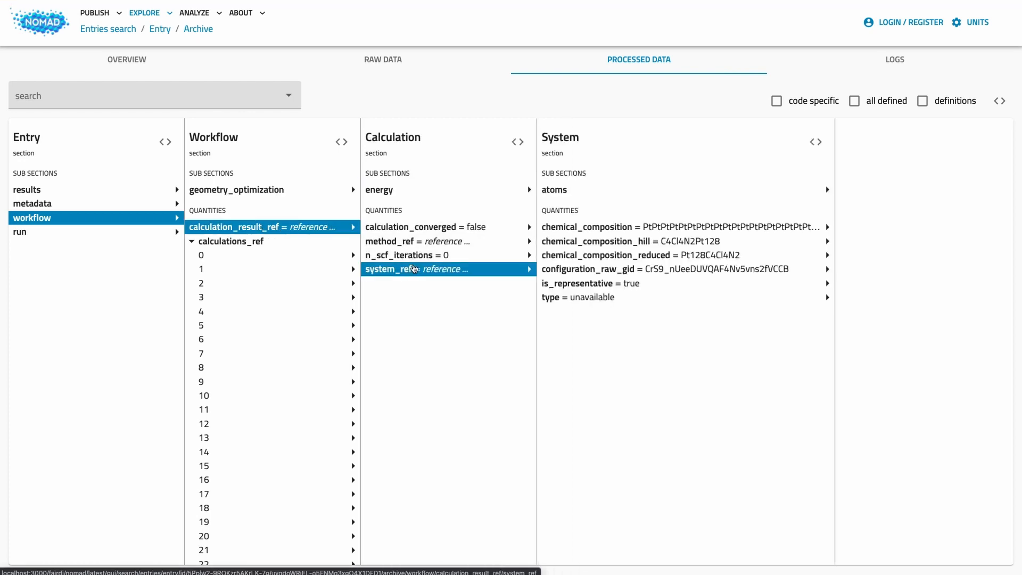
click(554, 189)
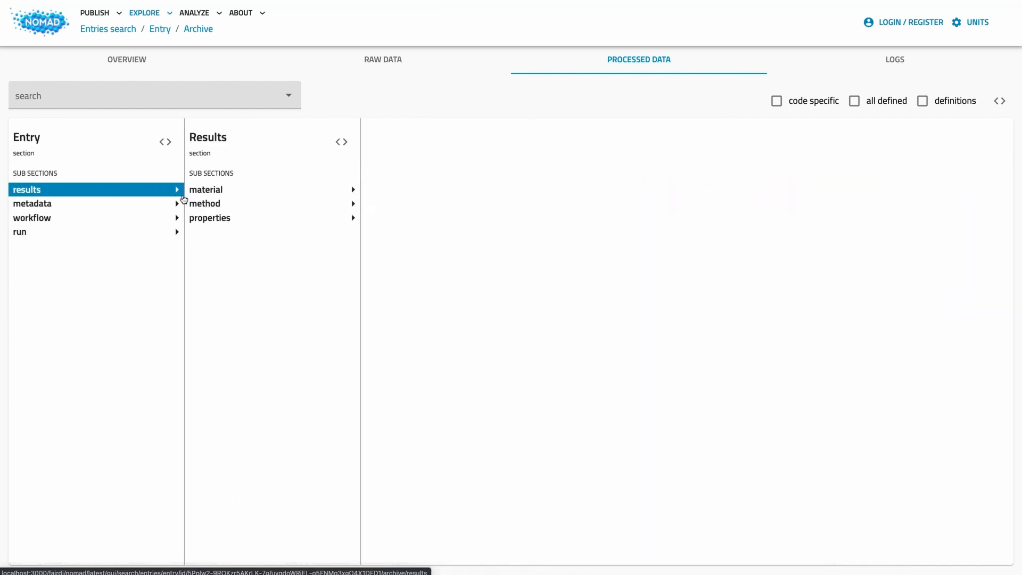
Browse the results material summary and method > simulation > dft settings
click(205, 189)
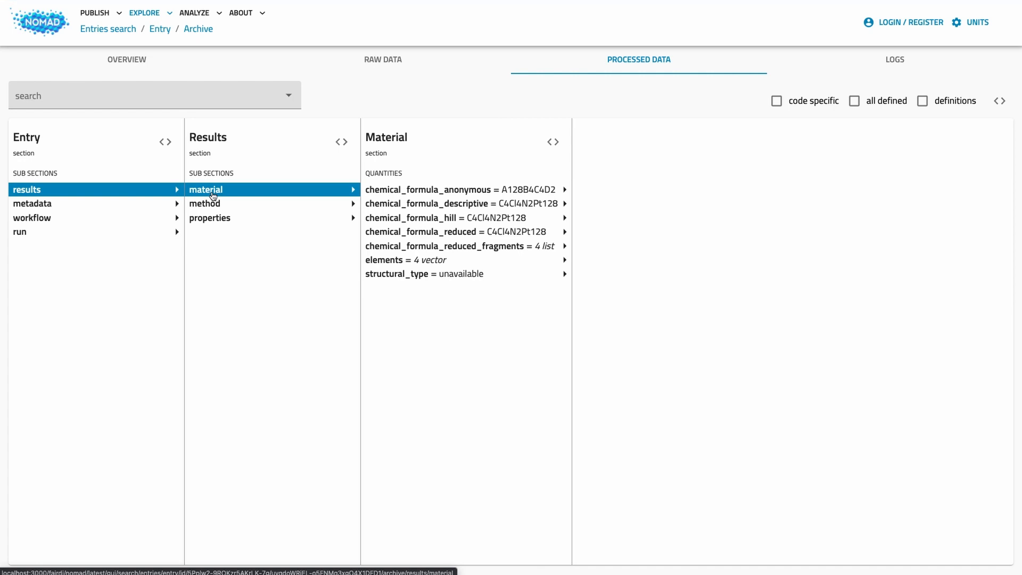
click(205, 204)
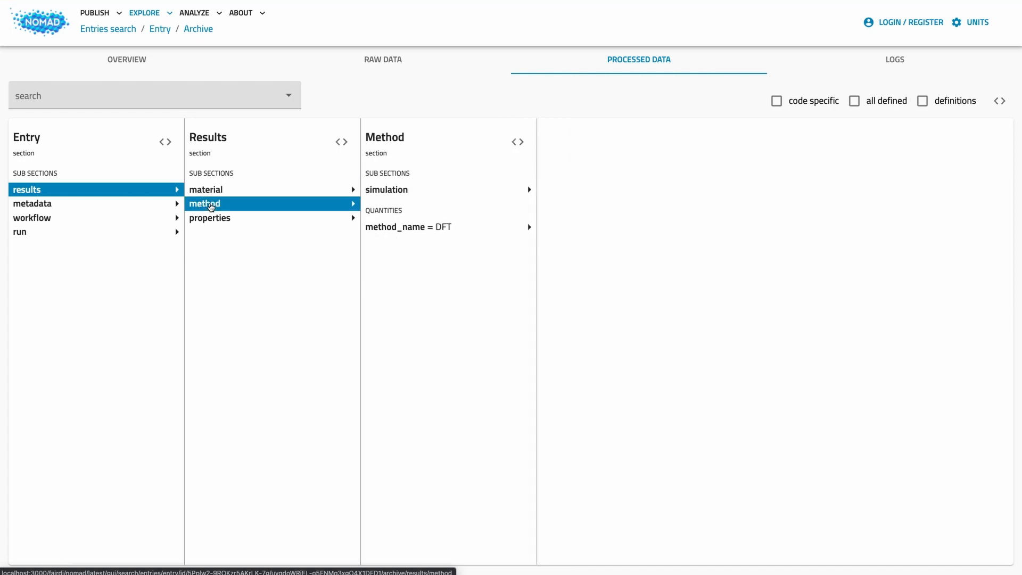
click(387, 190)
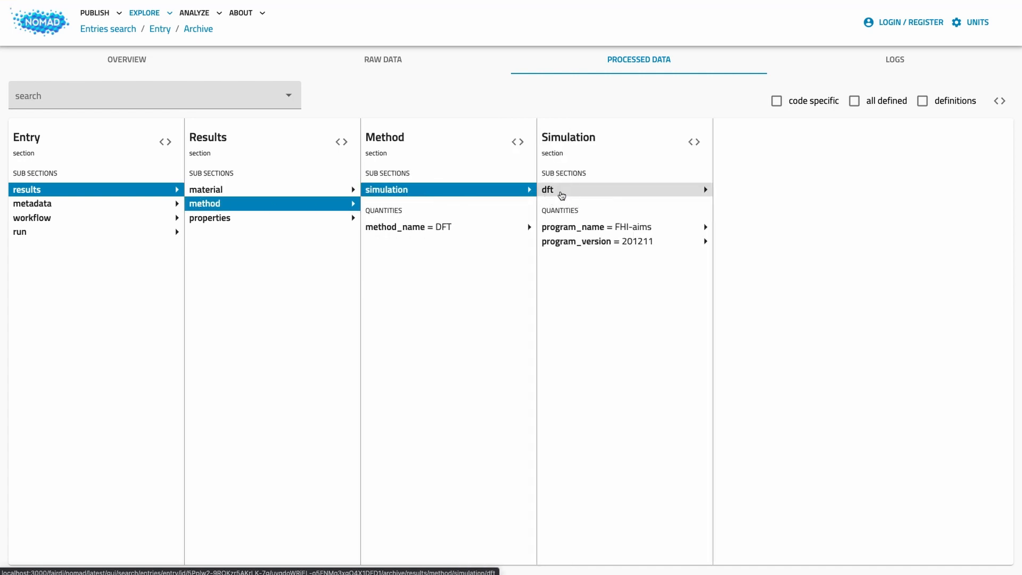
click(547, 190)
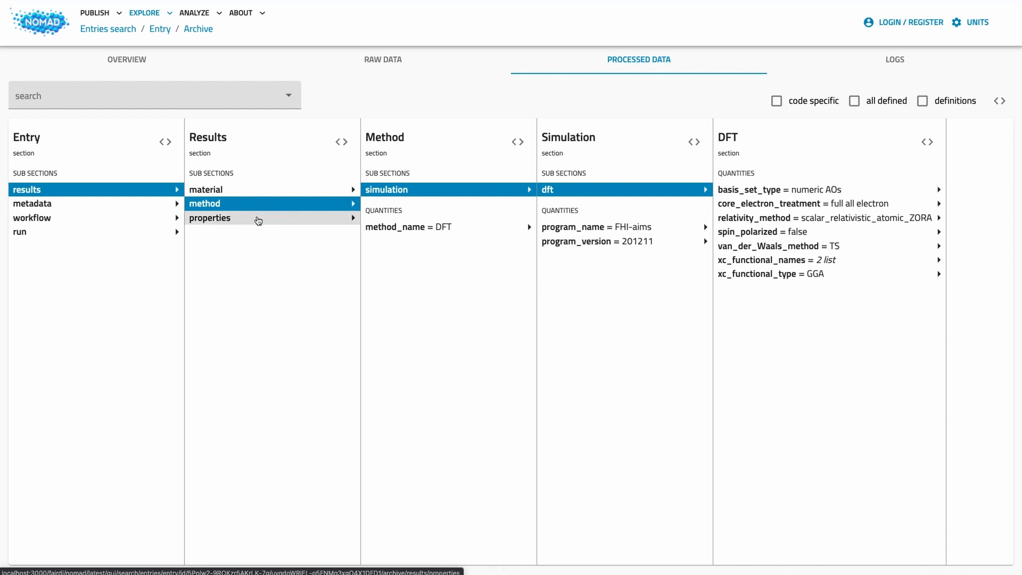
Show properties > geometry_optimization, return to run and reveal FHI-aims code-specific quantities
click(209, 218)
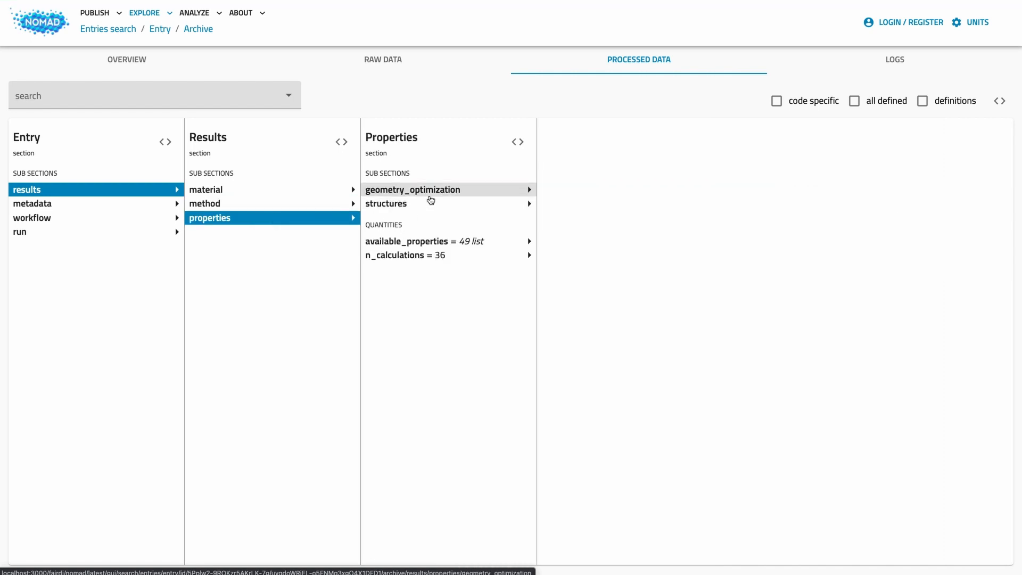
click(414, 189)
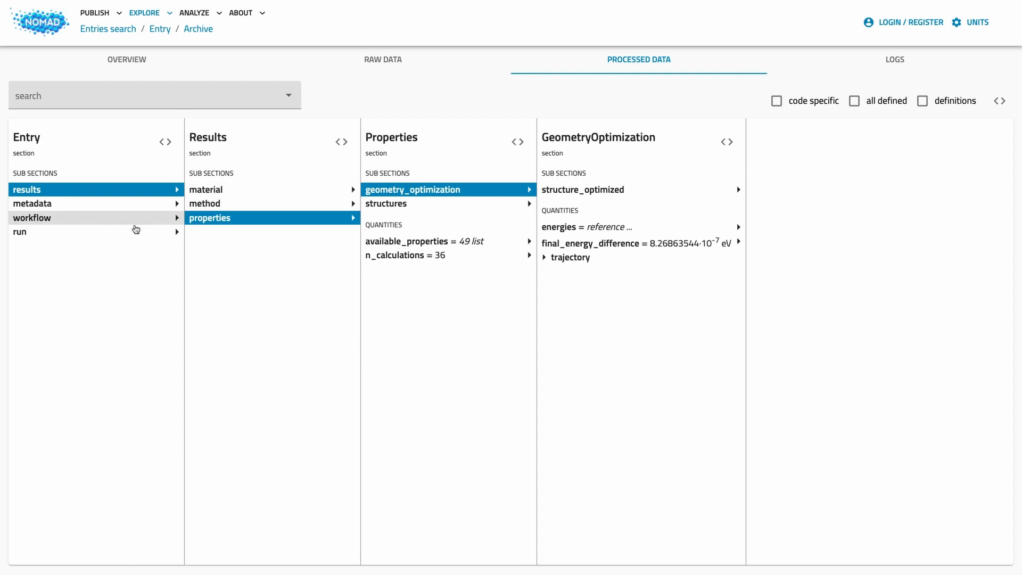
click(19, 232)
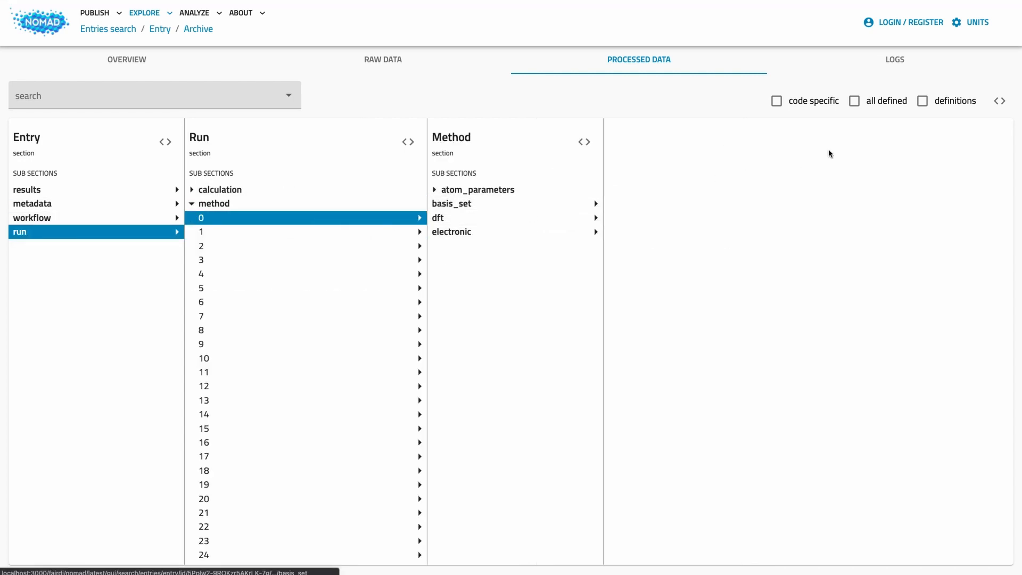
click(776, 100)
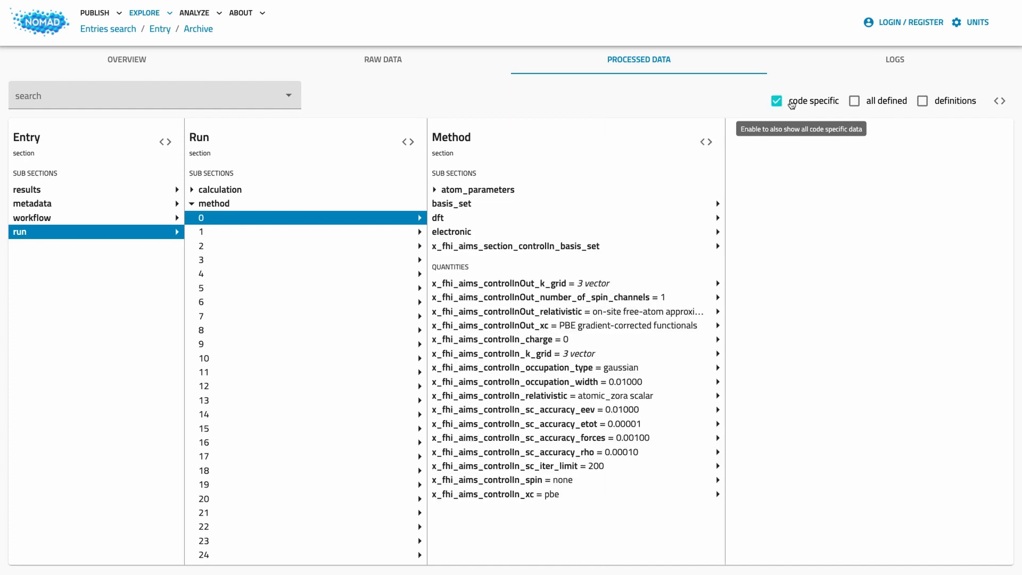
mouse_move(590, 534)
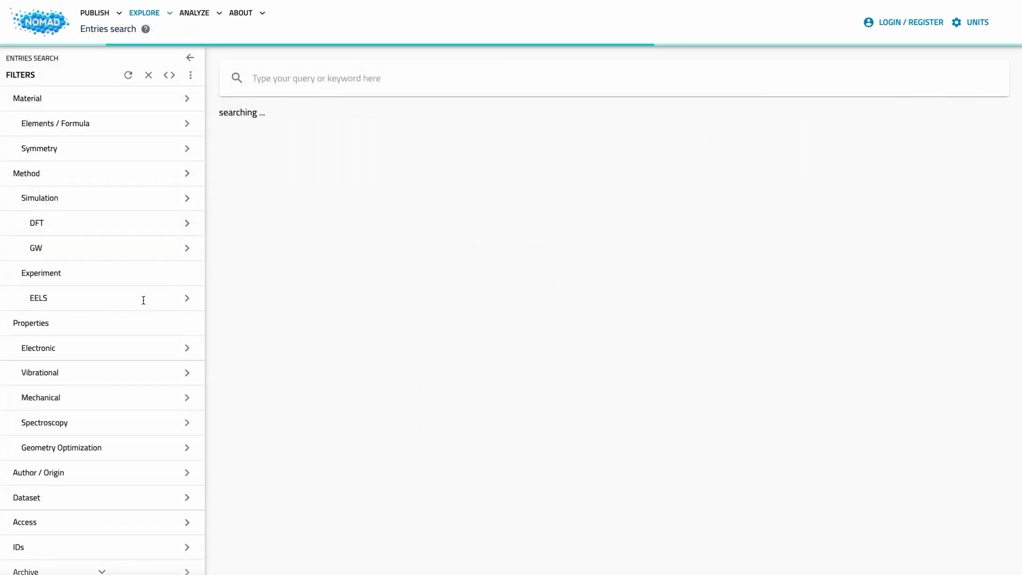
Filter by EELS under Experiment and show the CrSTb EELS entry's overview with its spectrum plot
click(38, 299)
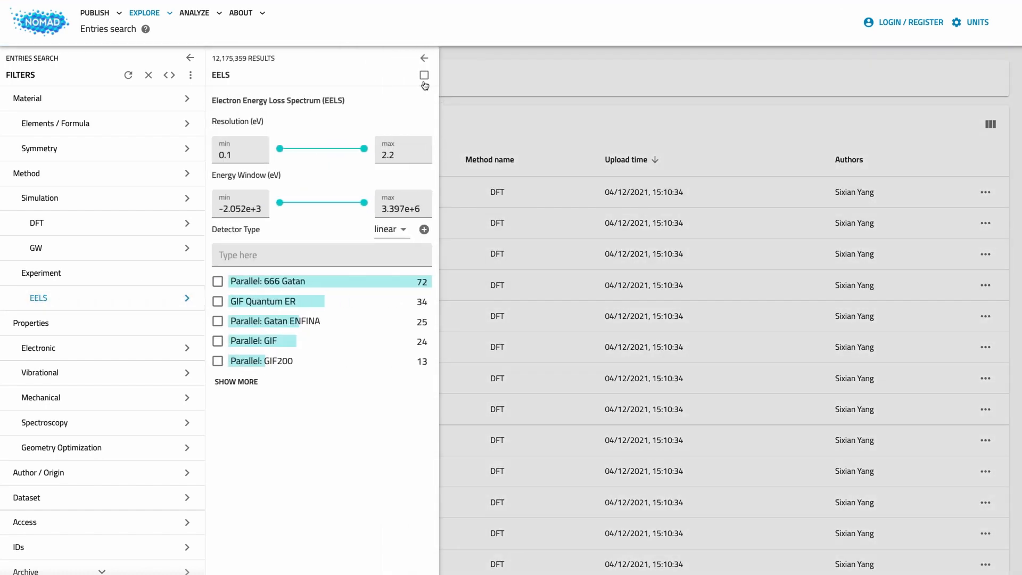
click(424, 74)
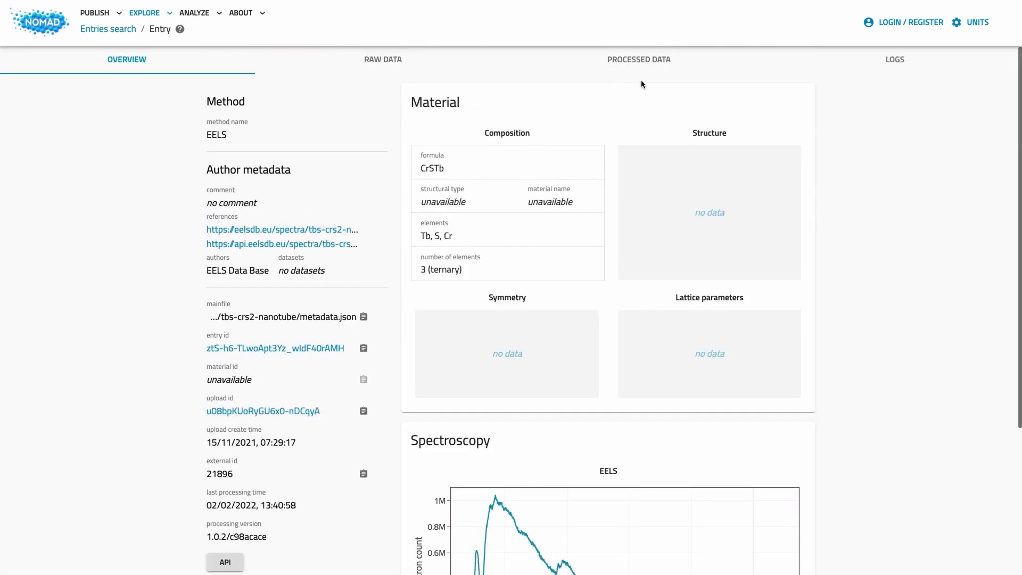
Show the EELS entry's measured spectrum plot under measurement > eels > spectrum in Processed Data
click(639, 59)
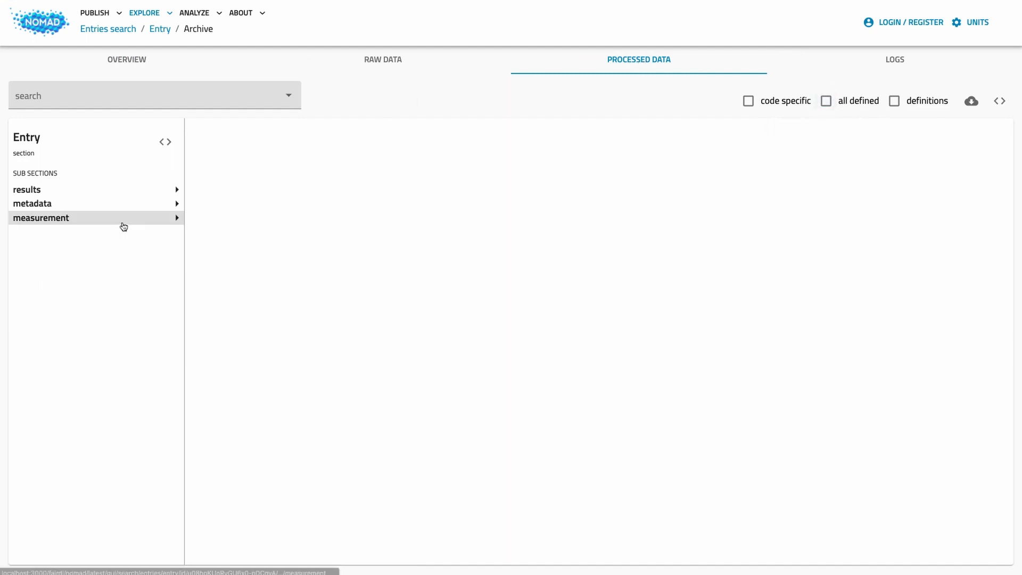
click(40, 217)
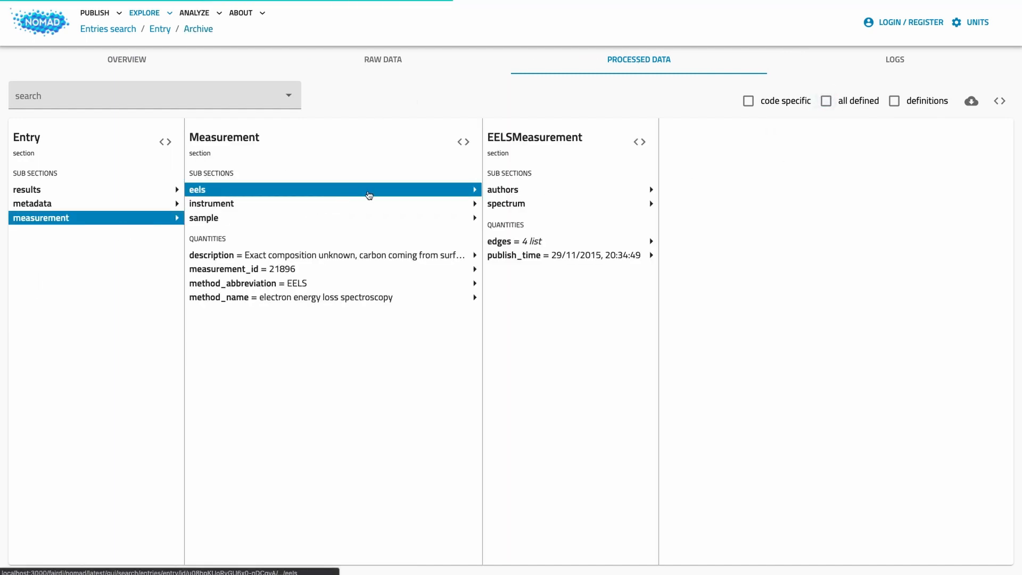
click(507, 203)
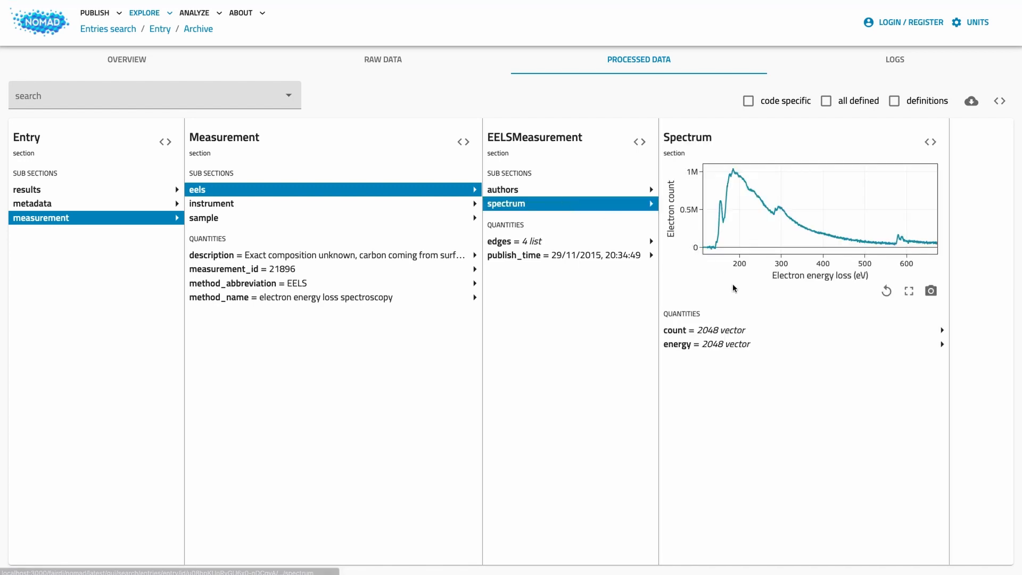
mouse_move(117, 194)
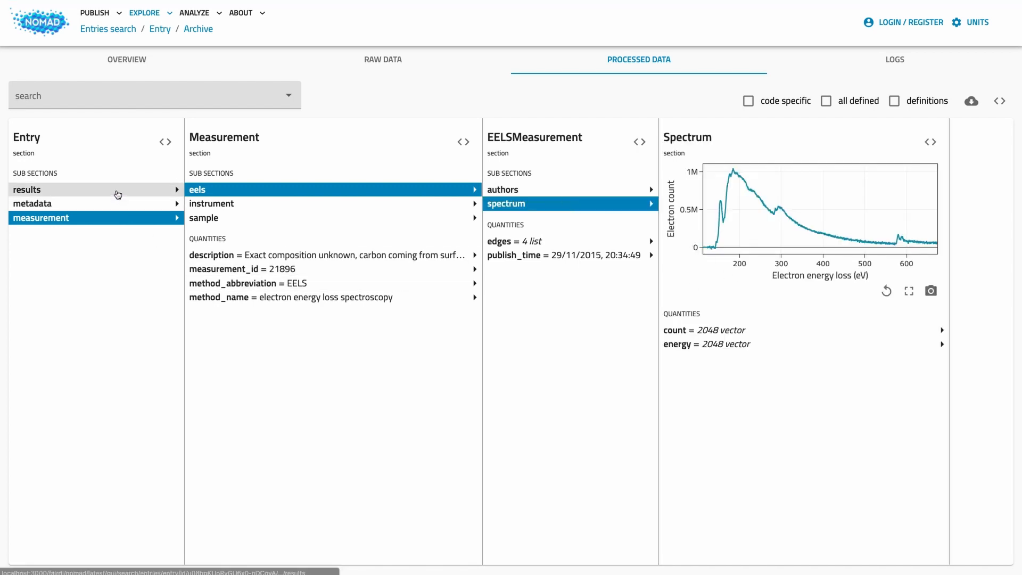
Show the spectroscopy EELS properties under results: 112.63–673.51 eV range, 0.6 eV resolution
click(28, 189)
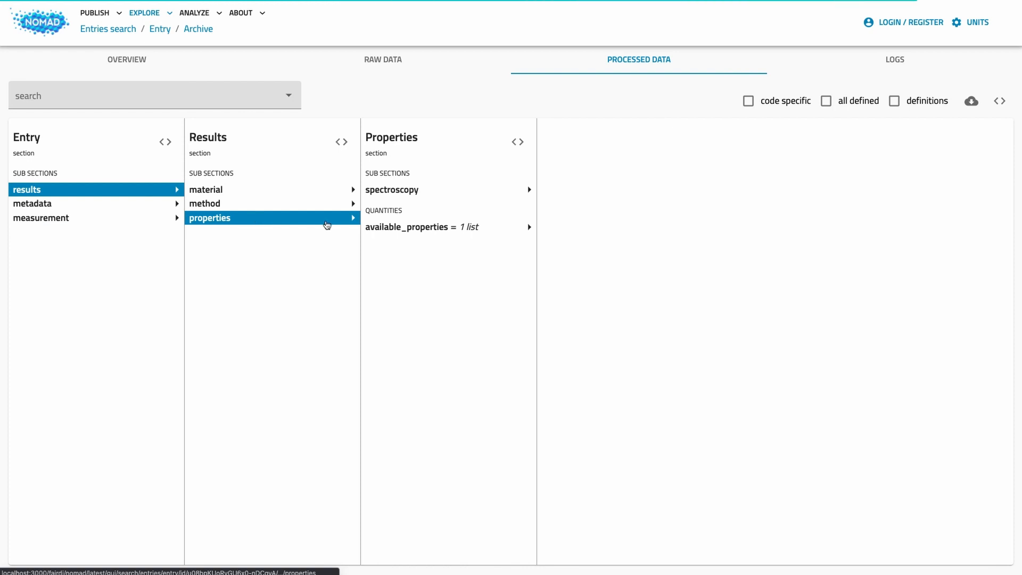
click(392, 189)
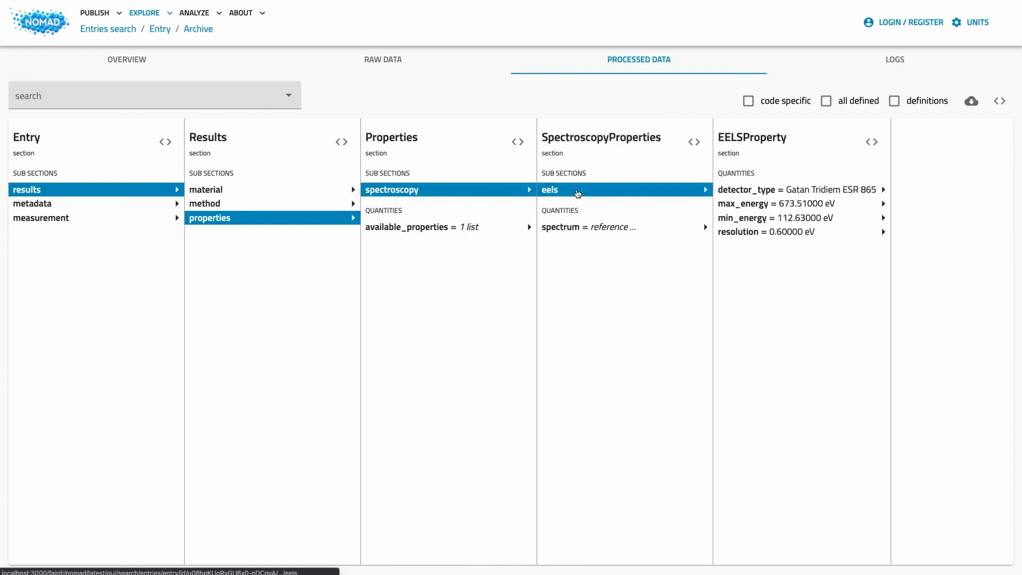